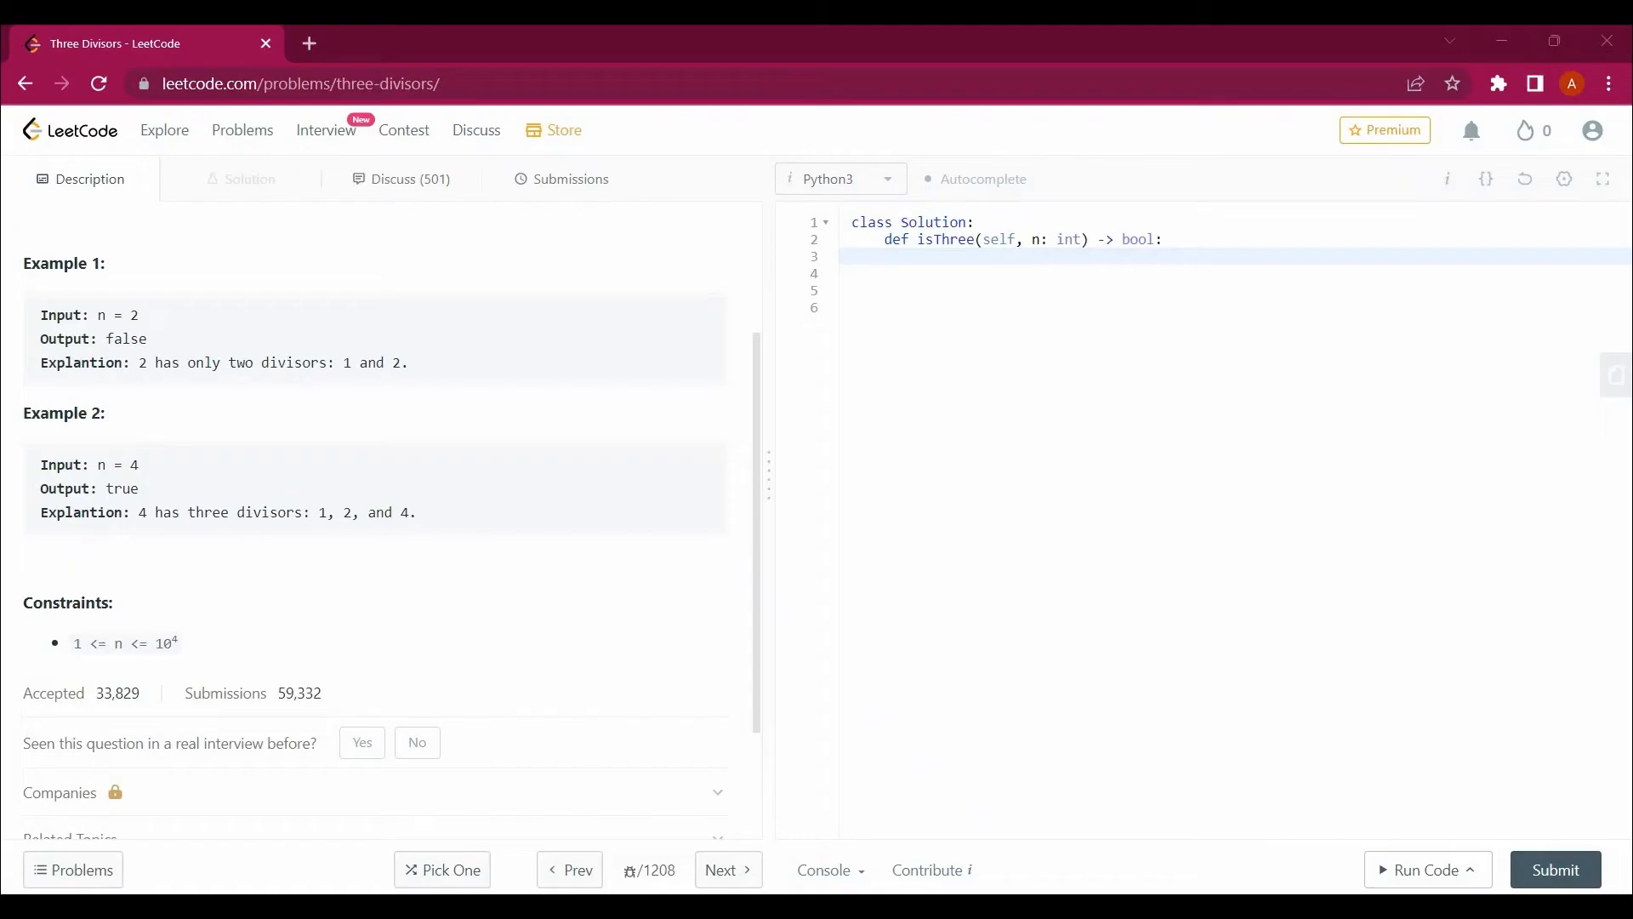
- Read the Three Divisors problem, highlighting the k * m definition and Example 1's divisors 1 and 2
scroll(up, 3)
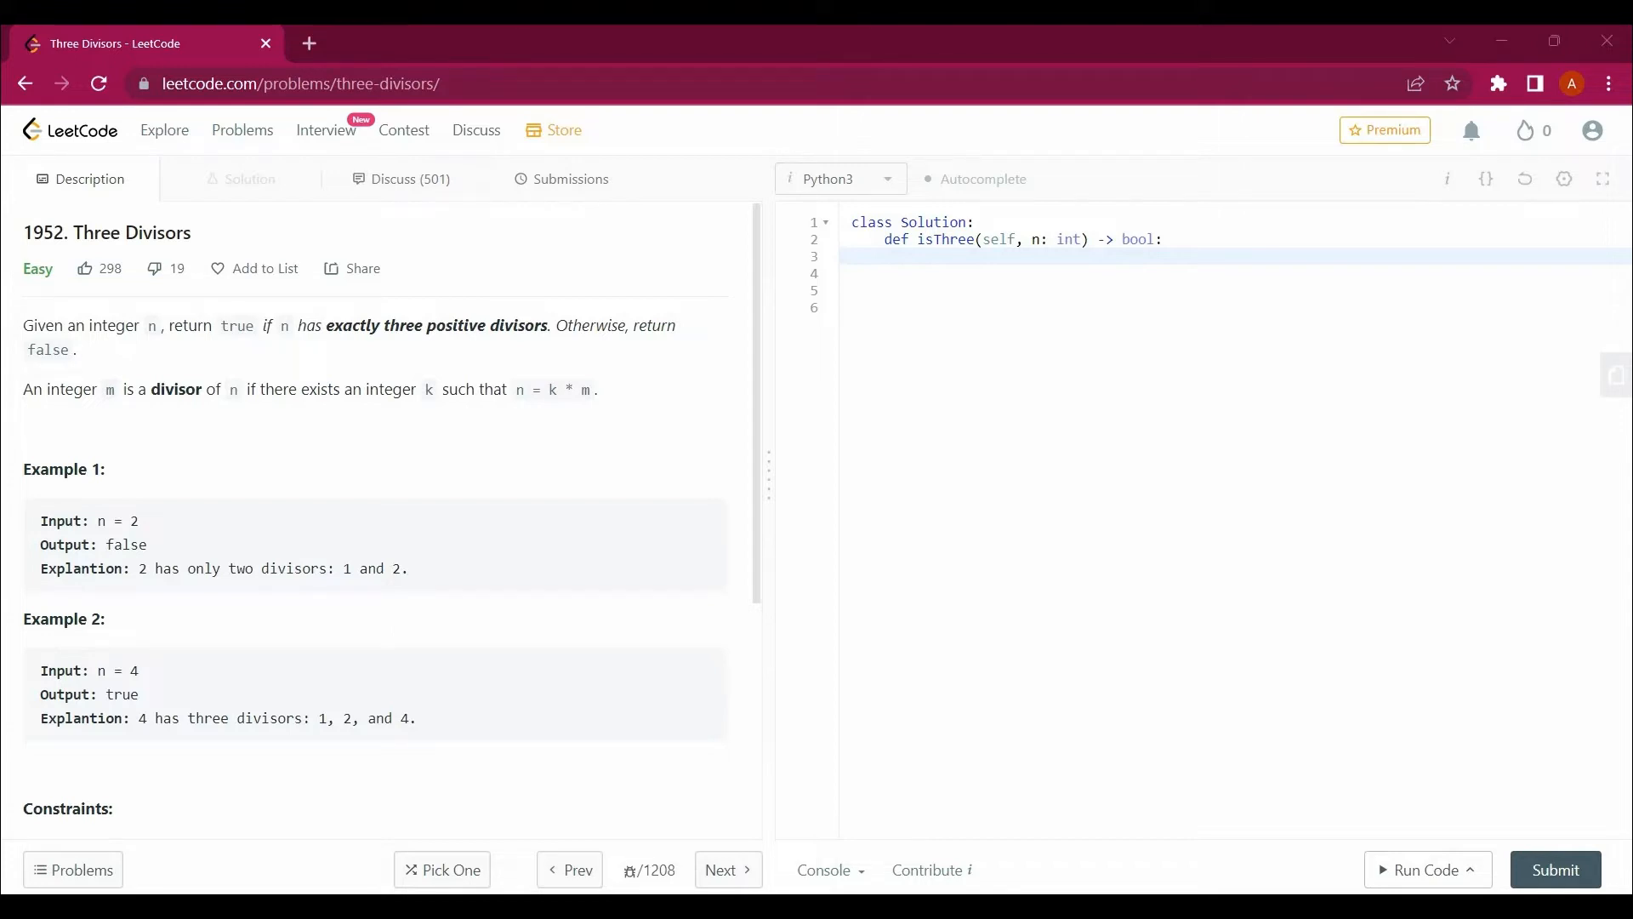
double_click(568, 390)
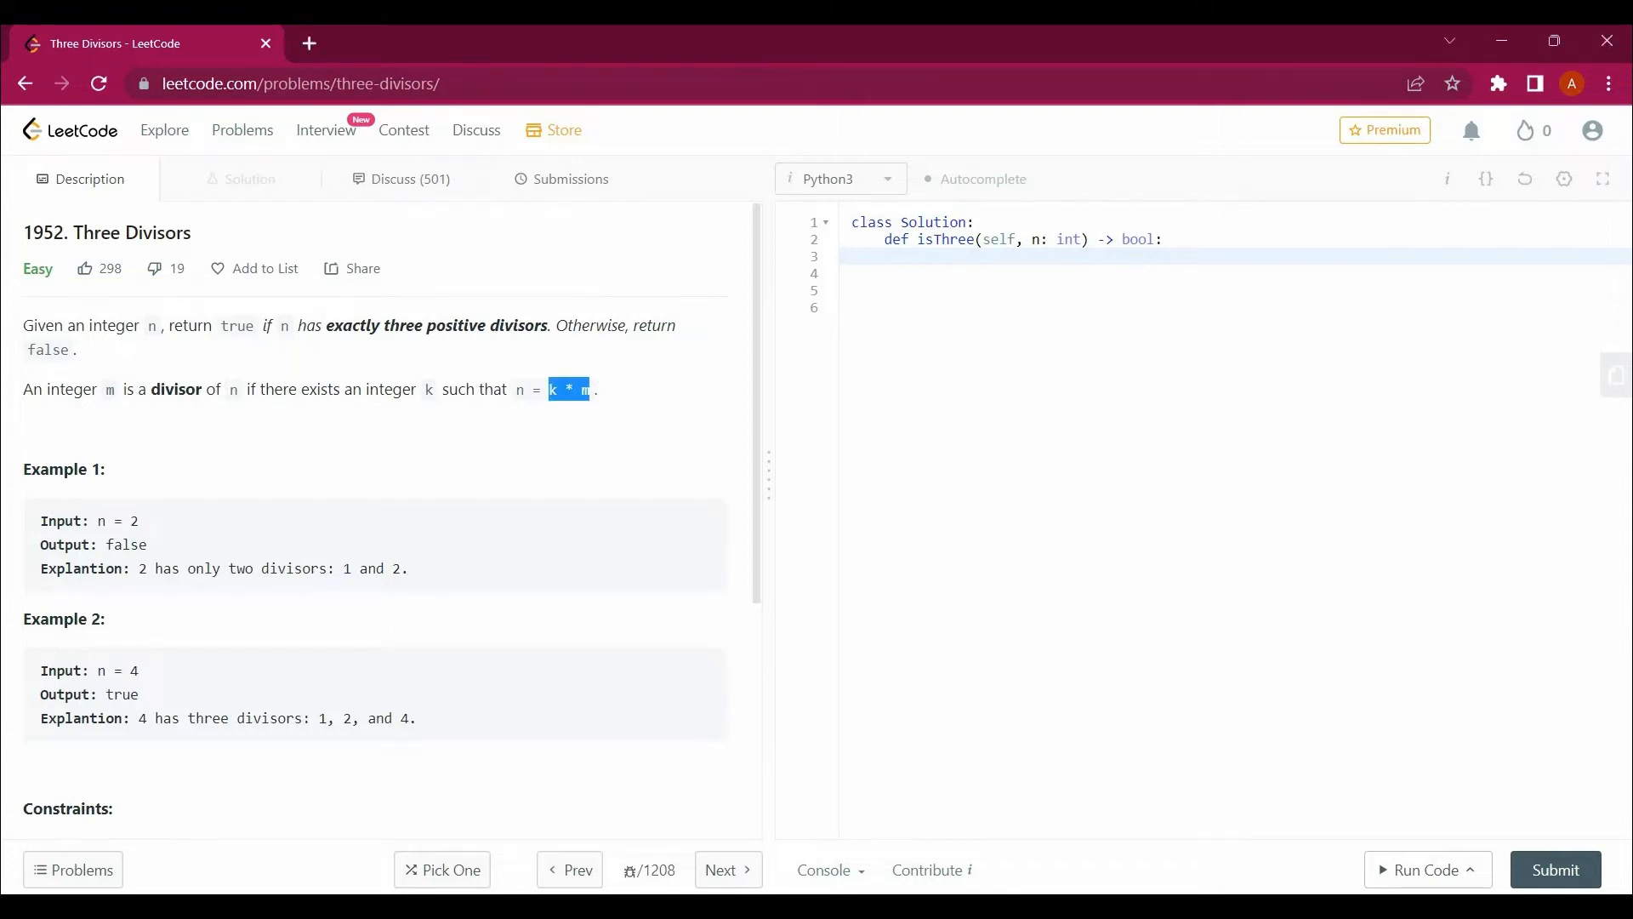
scroll(down, 3)
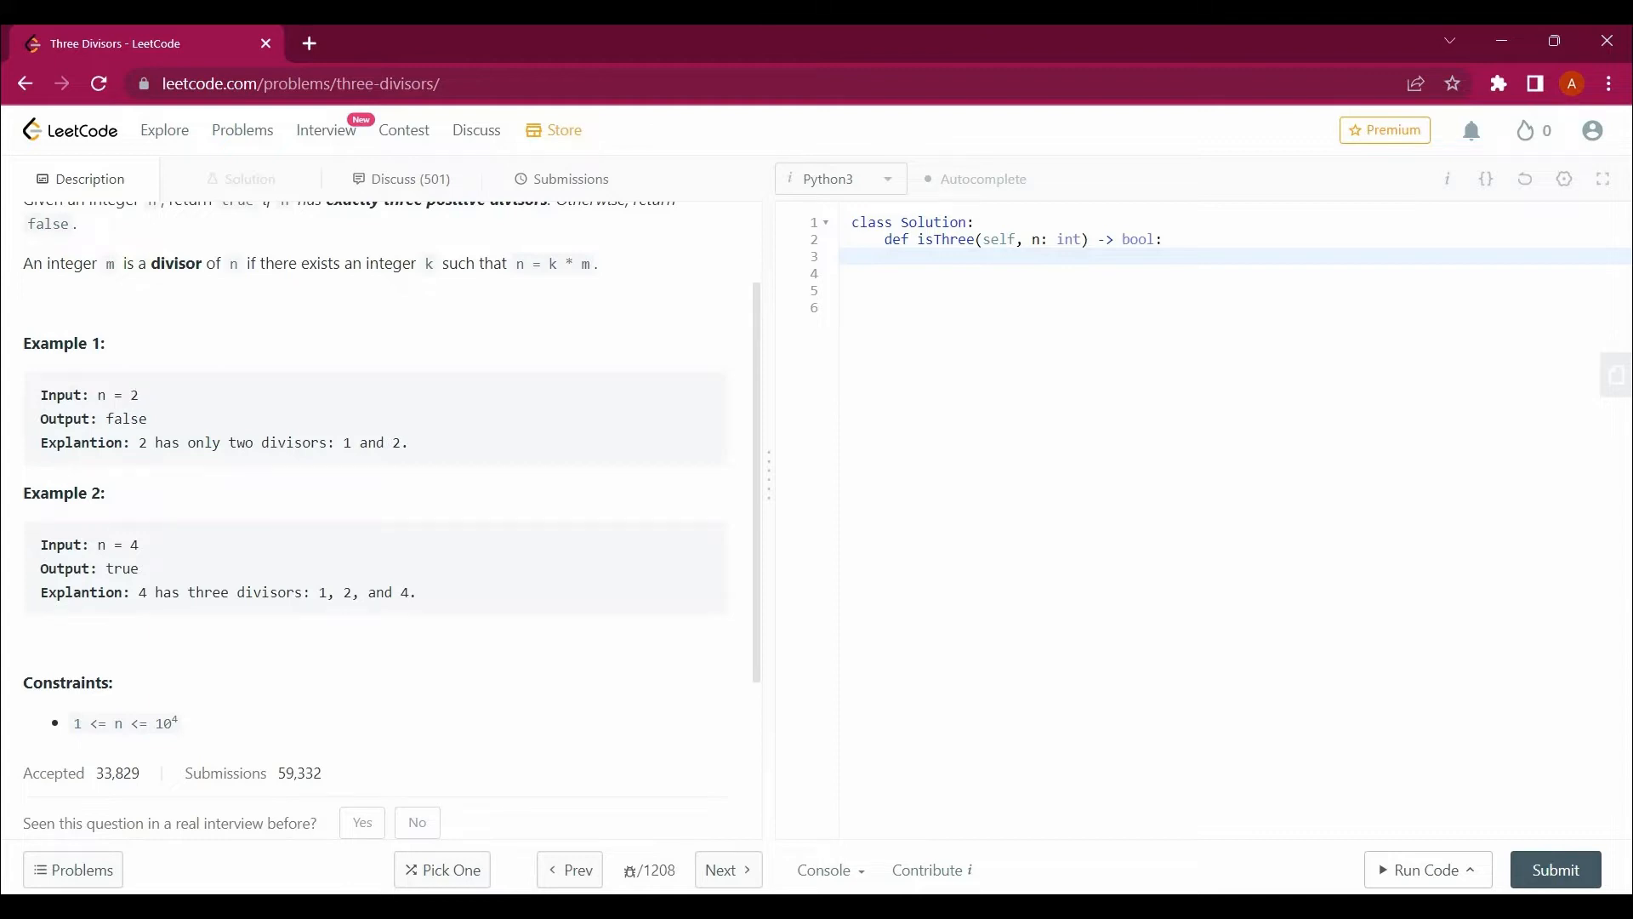
double_click(125, 395)
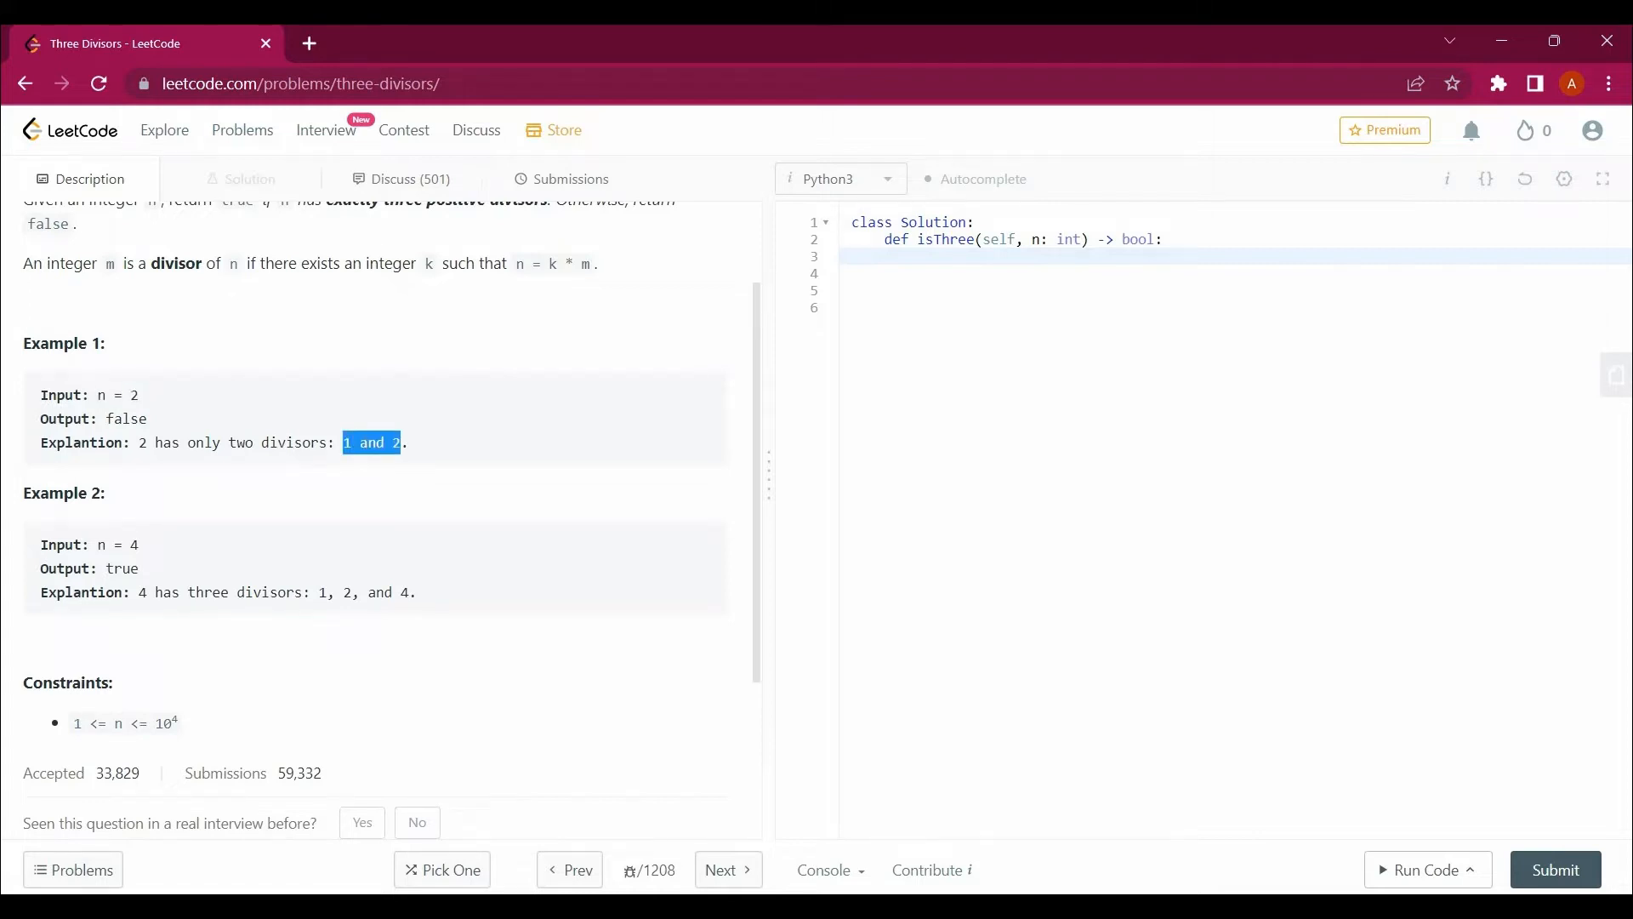
scroll(down, 3)
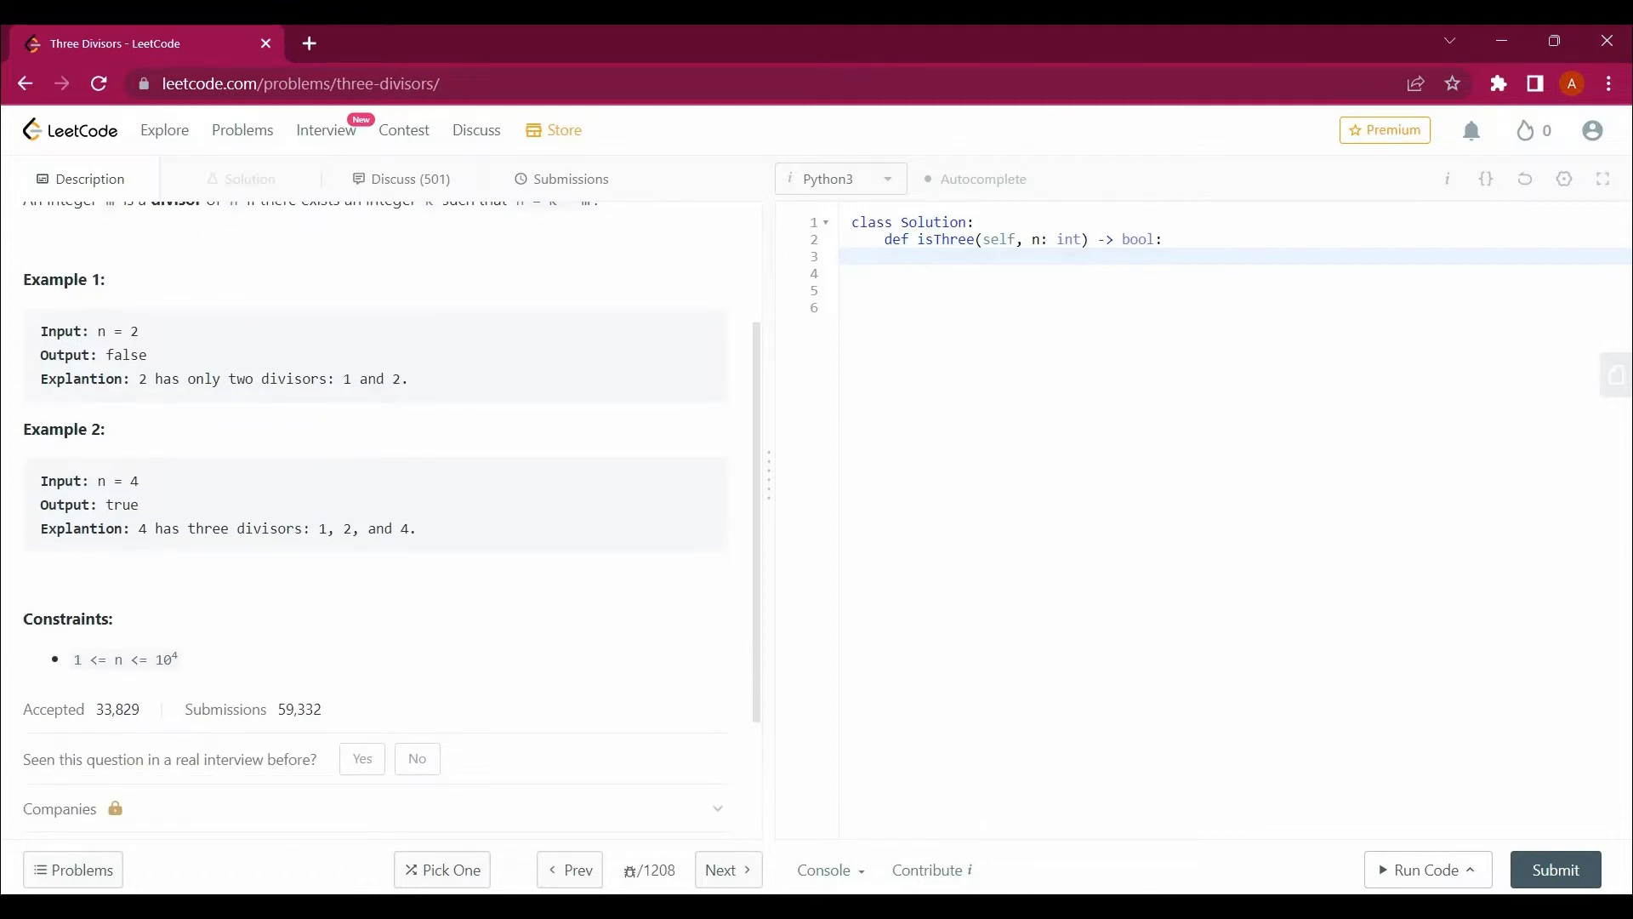
double_click(132, 480)
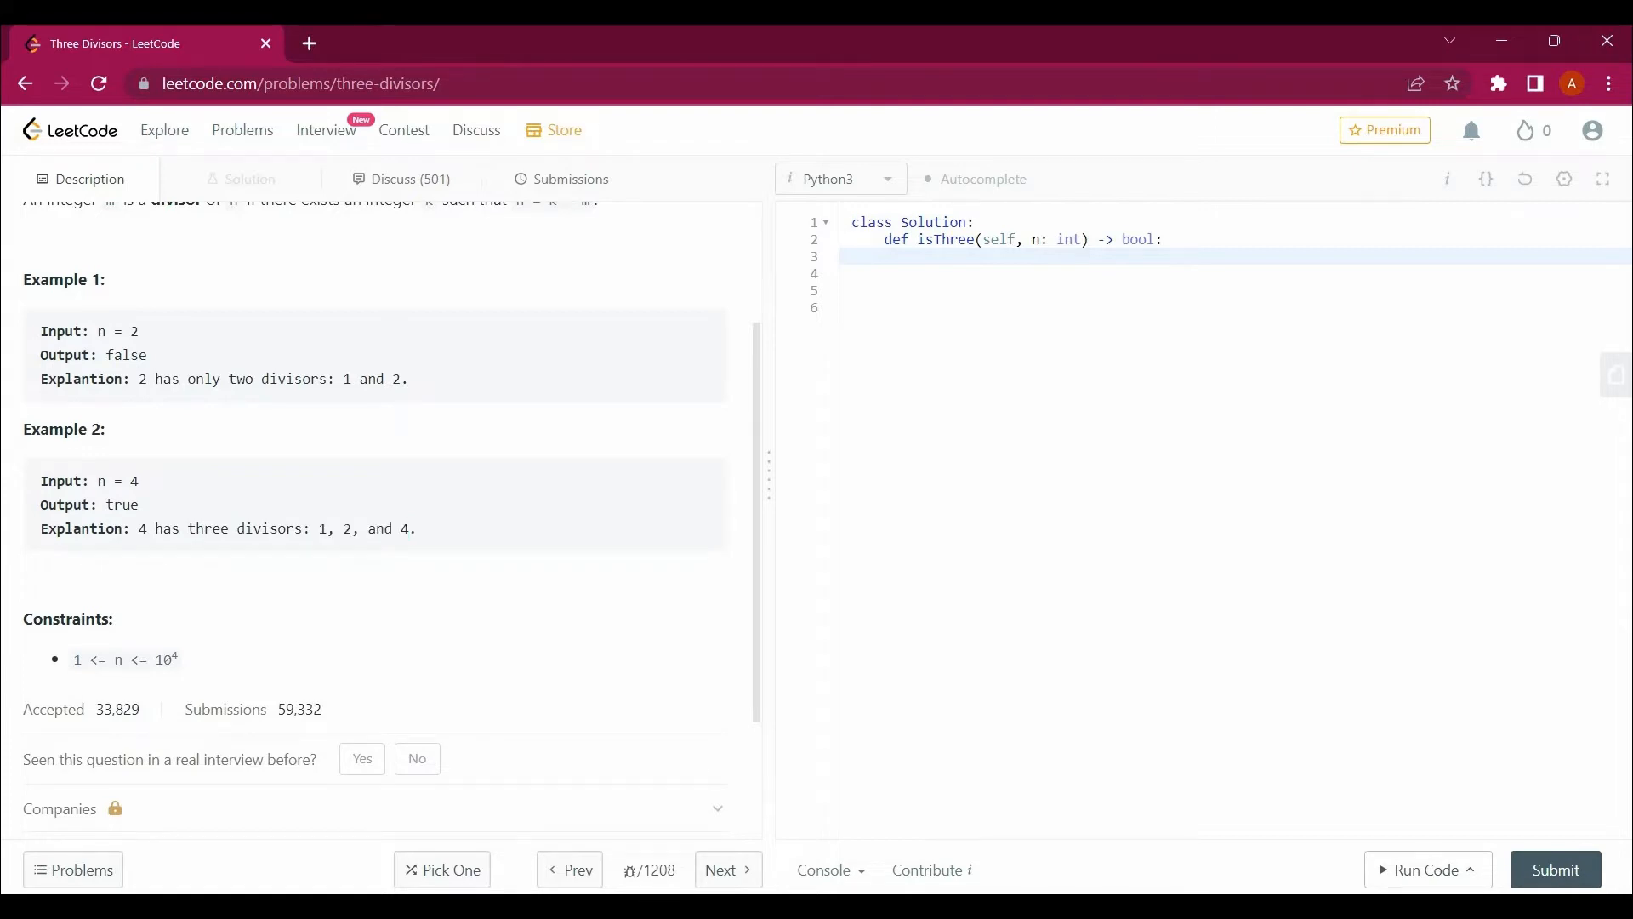
scroll(up, 3)
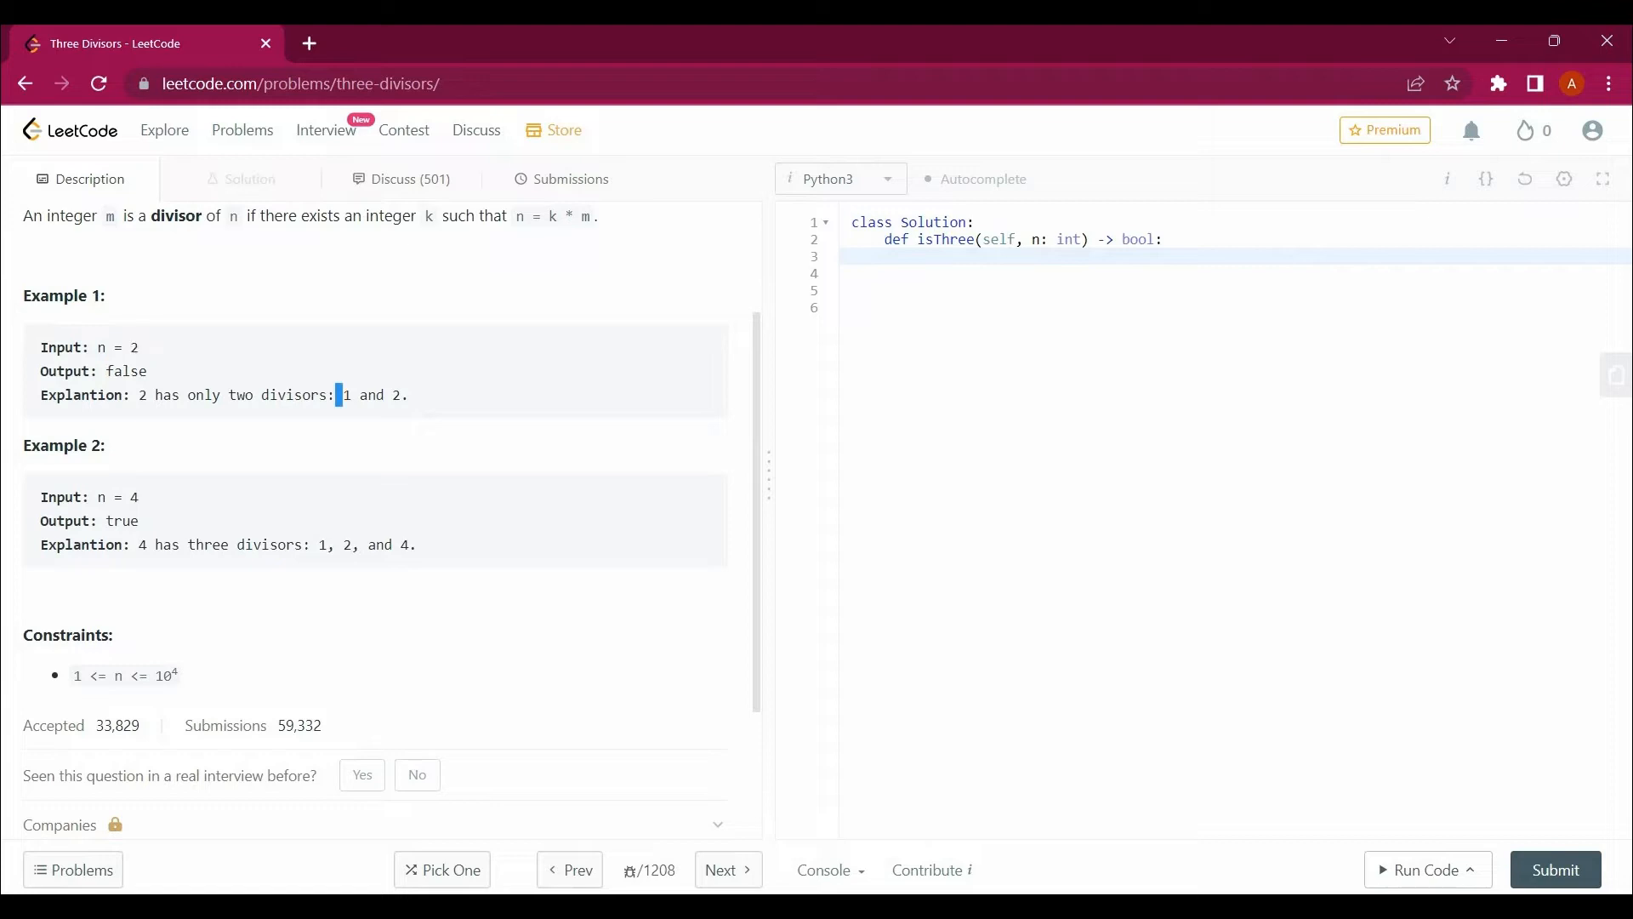
double_click(345, 395)
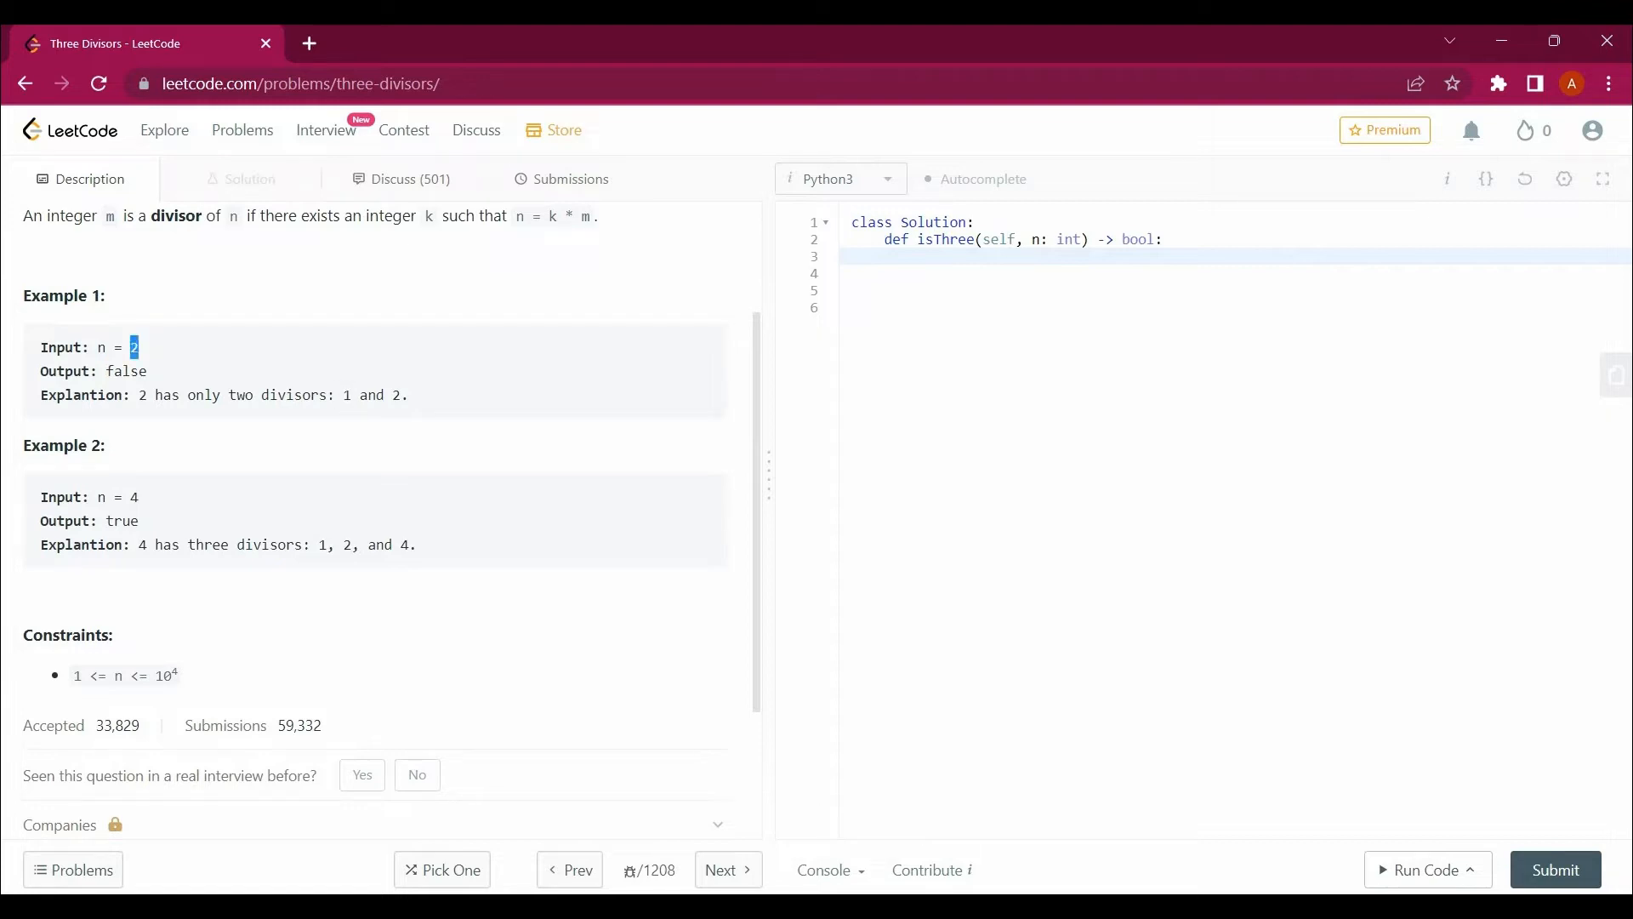
scroll(up, 3)
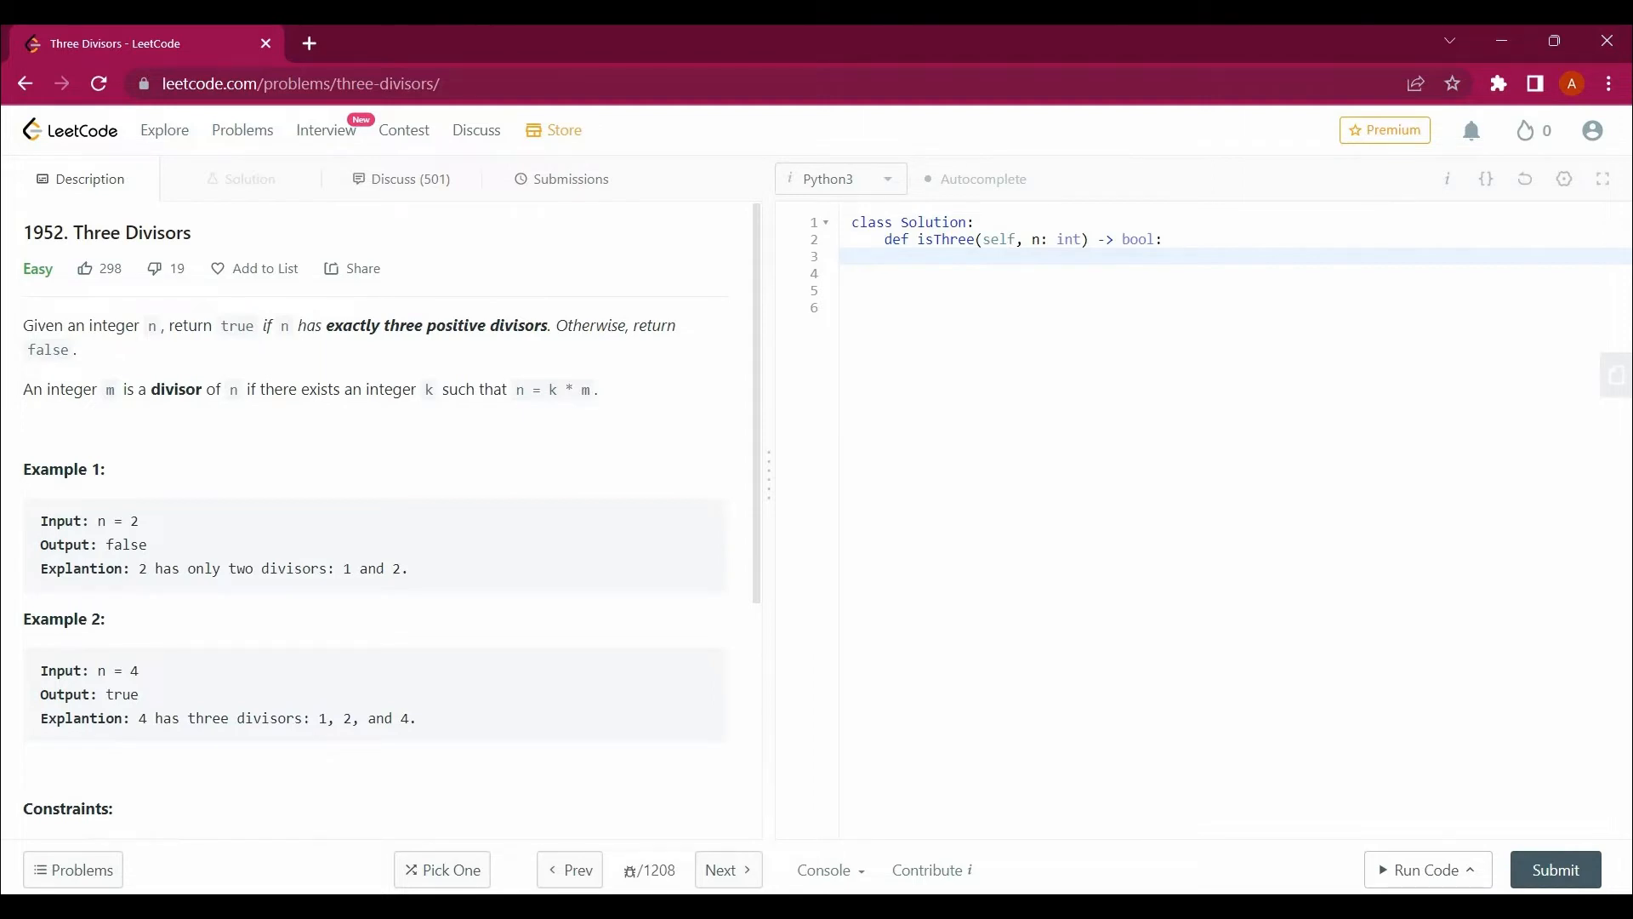
scroll(down, 3)
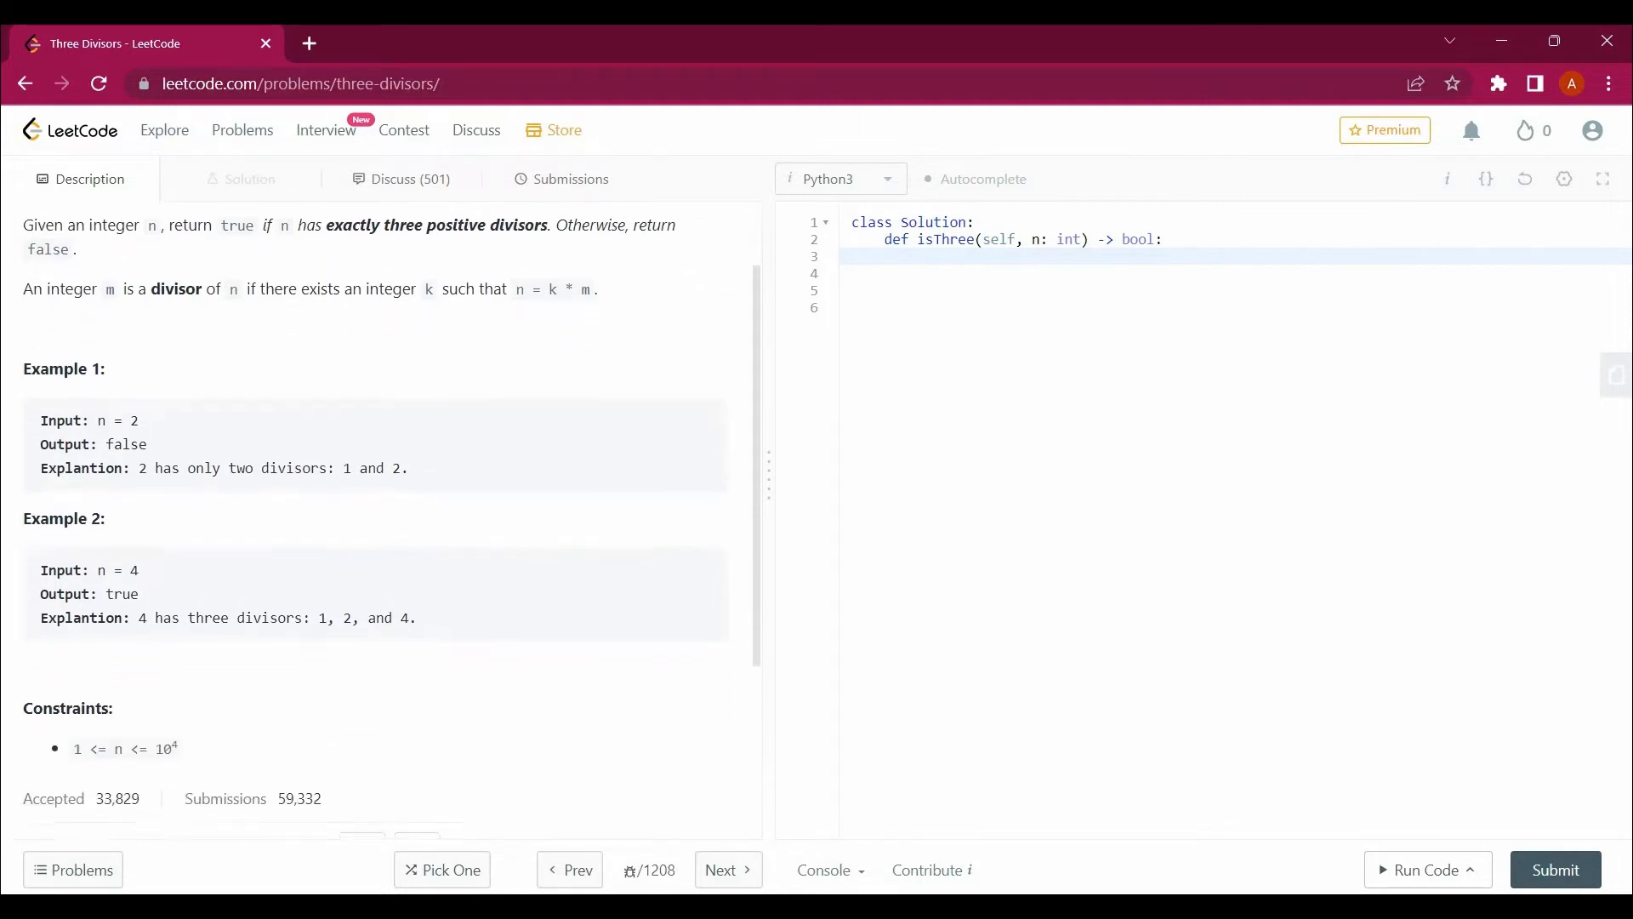
scroll(up, 3)
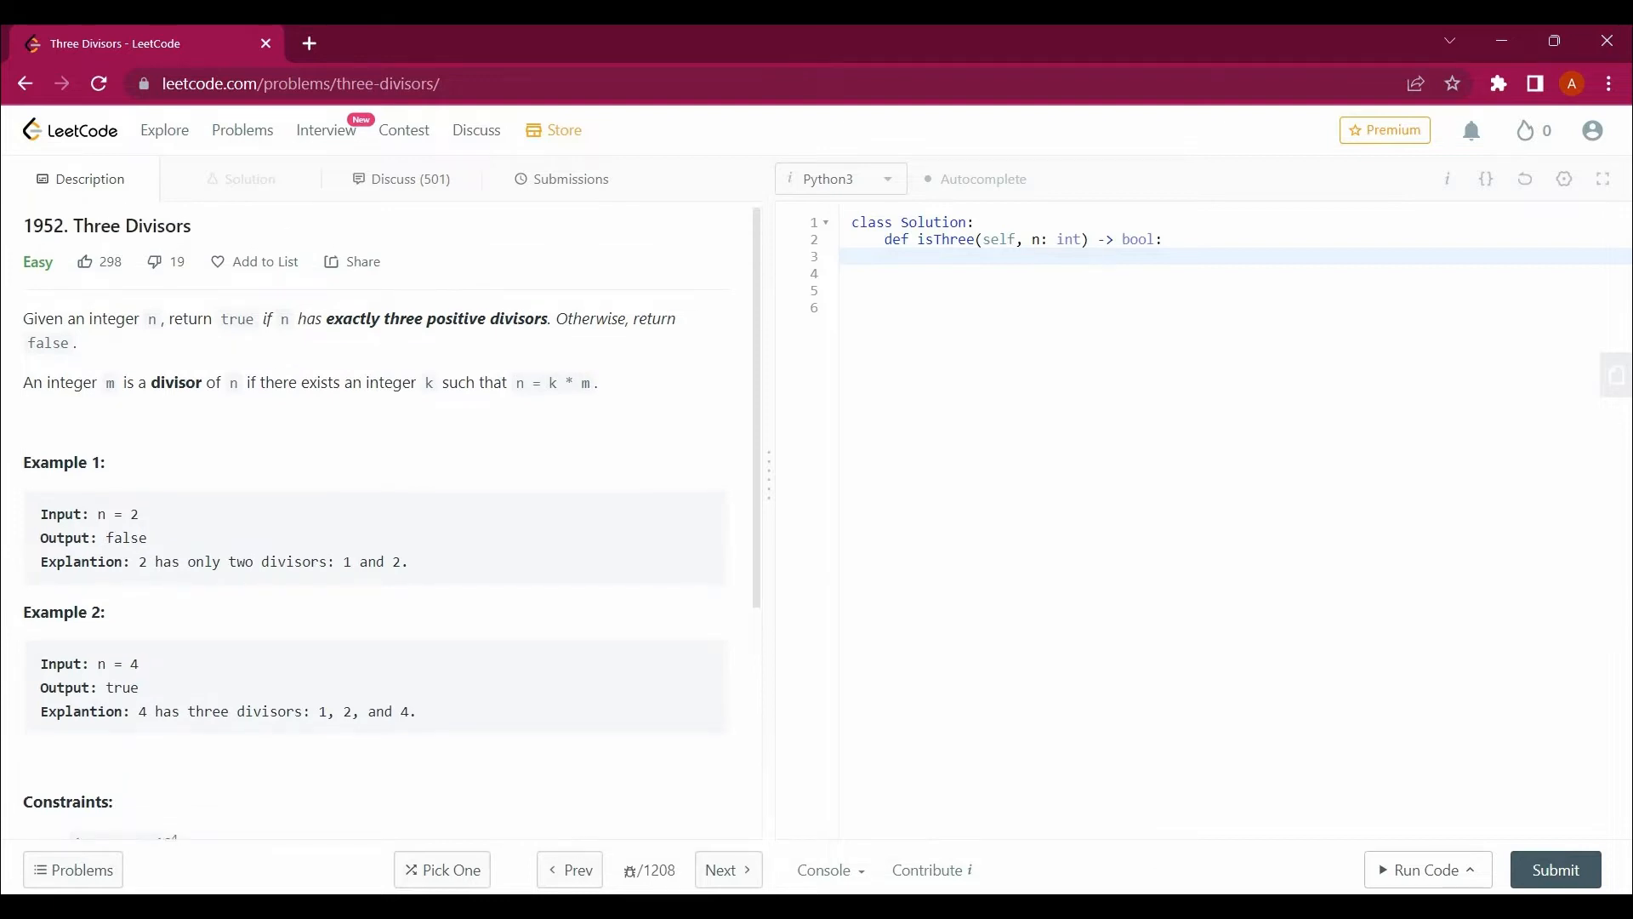
drag(327, 317, 518, 382)
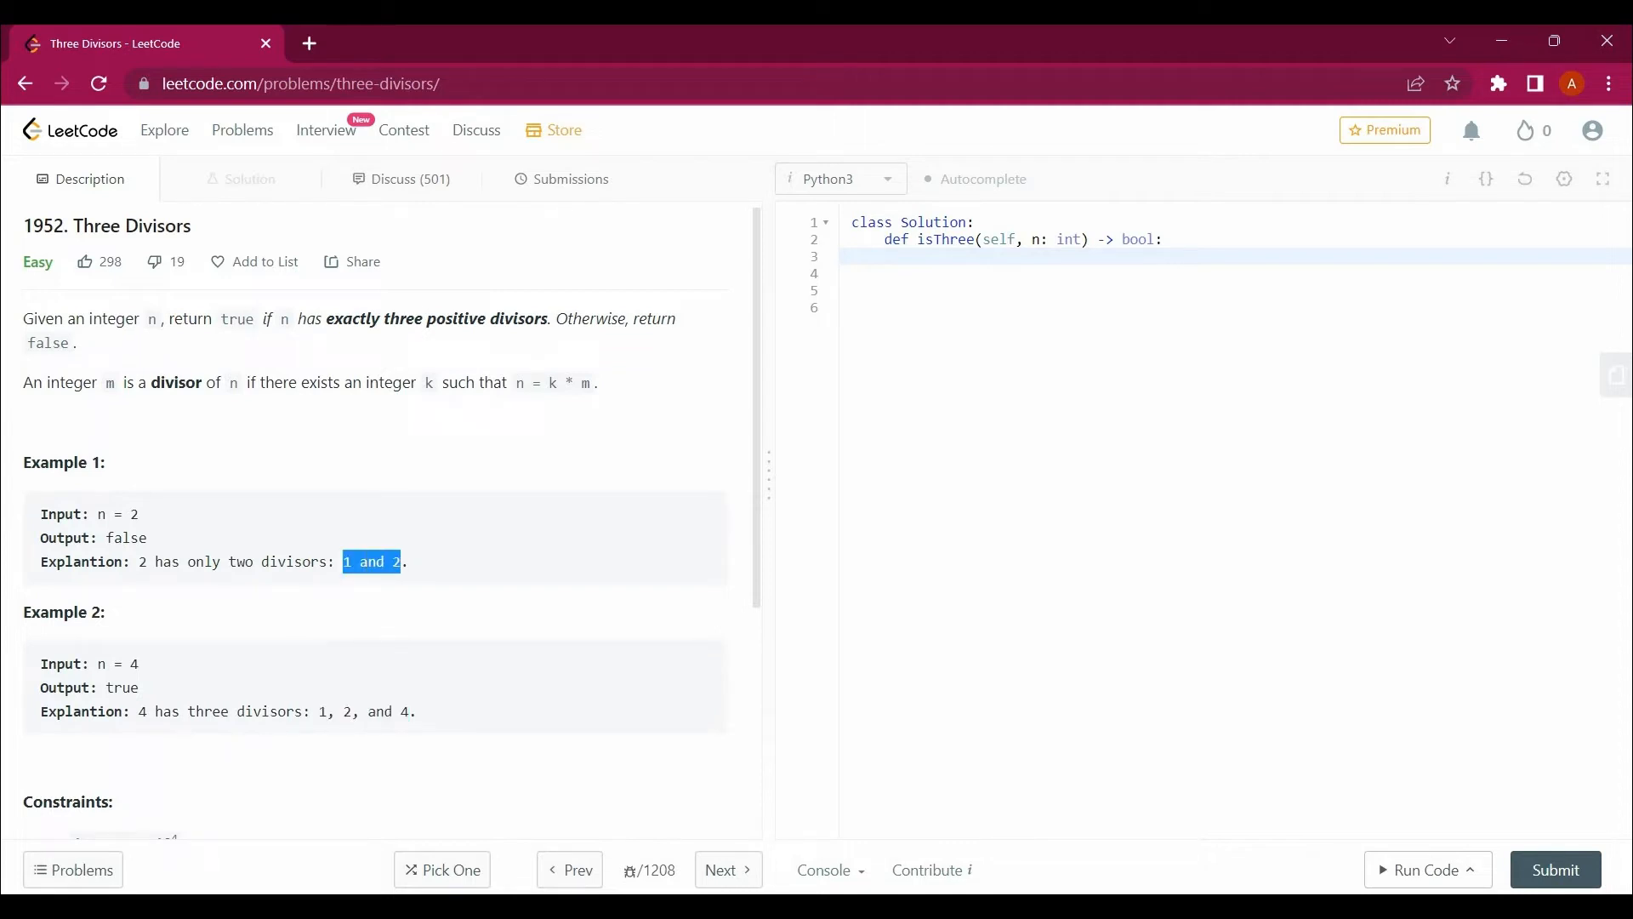
- Under the isThree signature, write i = 1, result = [] and a while (n > i*i) header
double_click(381, 712)
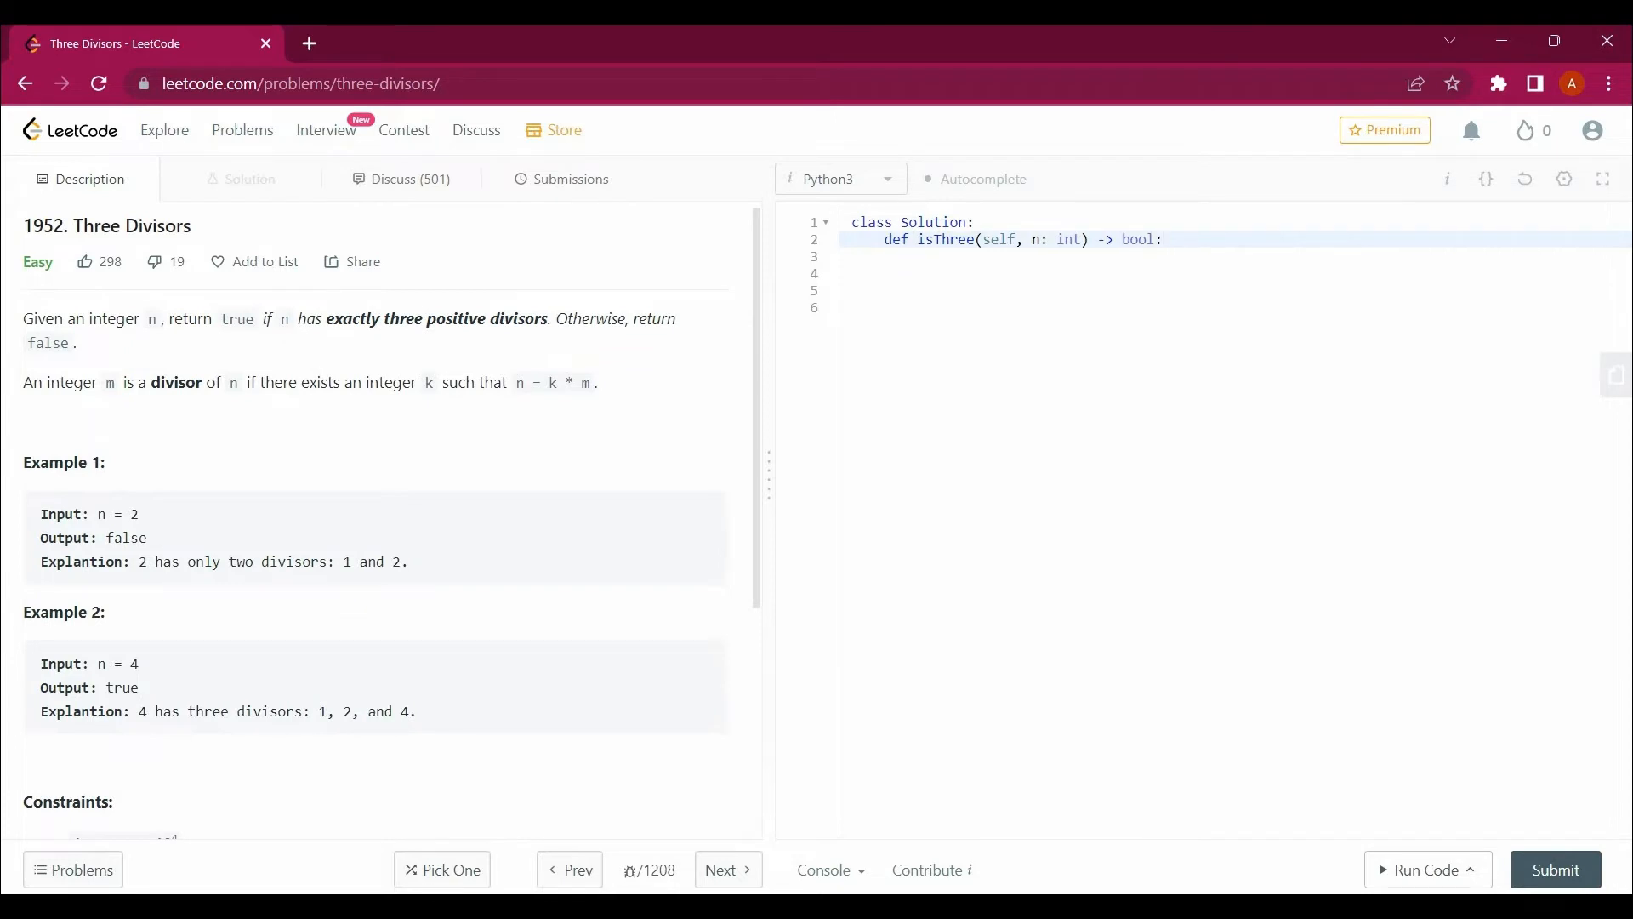
text(i =)
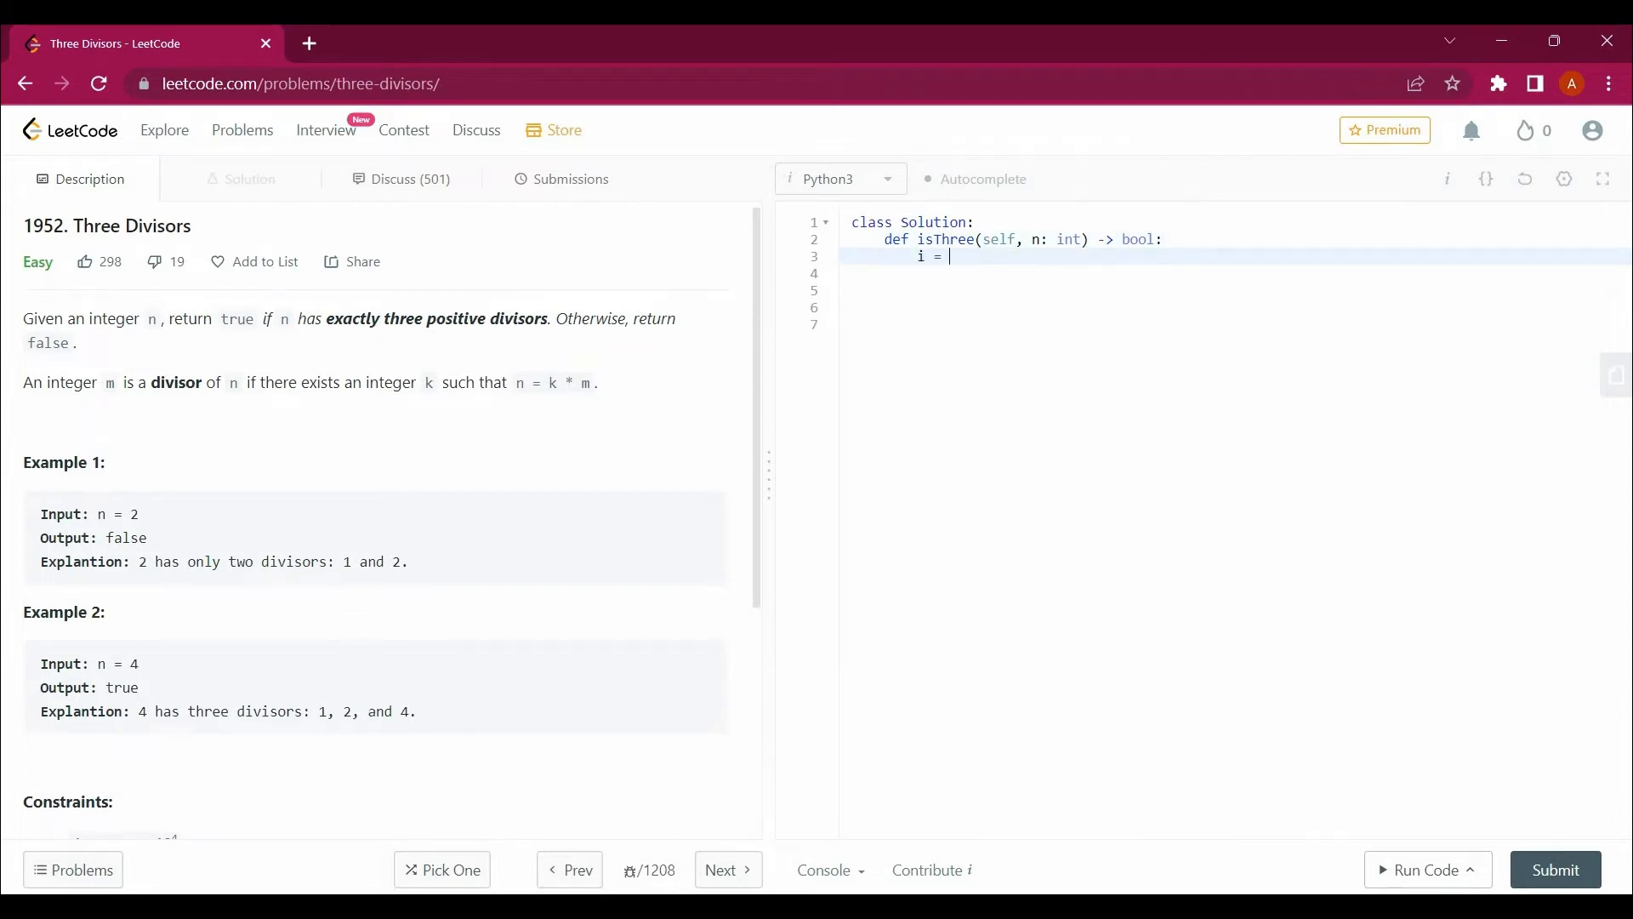
key(enter)
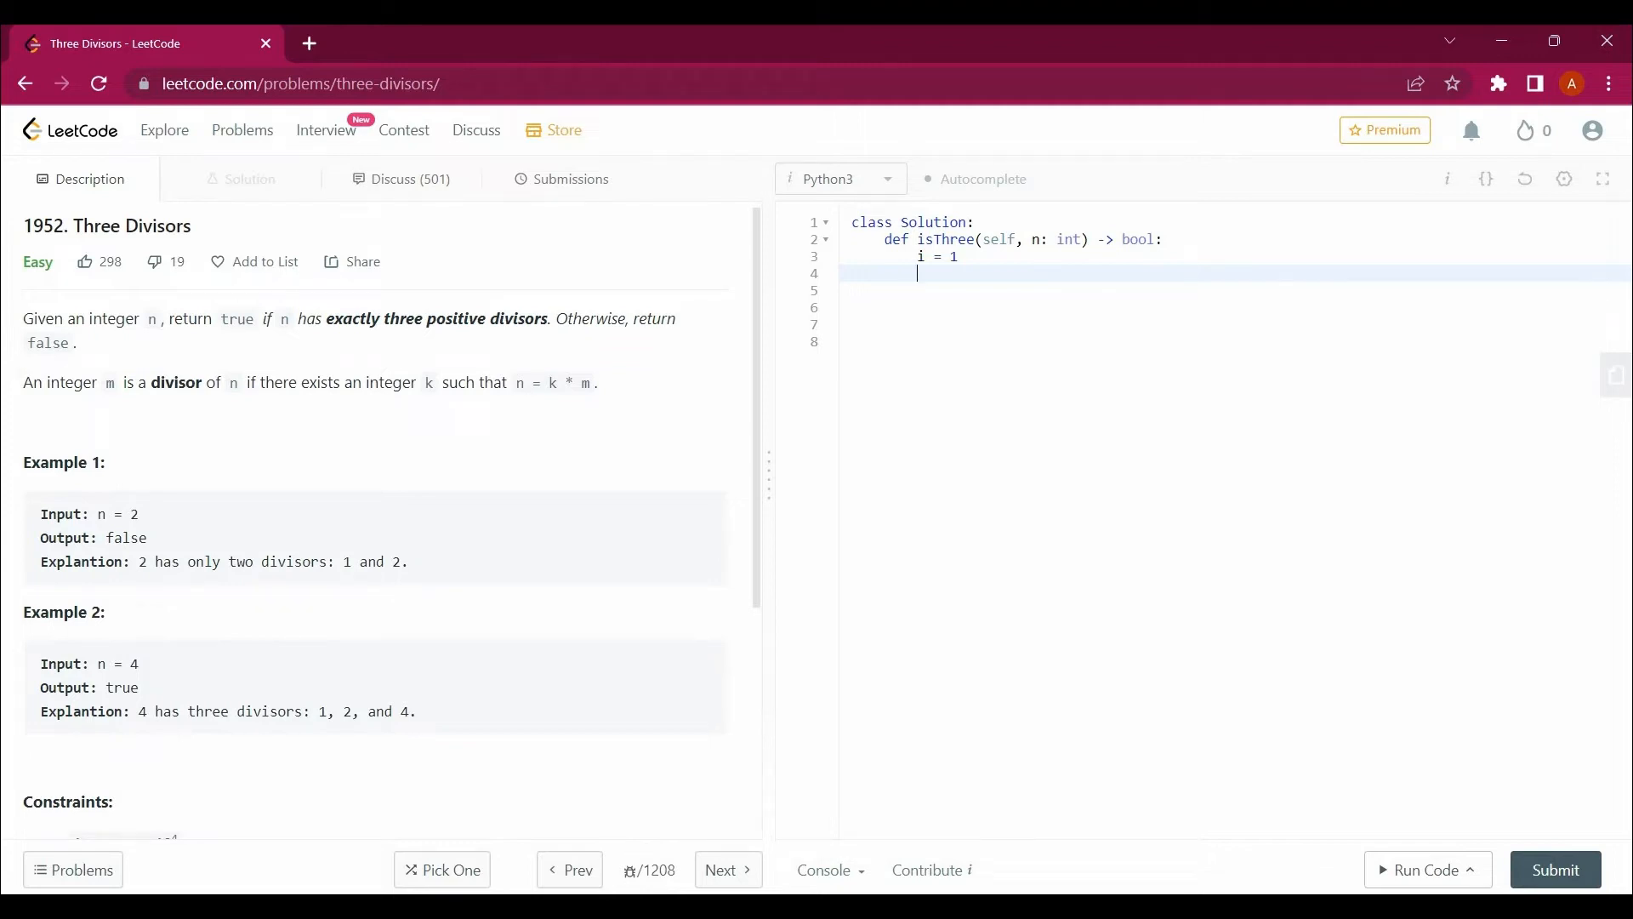
text(result = [])
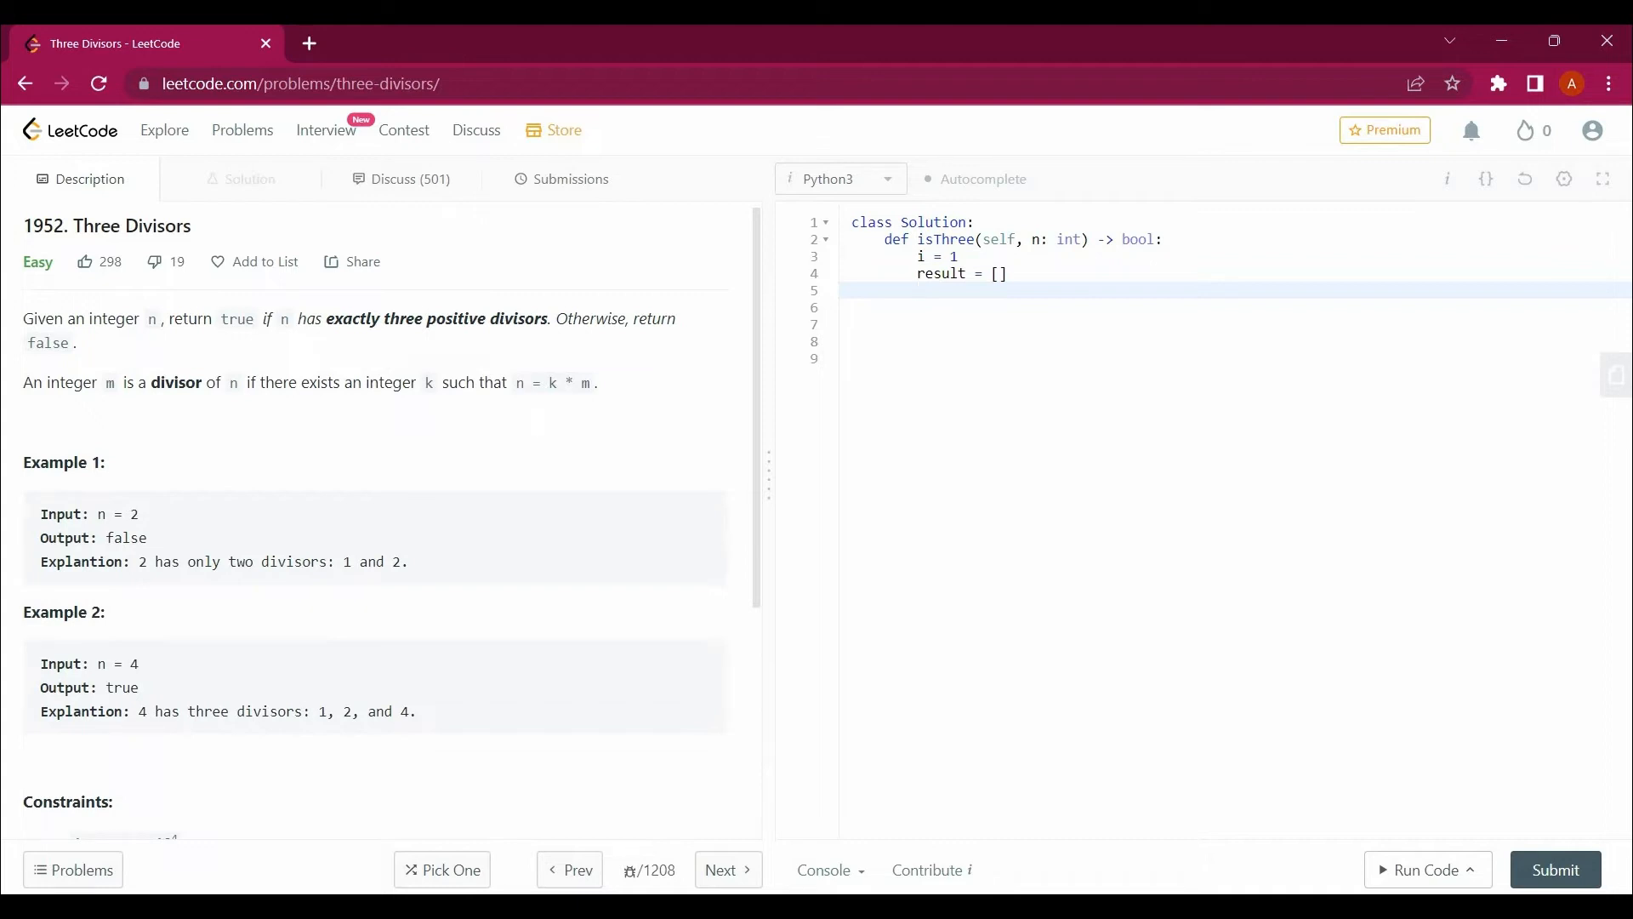
text(whil)
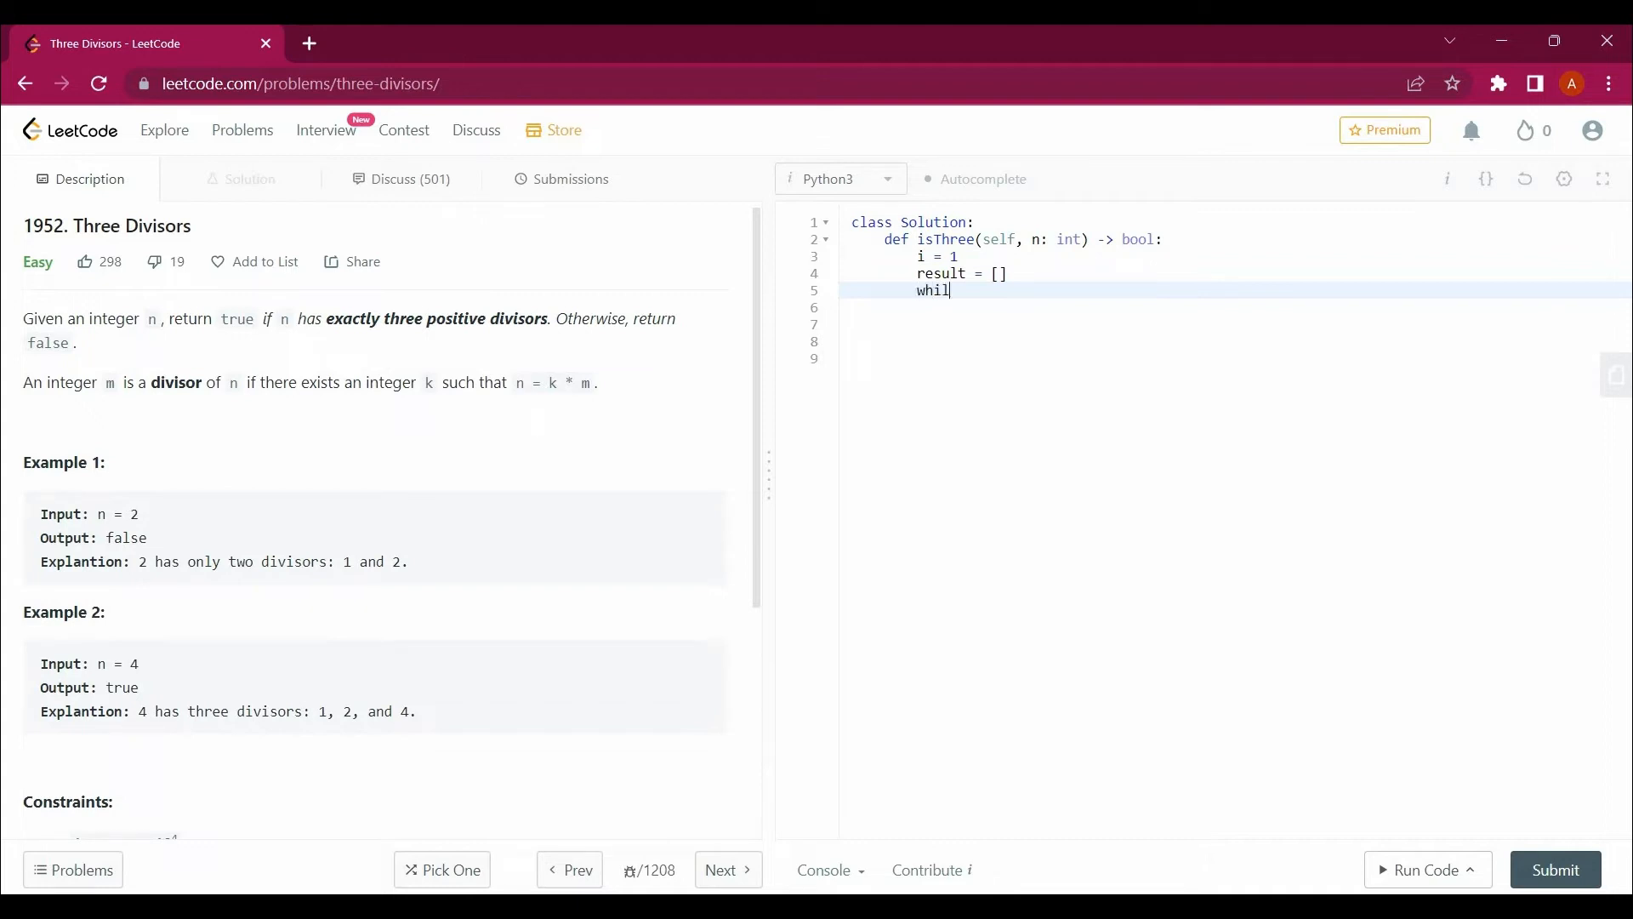
text(e ()
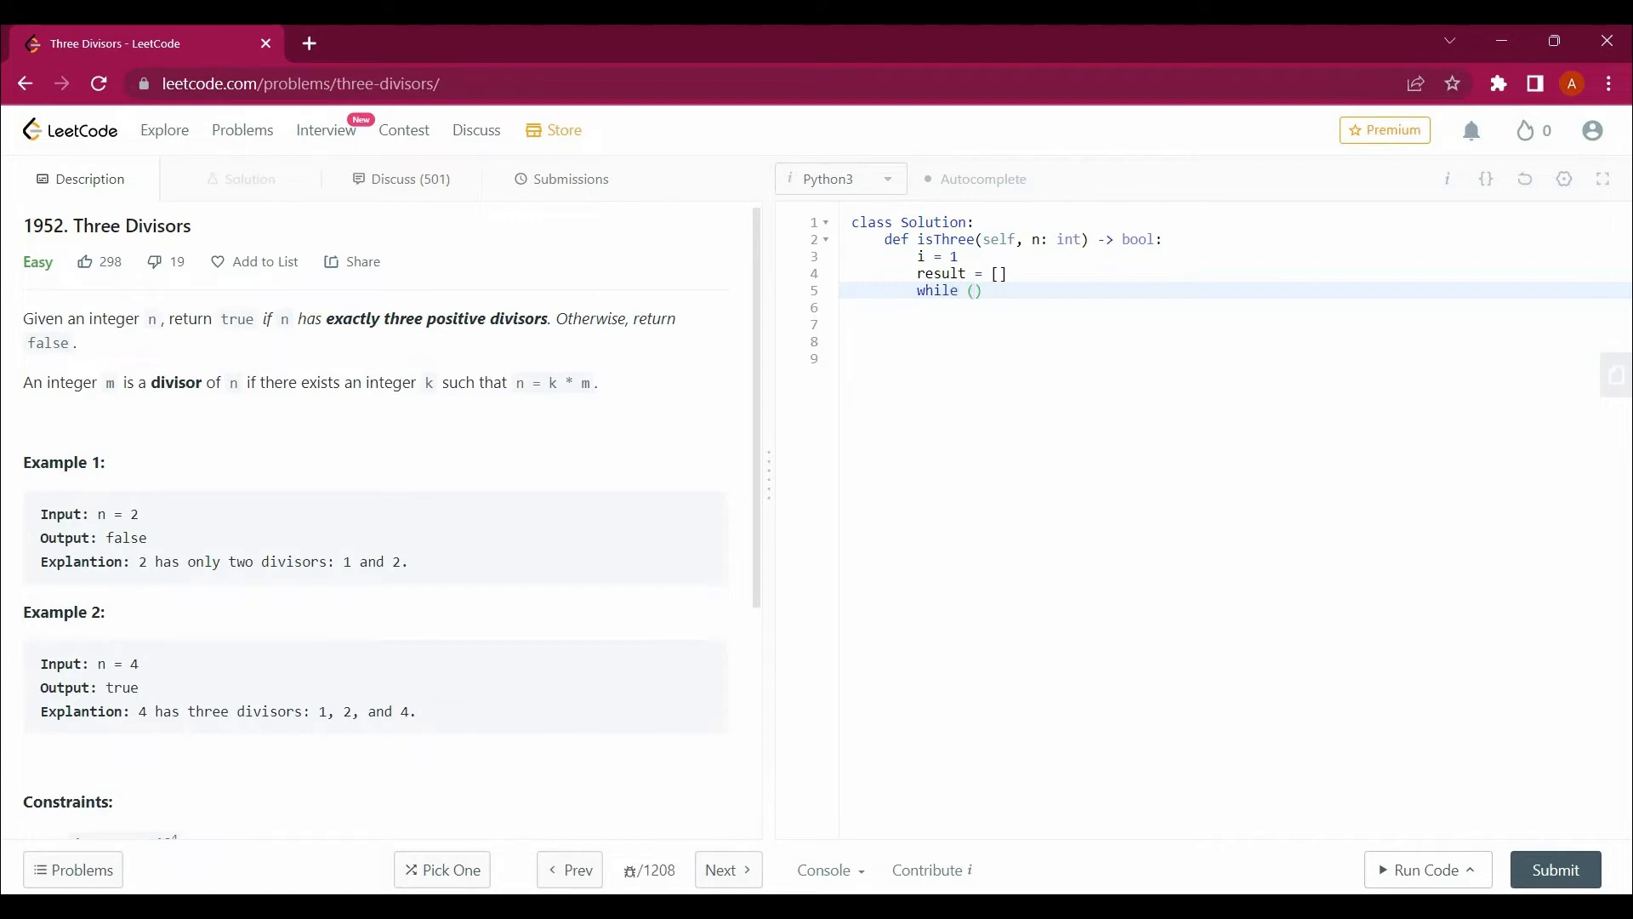
text(n>1=i)
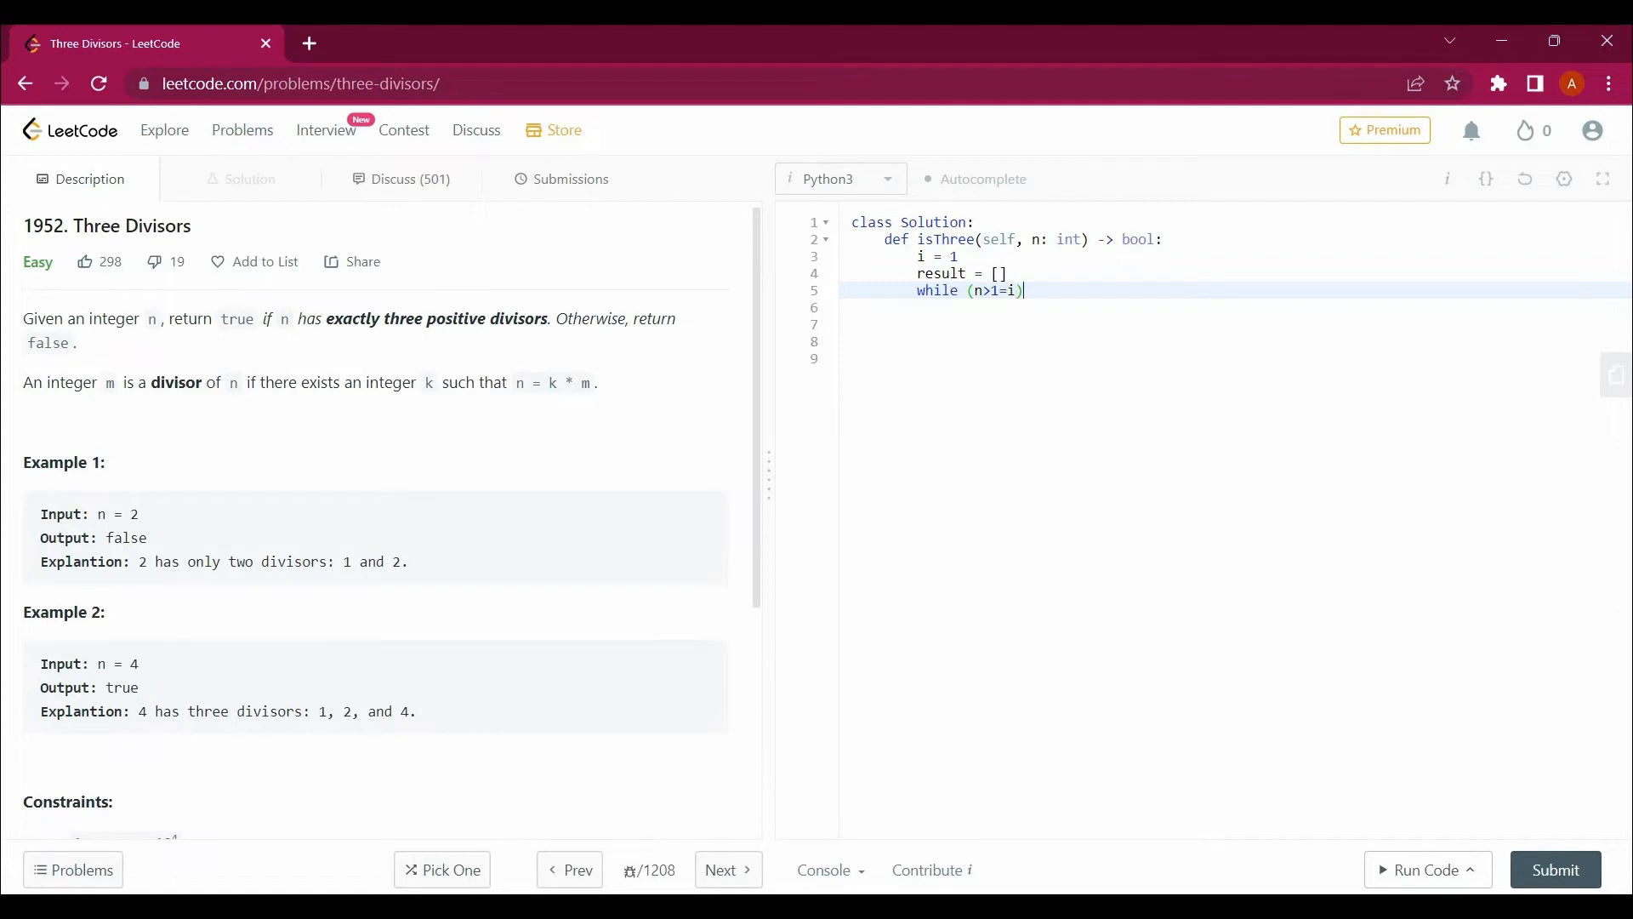
key(enter)
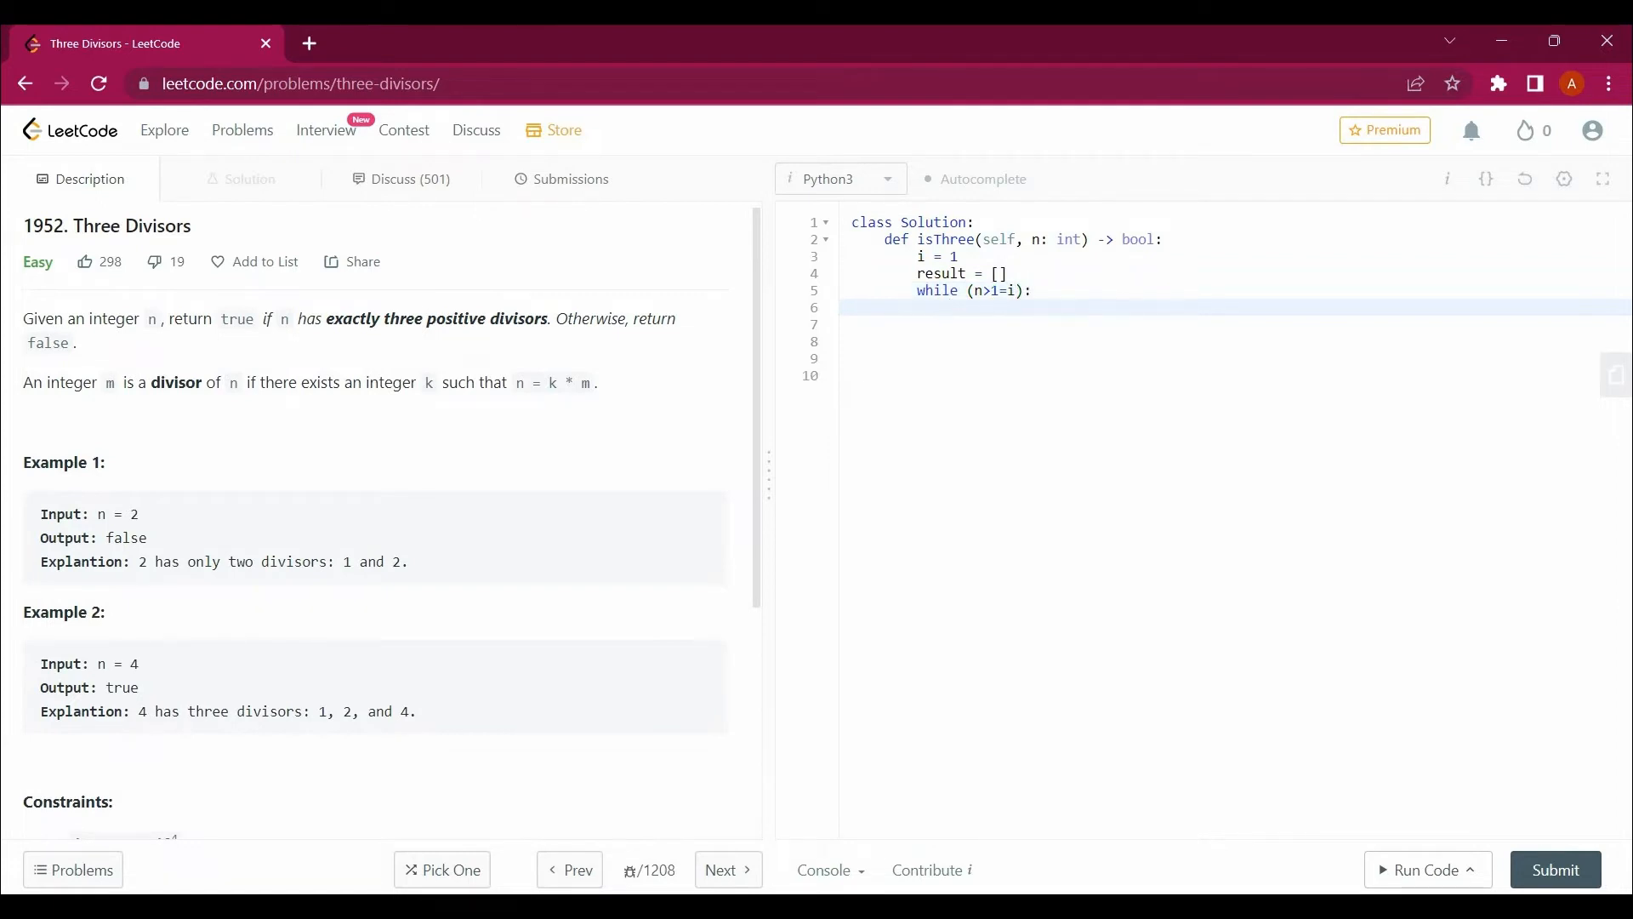
- Inside the loop, add if (n % i == 0): with result.append(n), then begin a comment line
text(if)
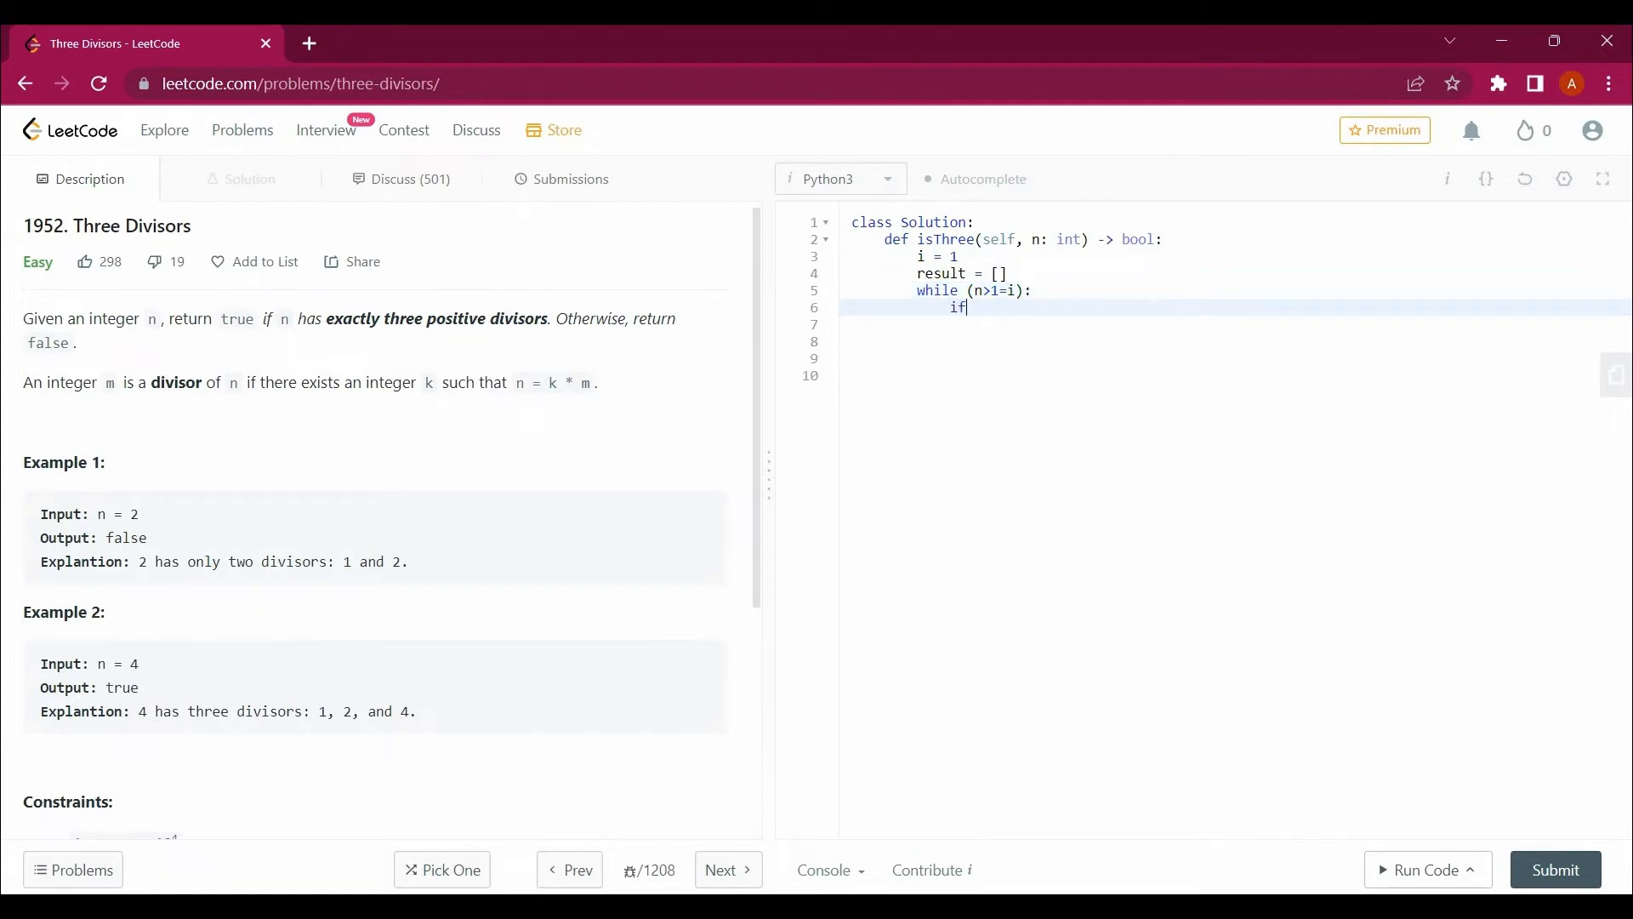
text((n %)
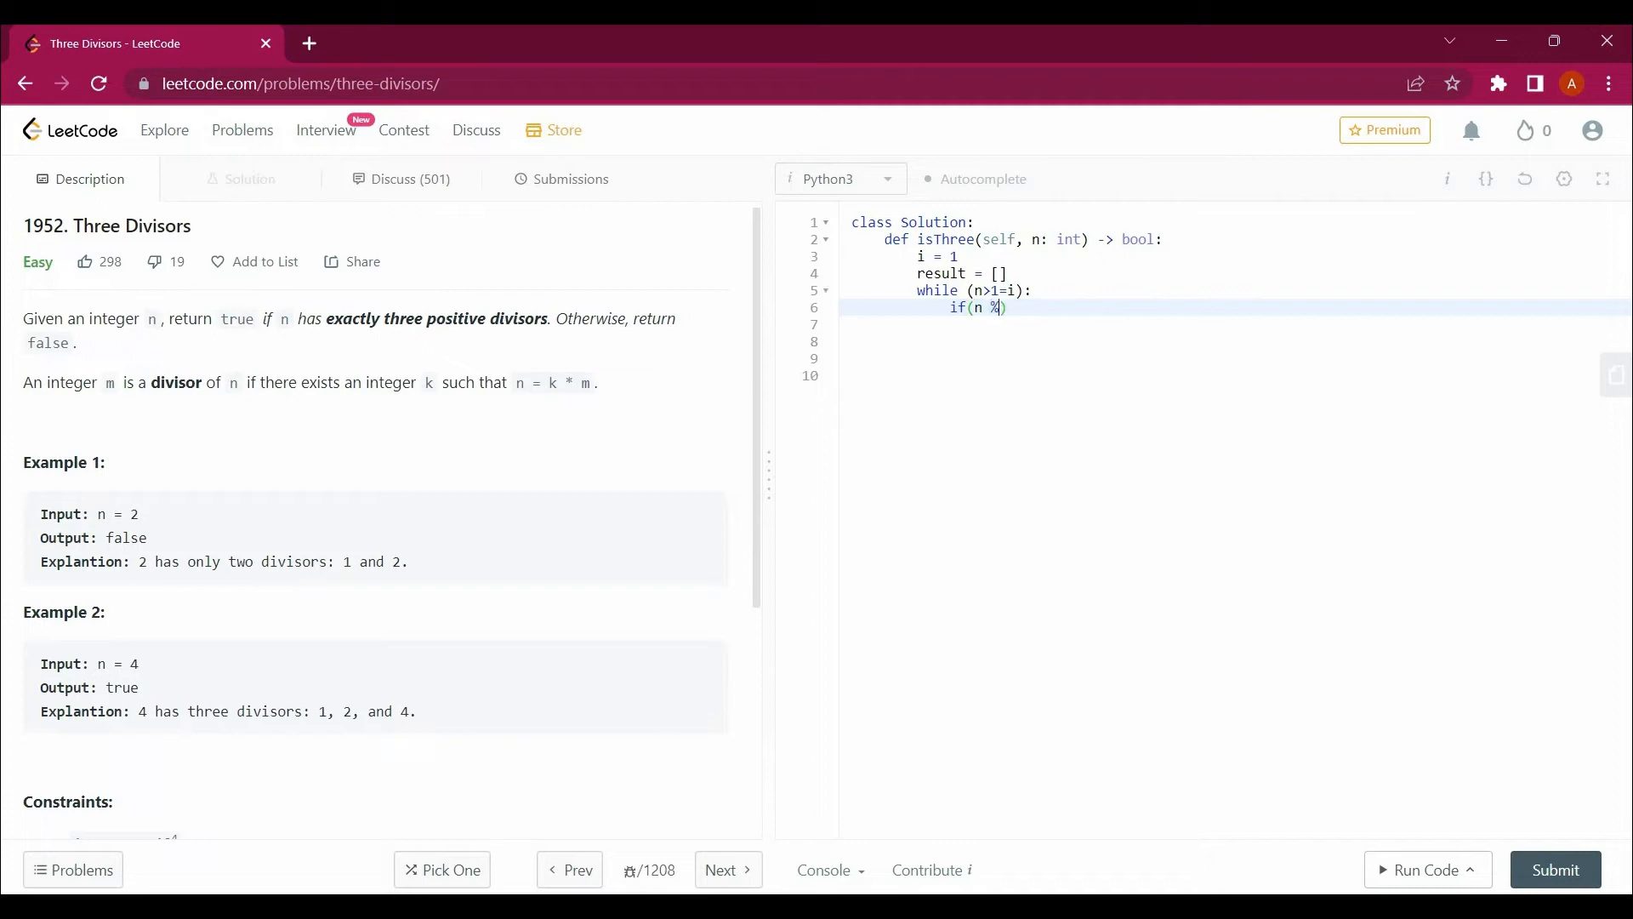
text(i ==)
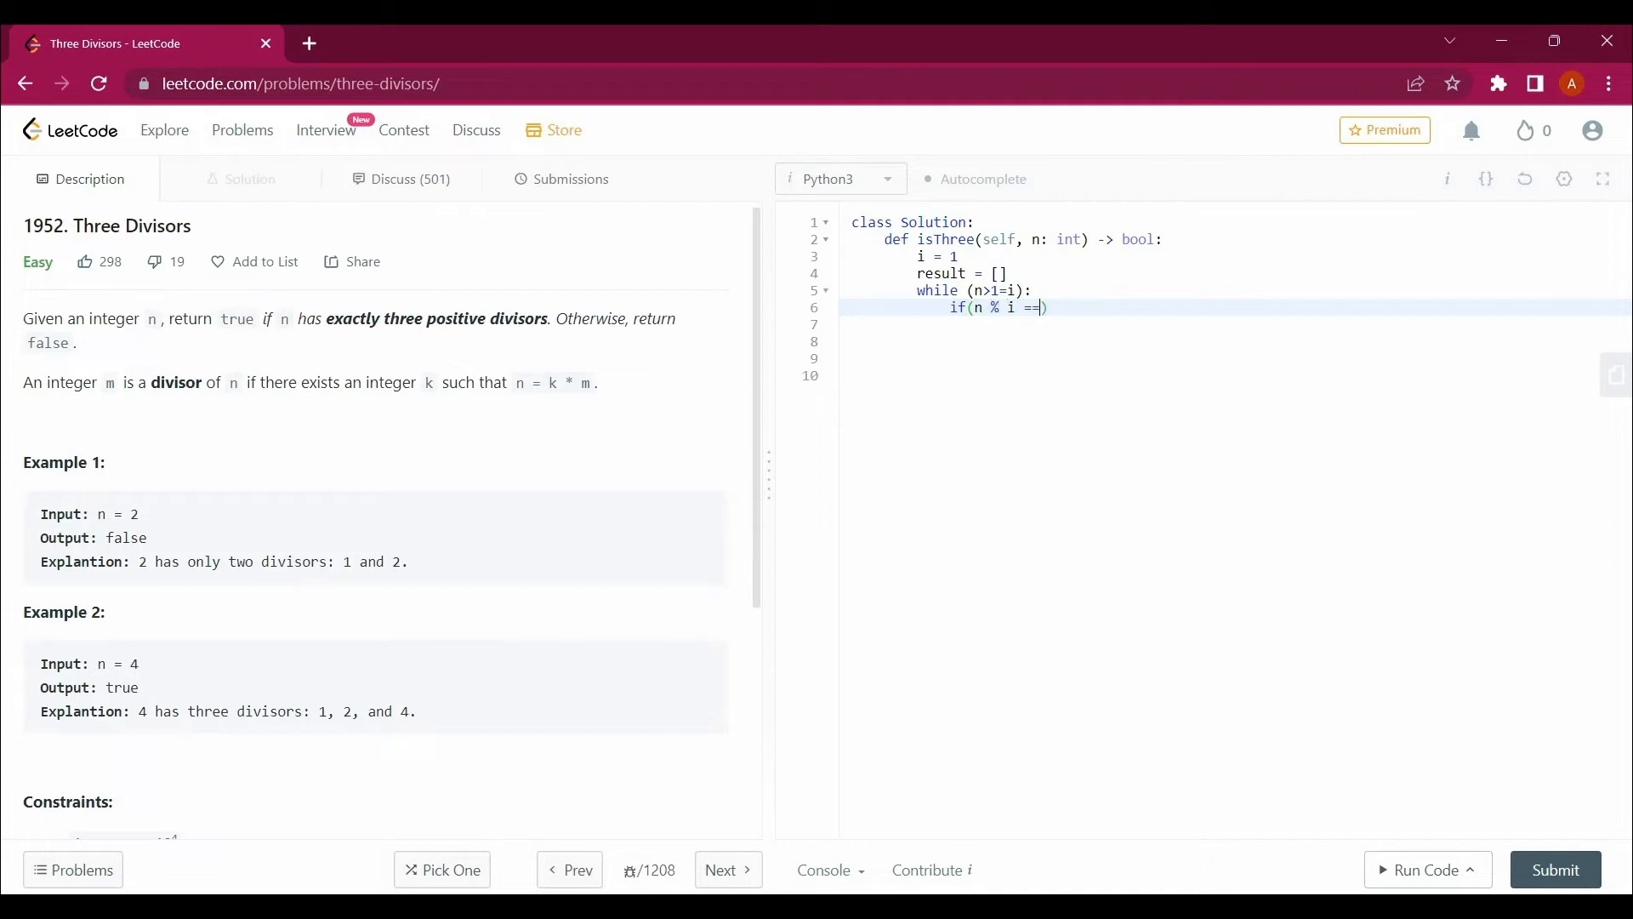
text(0)
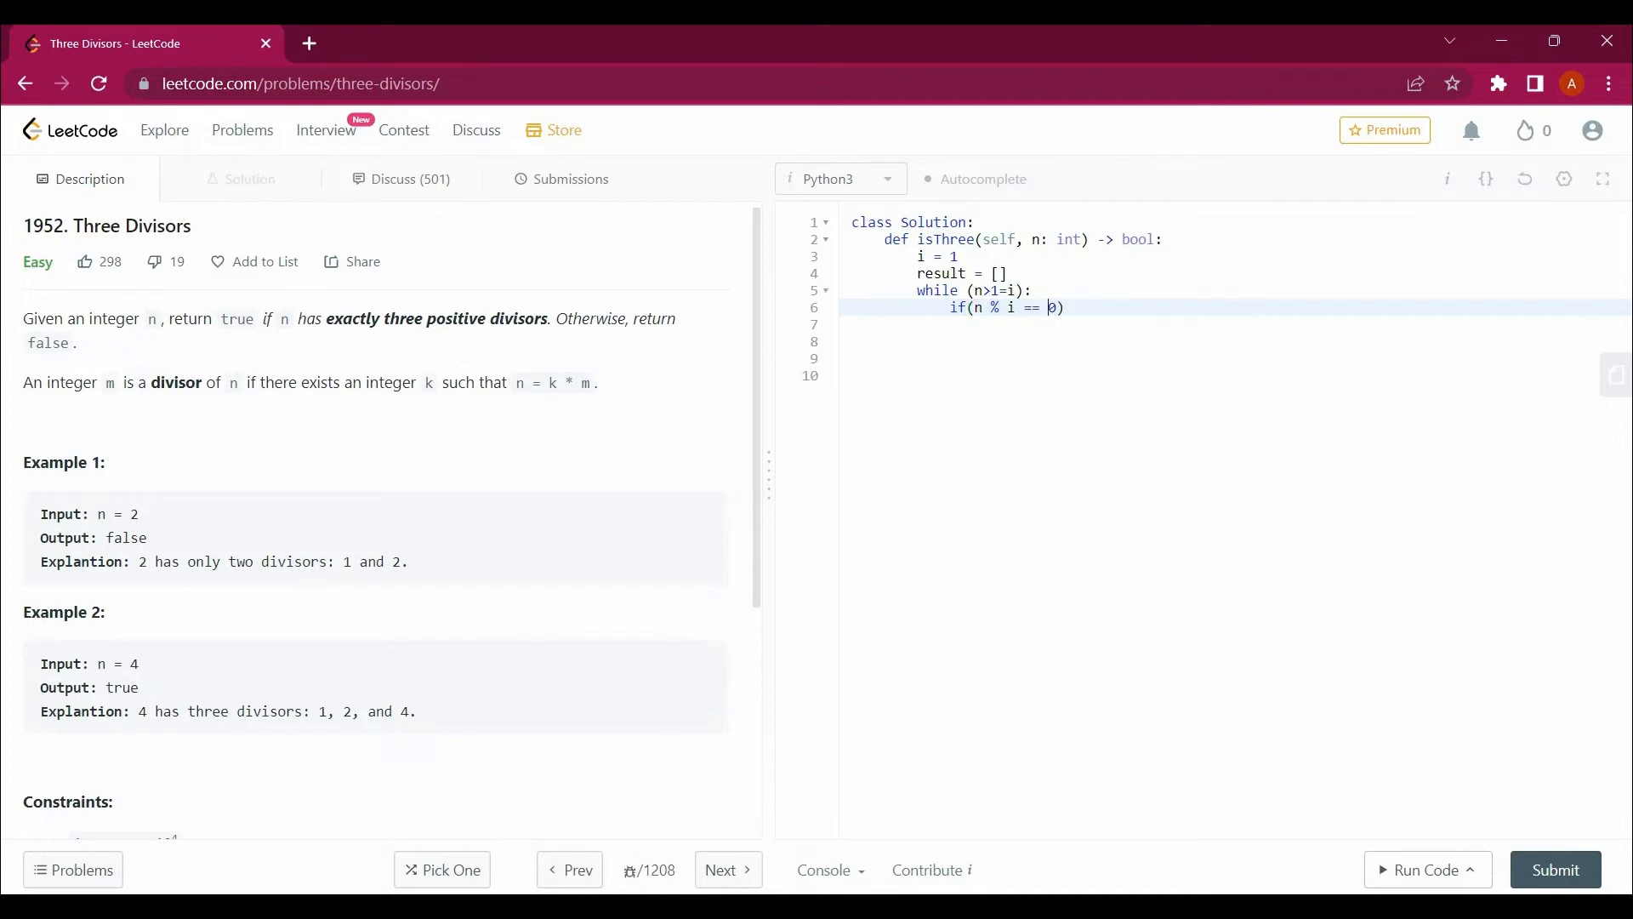
text())
text(result.)
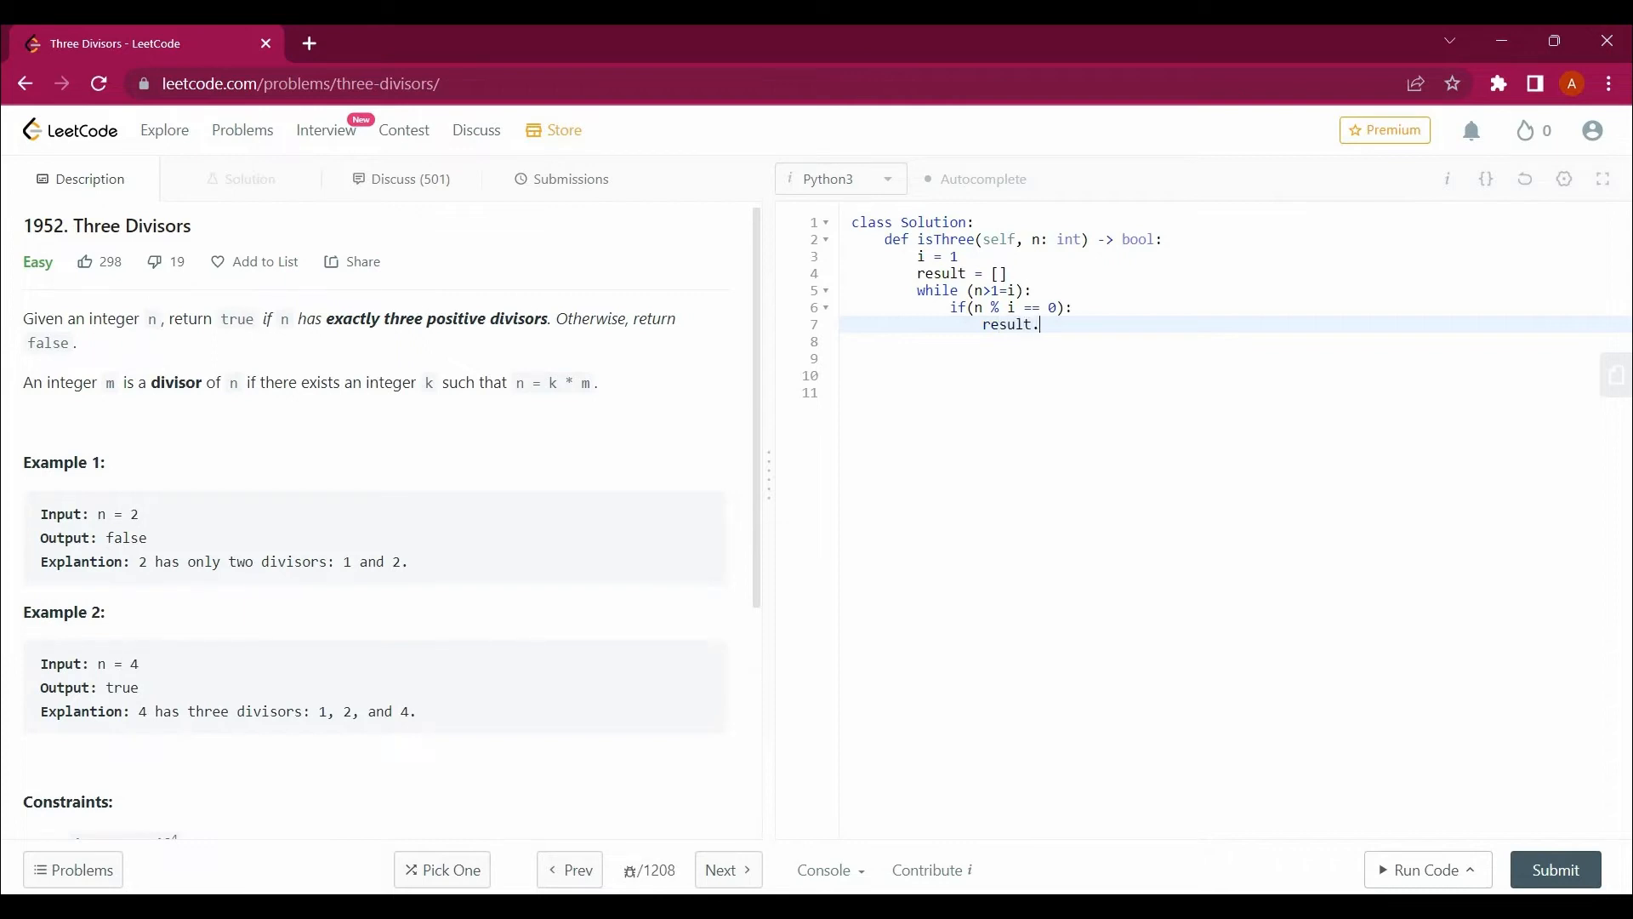
text(append)
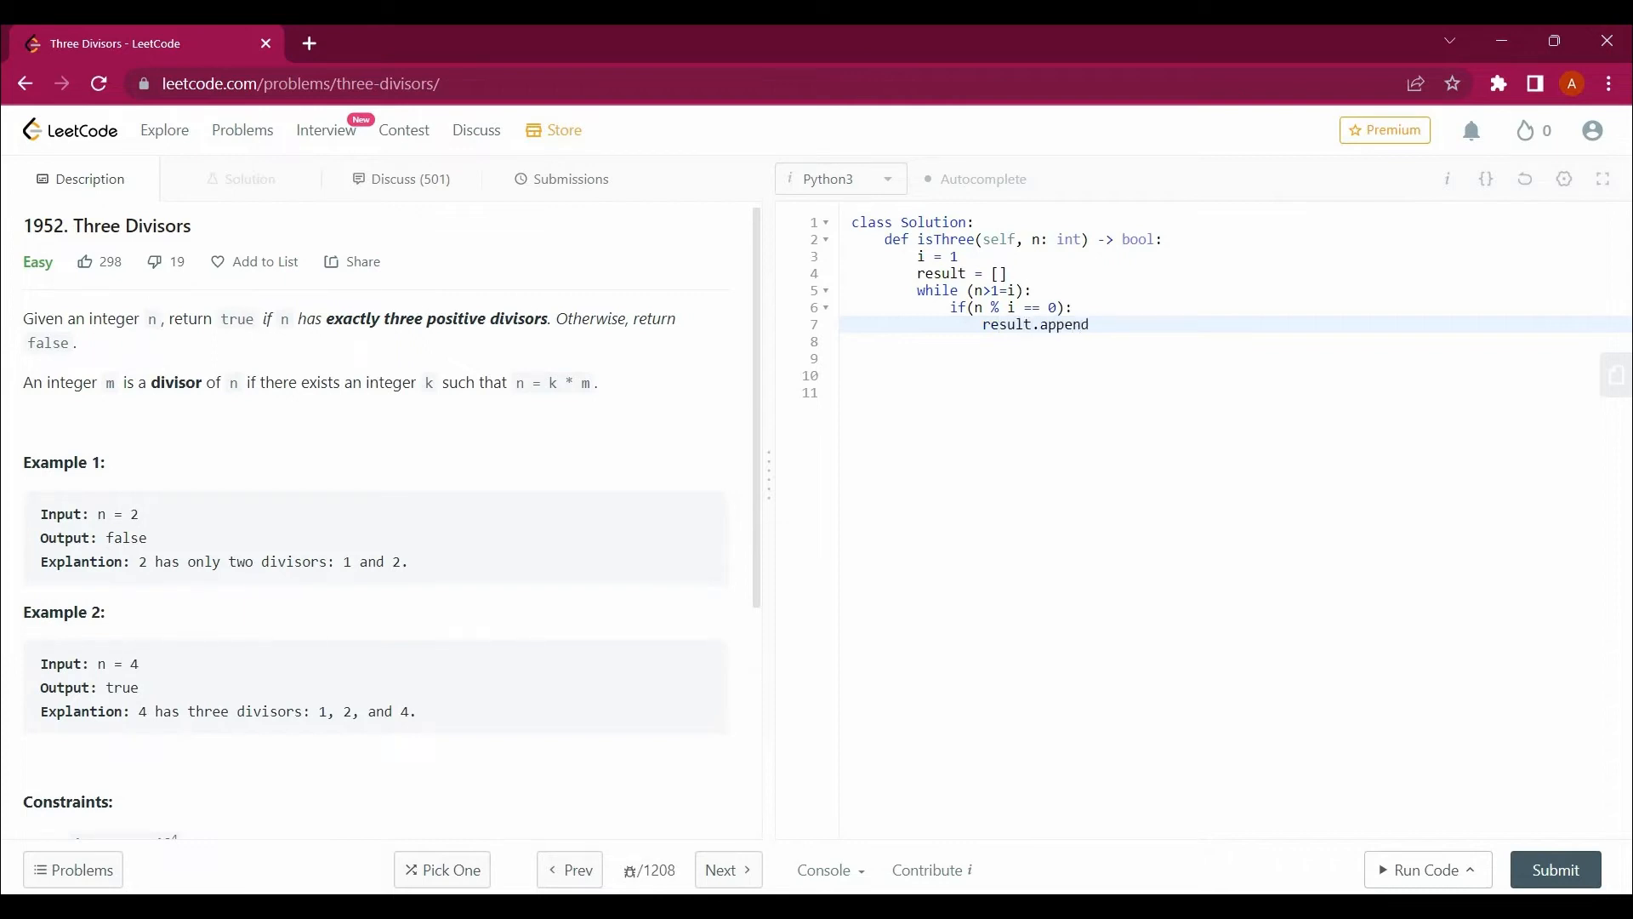
text((n))
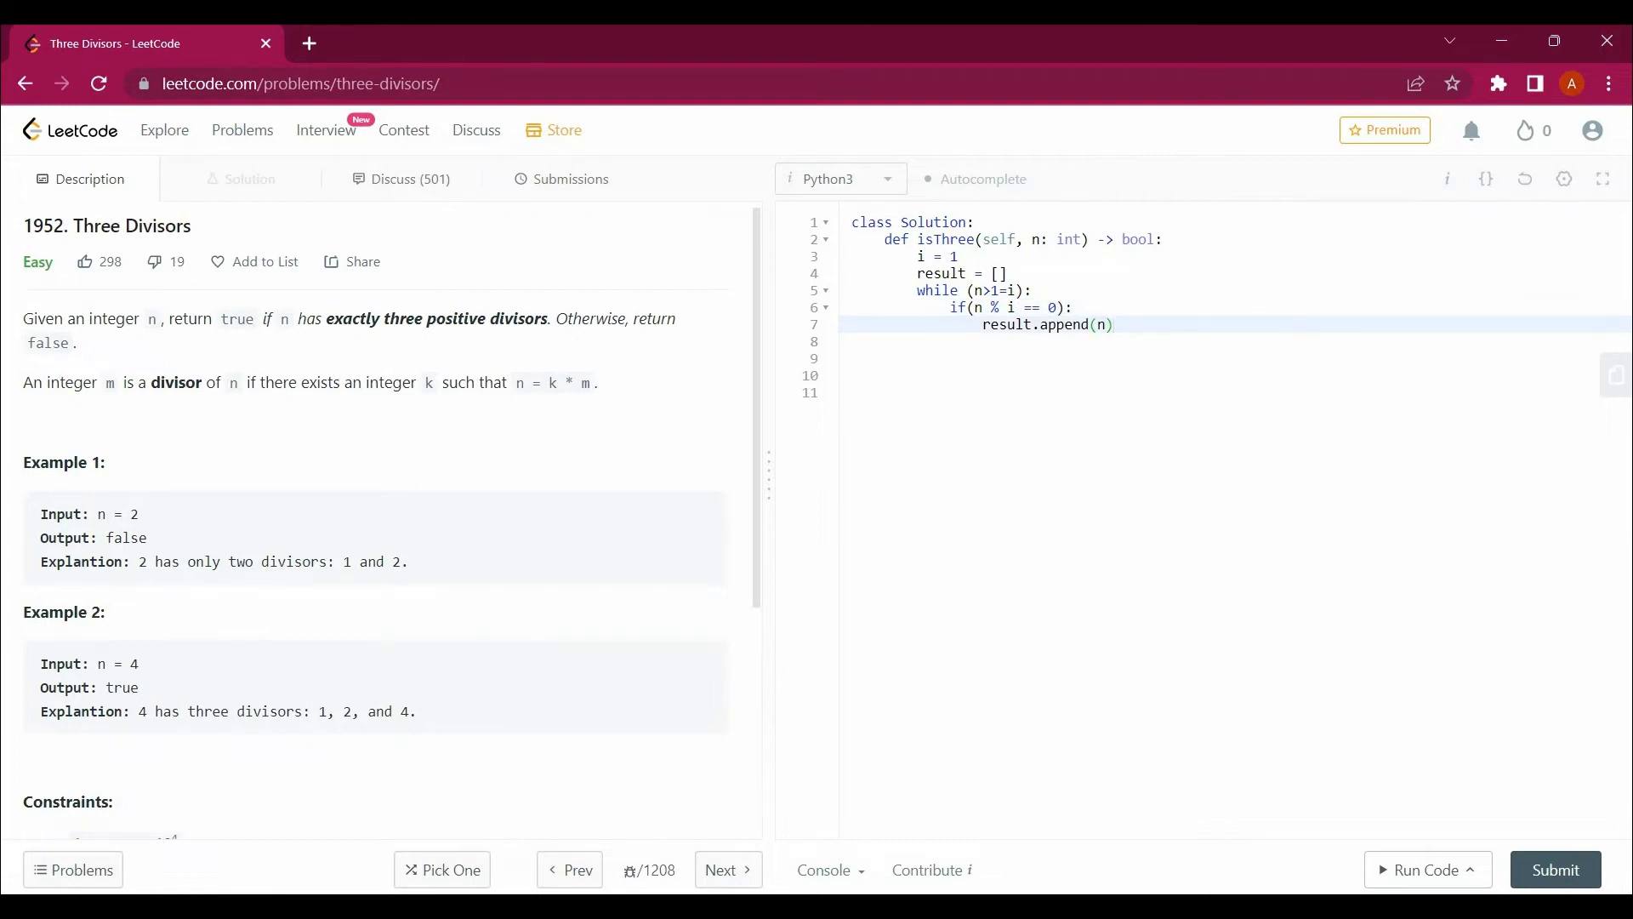
key(Return)
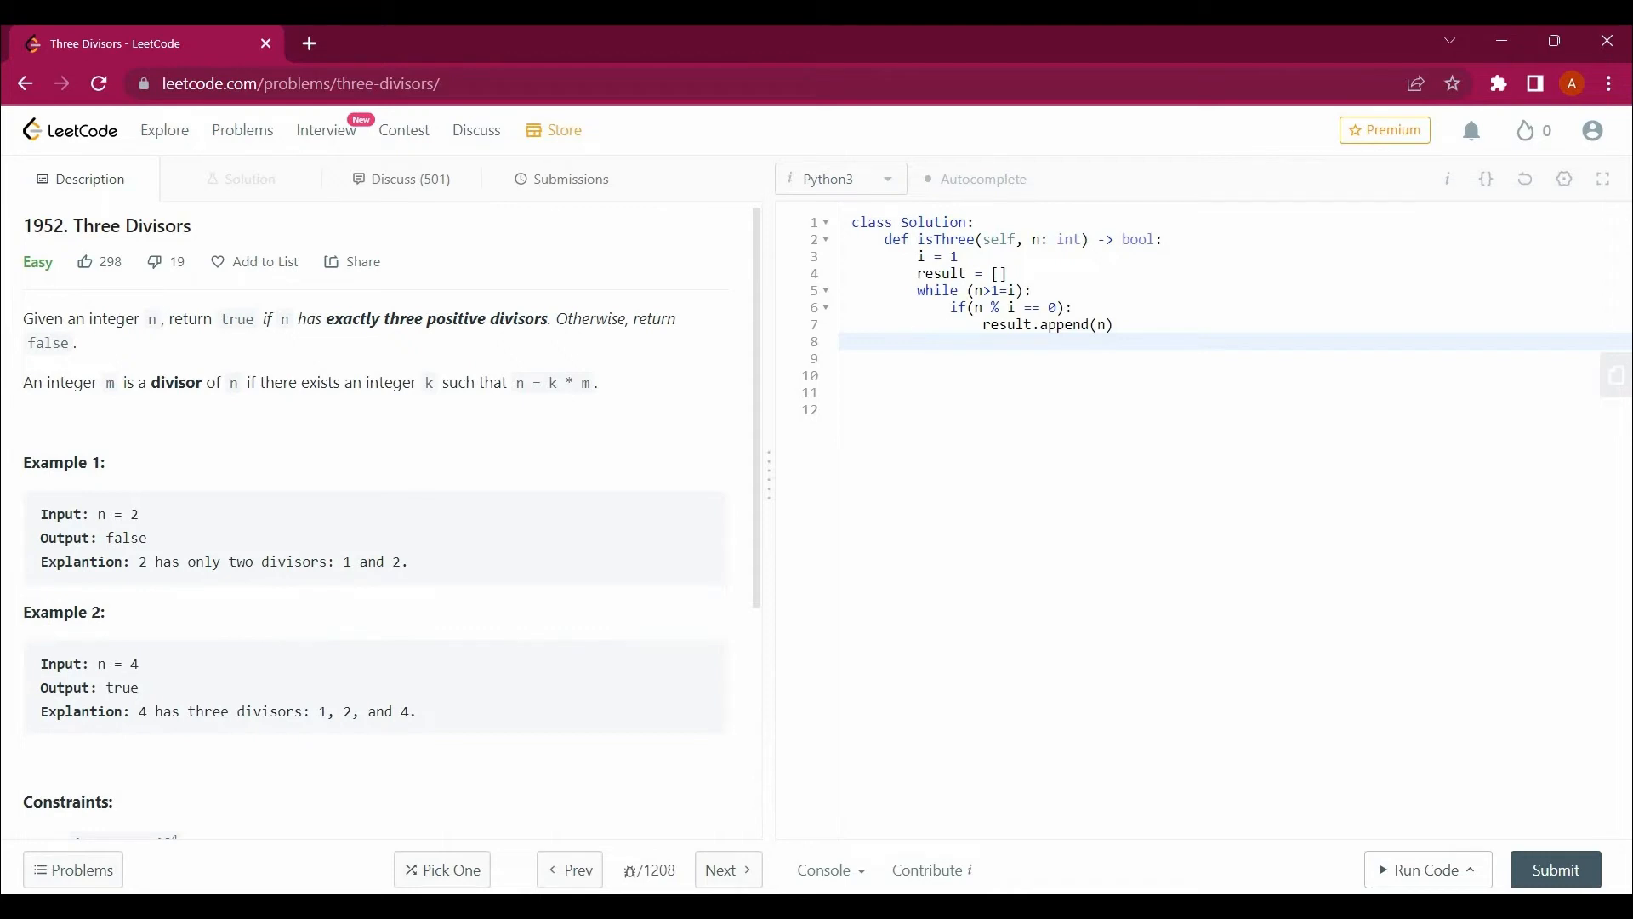
text(#)
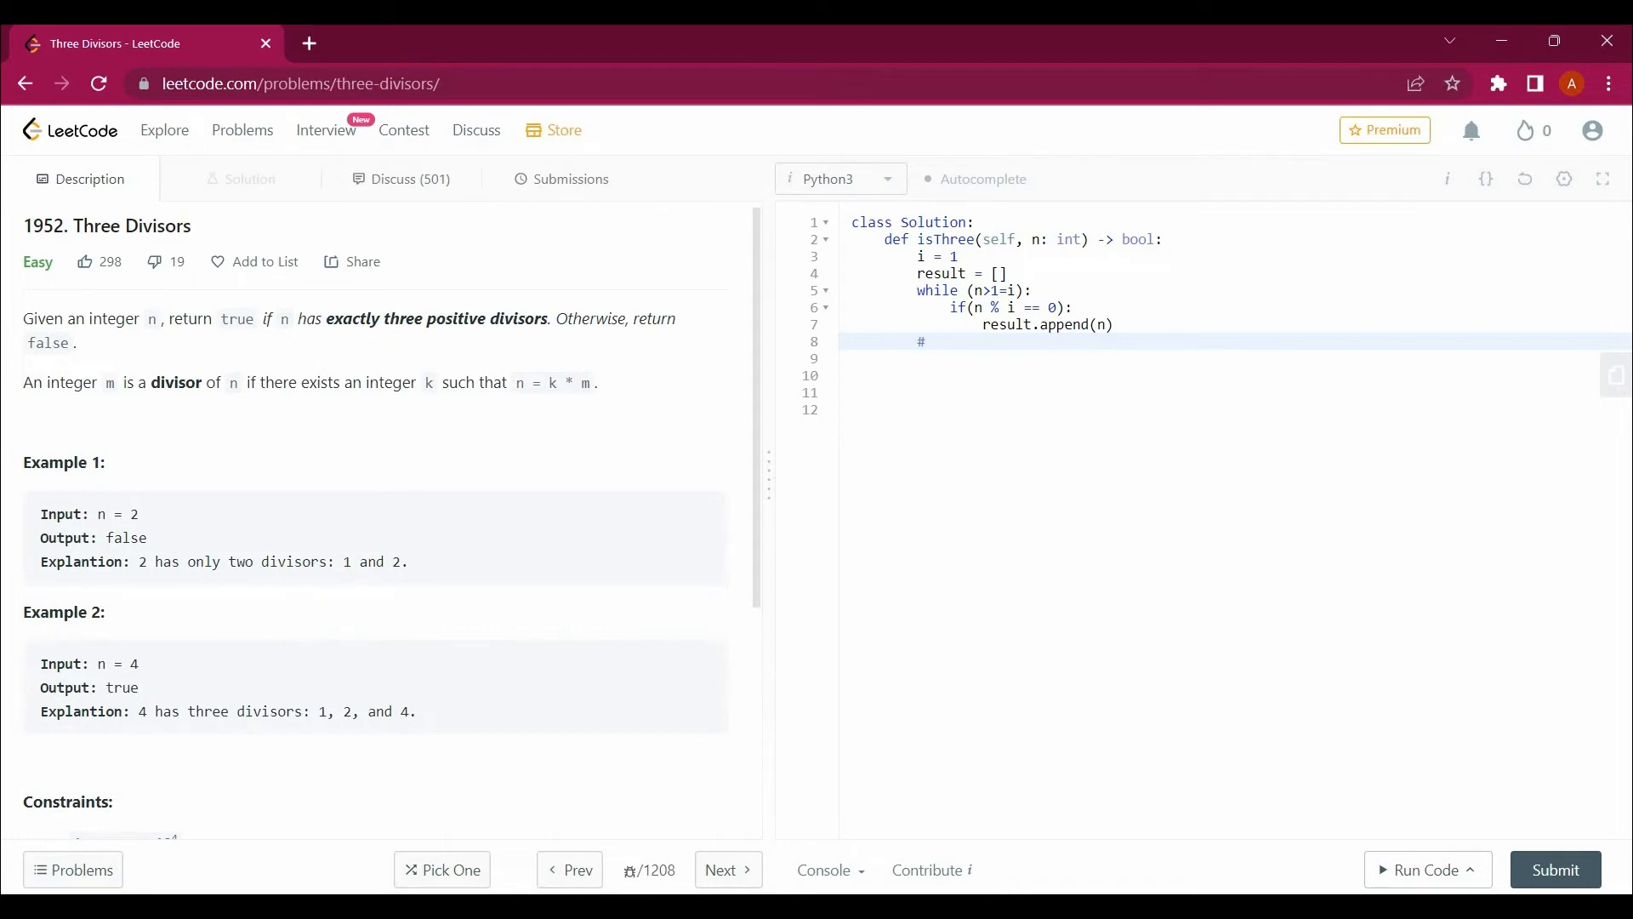
- Write comments tracing result = [1, 2] for n = 2 and [1, 2, 4] for n = 4
text(resi;)
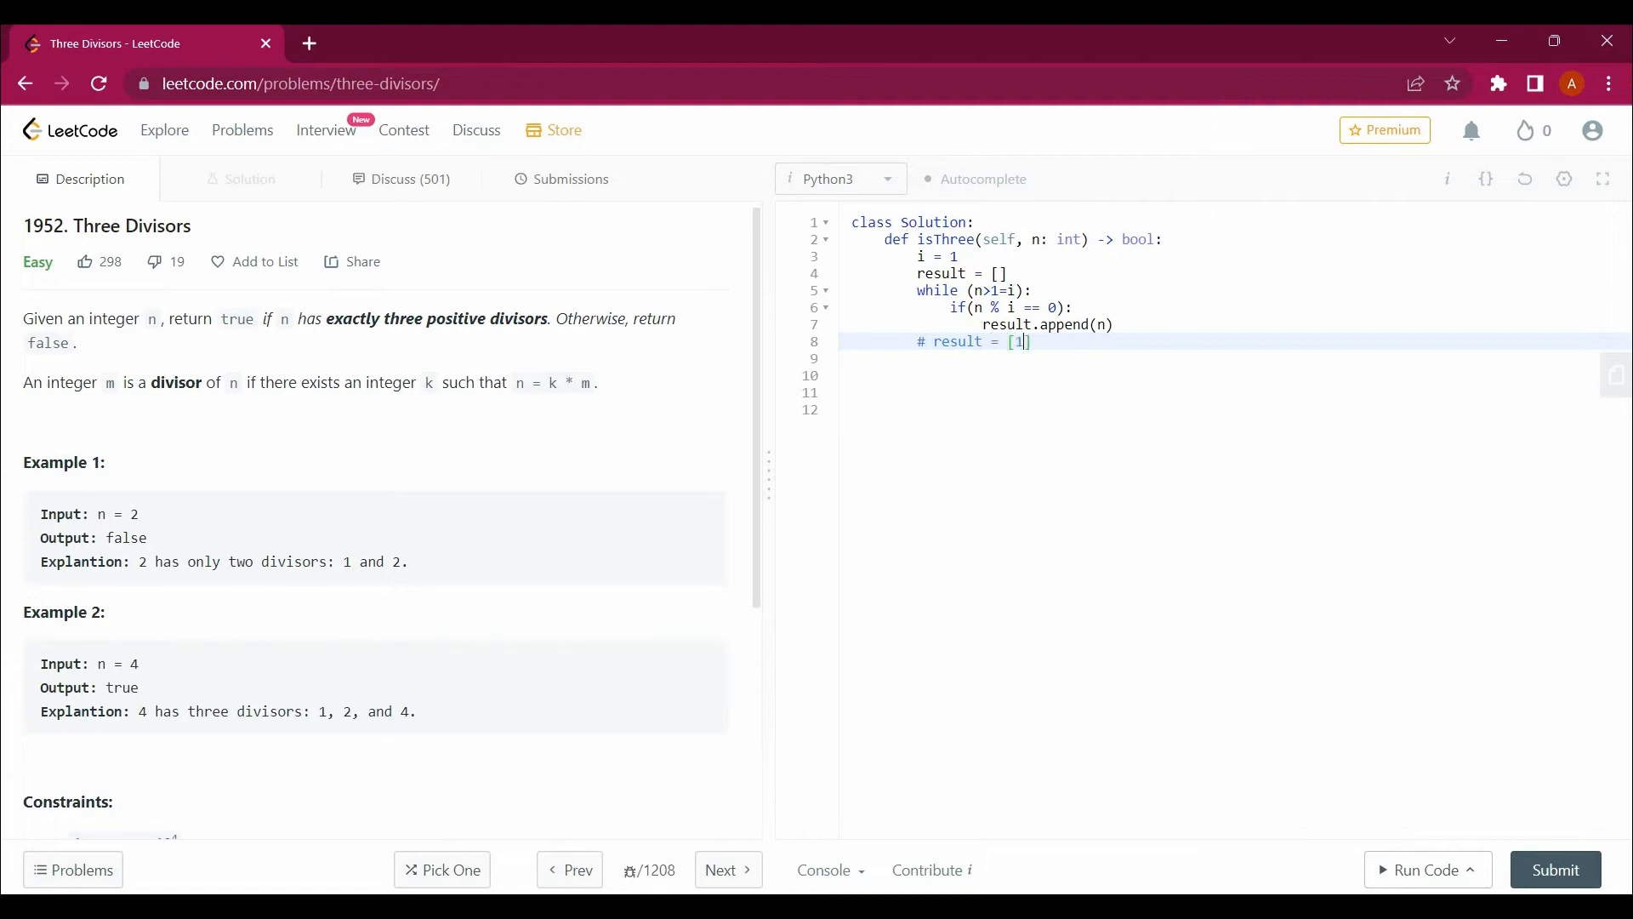
text(,2)
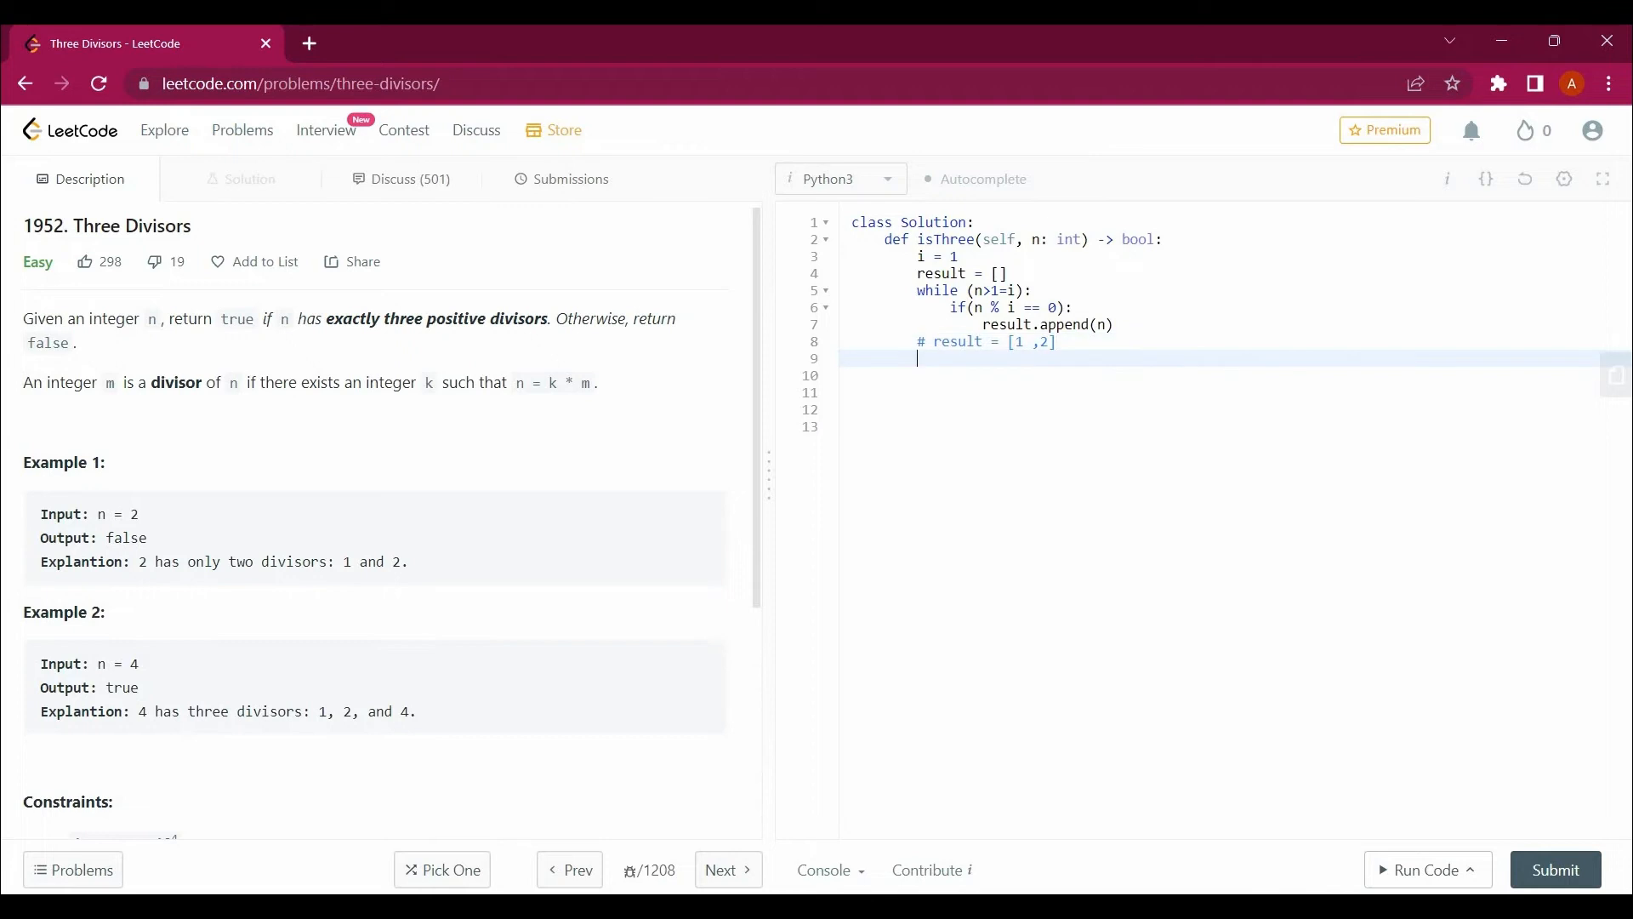
text(# resu)
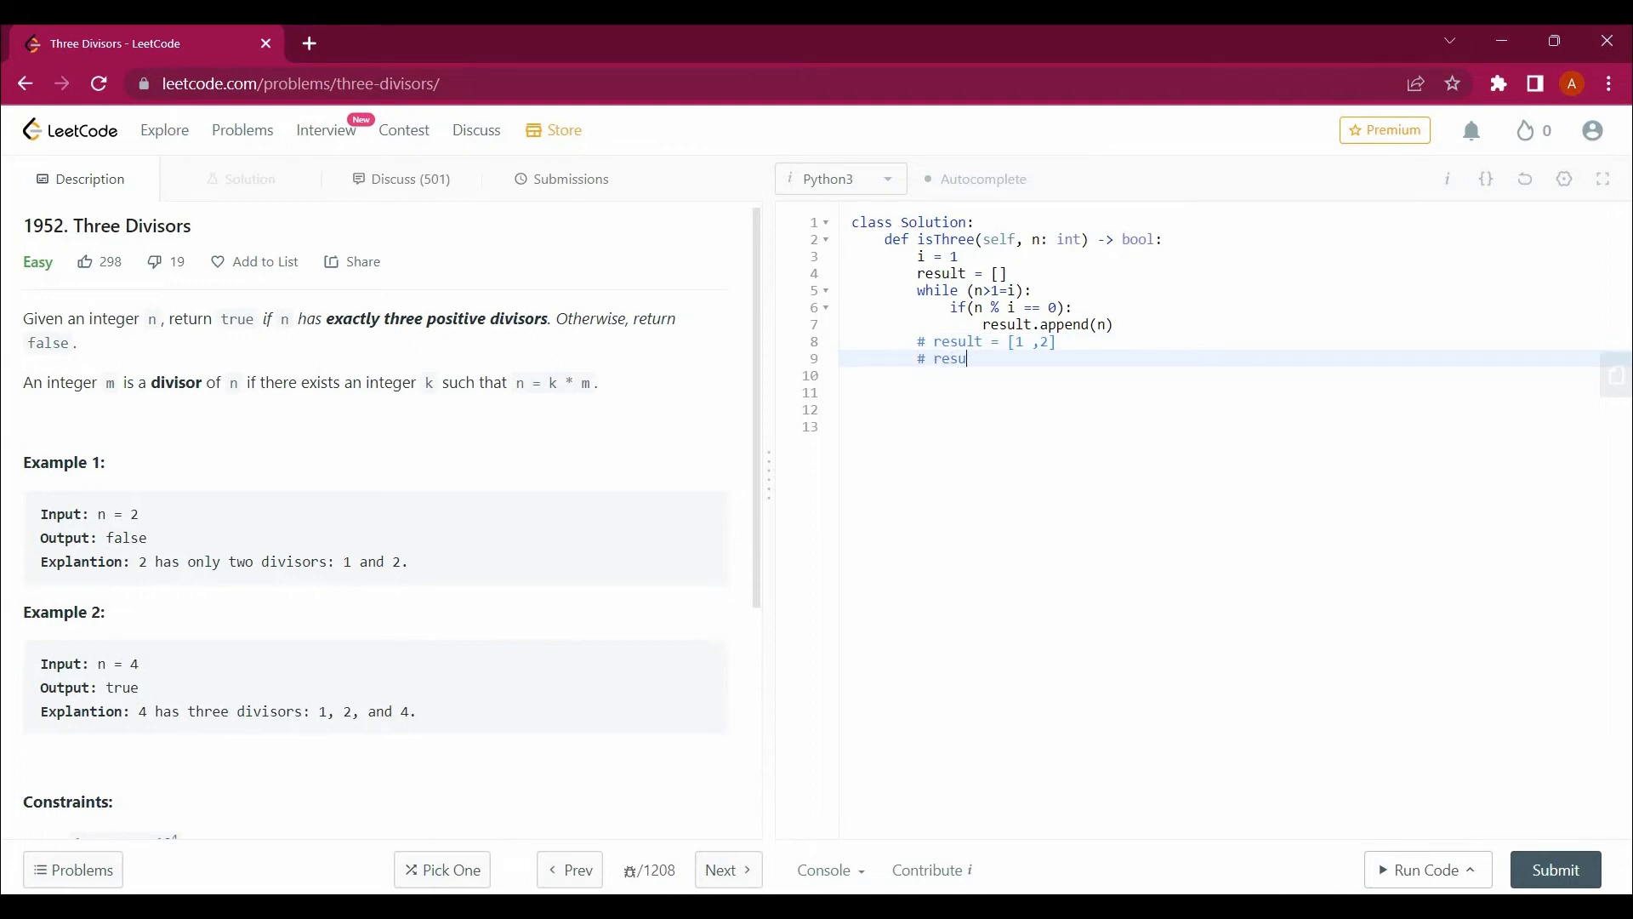
text(lt =)
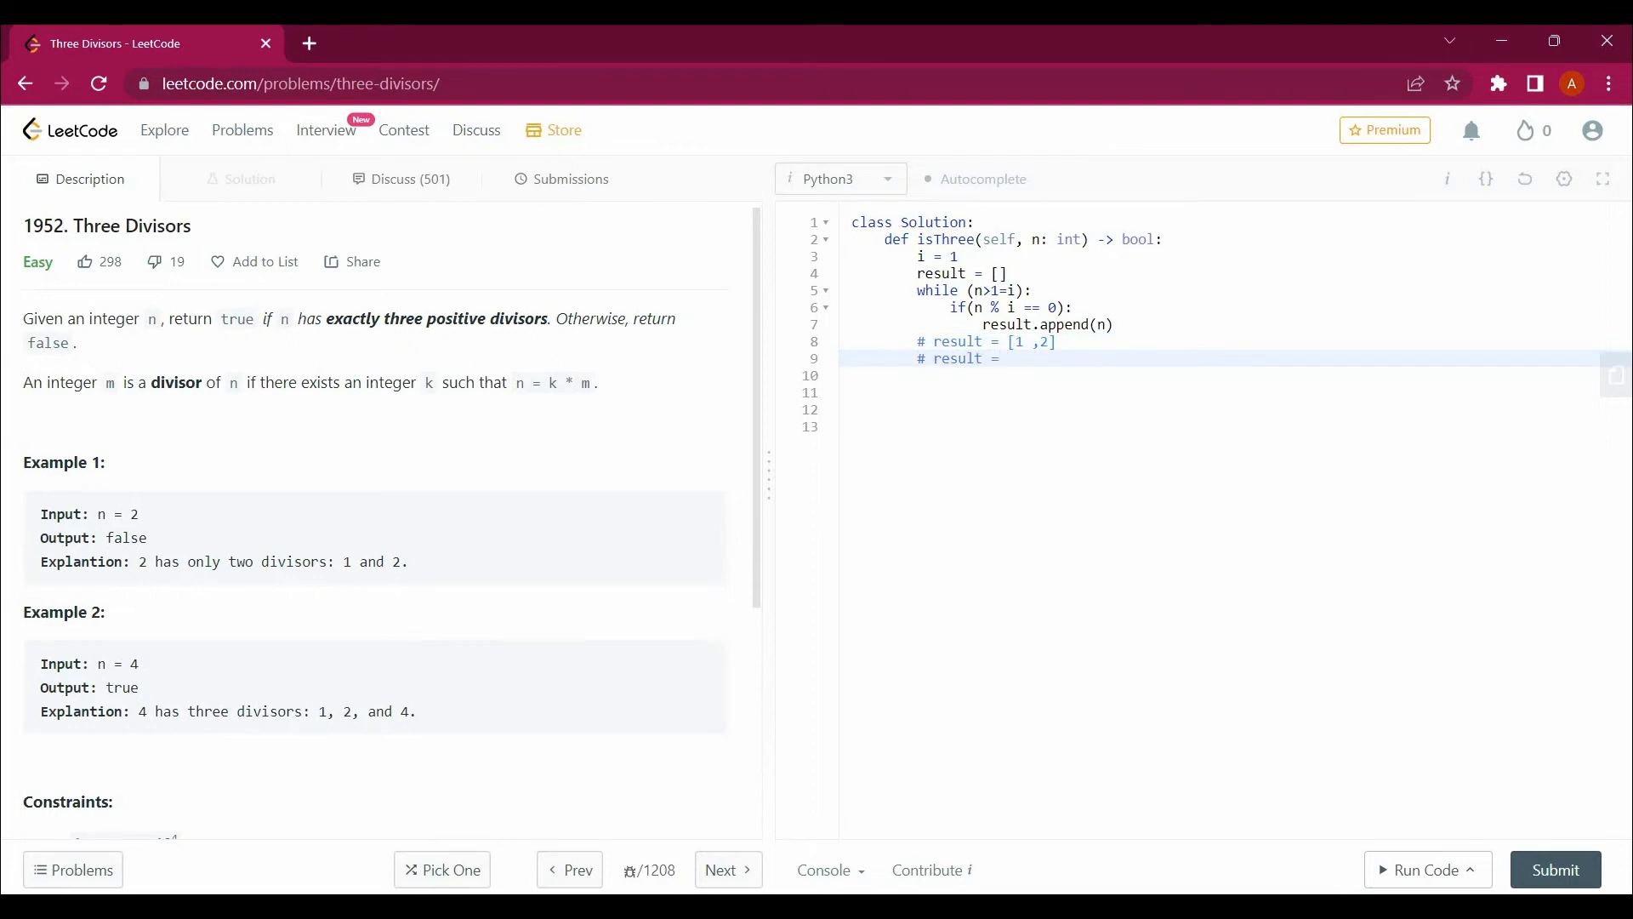
text([1, 2])
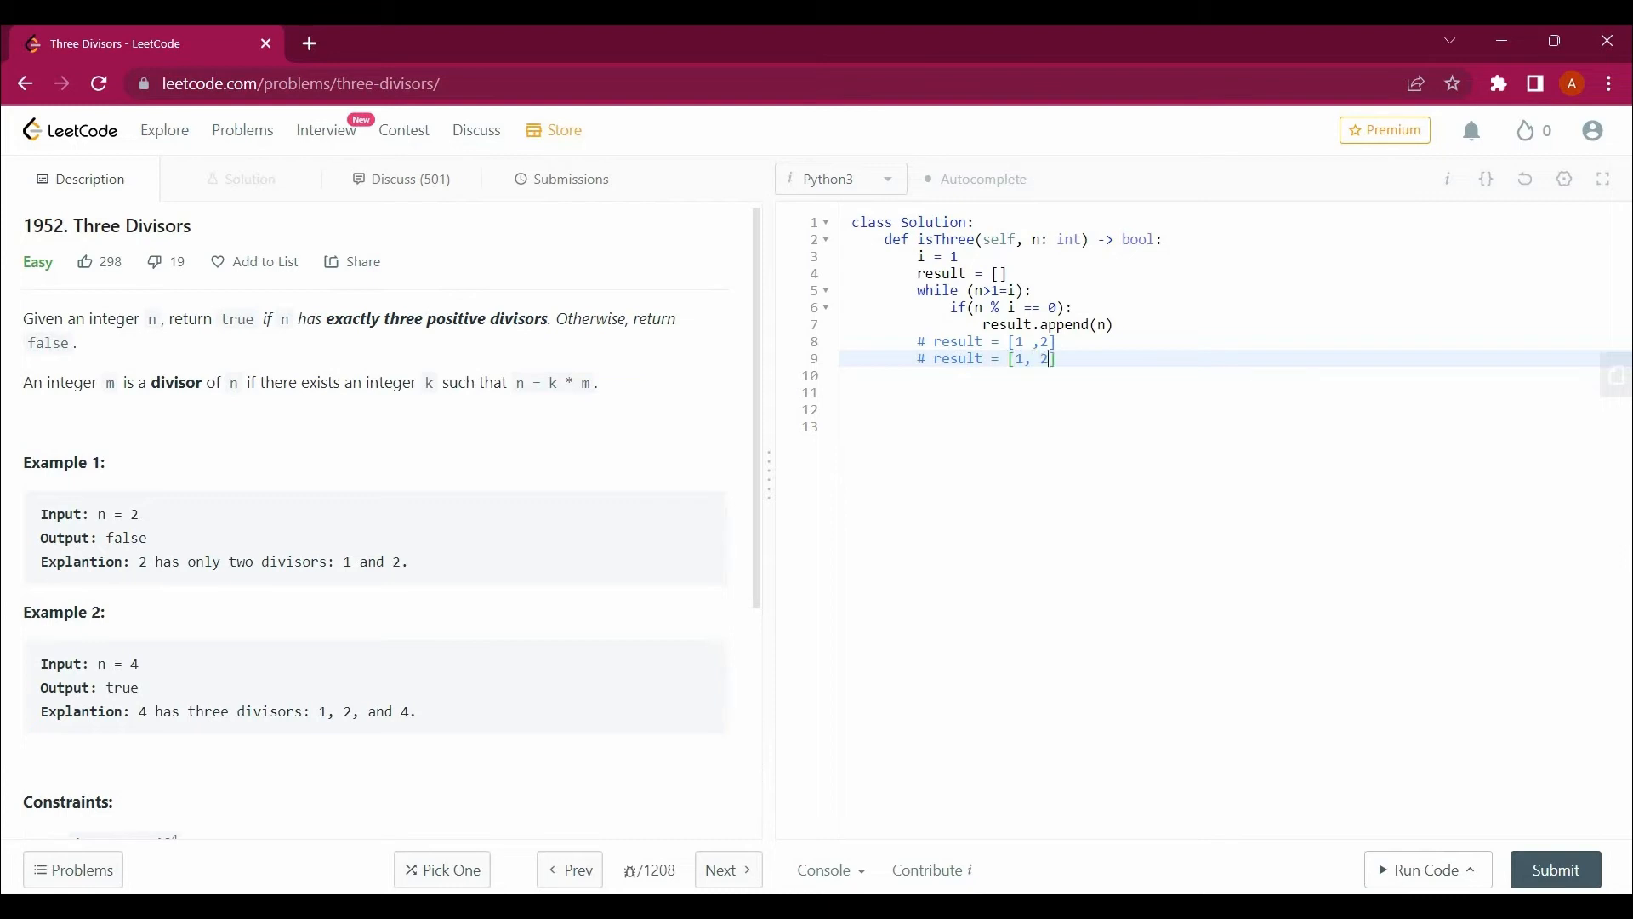
text(, 4)
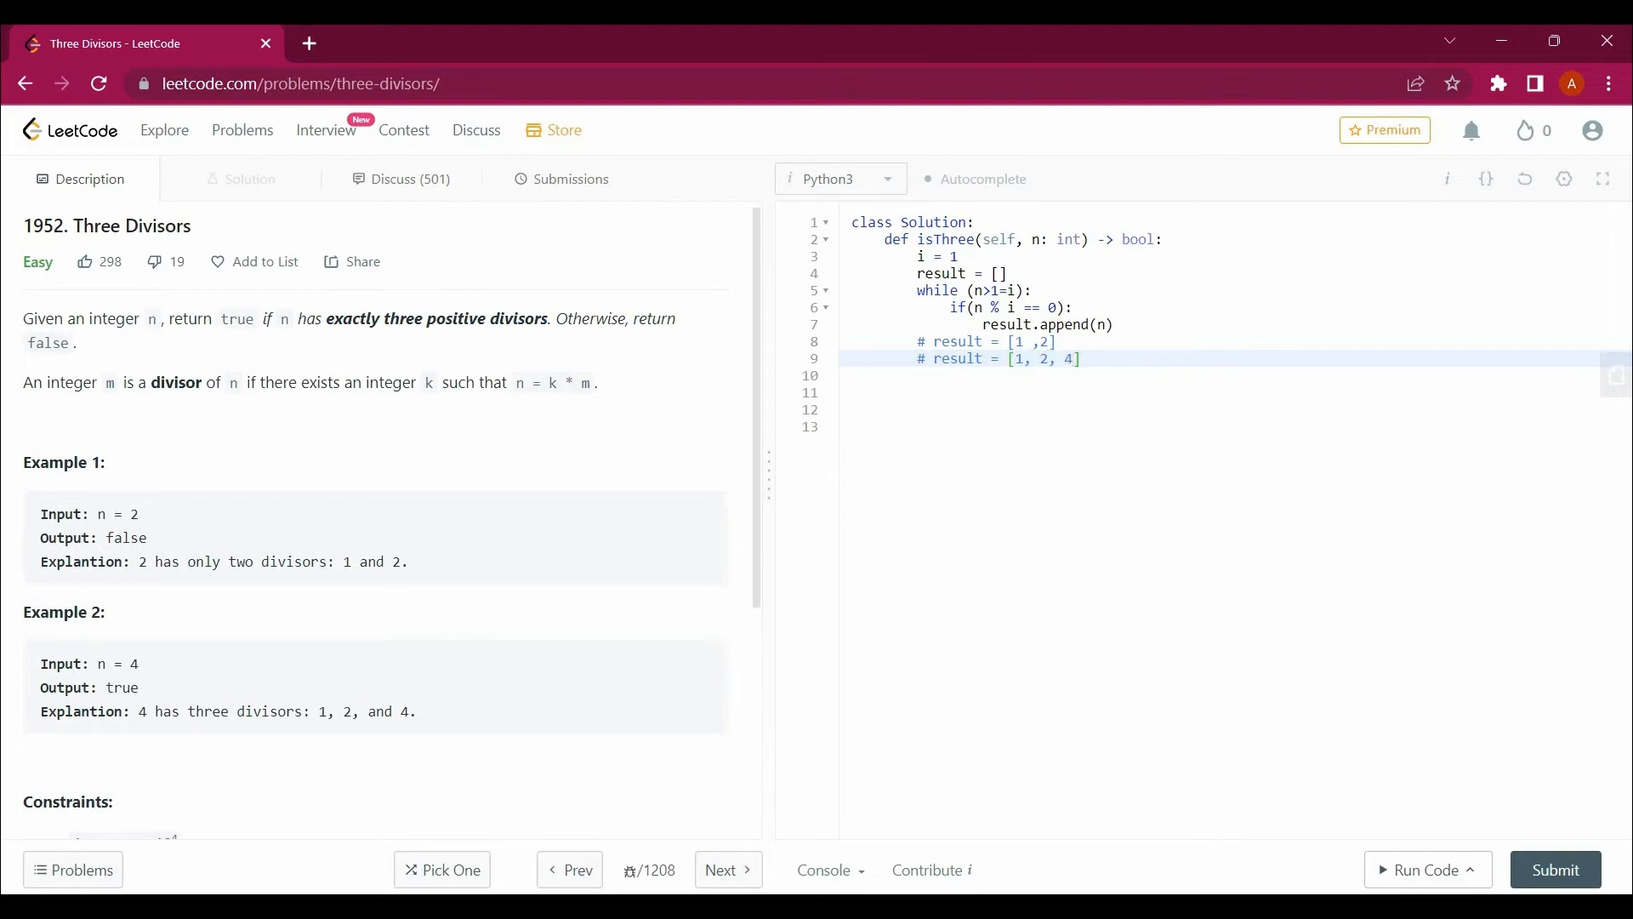
text(, n= 4)
click(1237, 341)
text(, n =2)
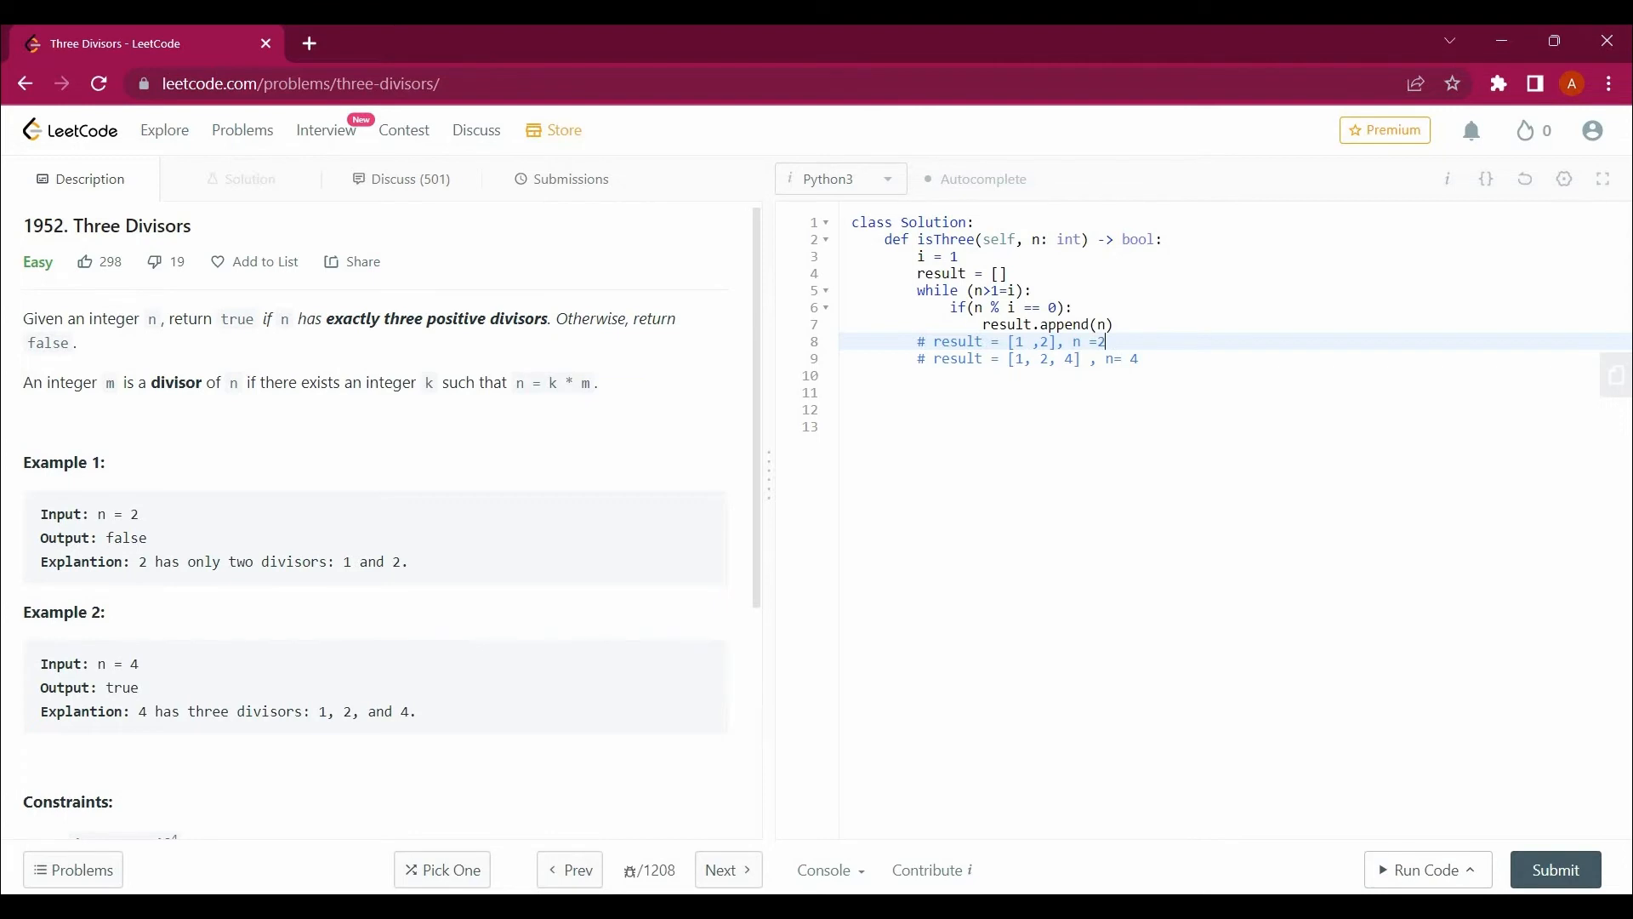
key(Return)
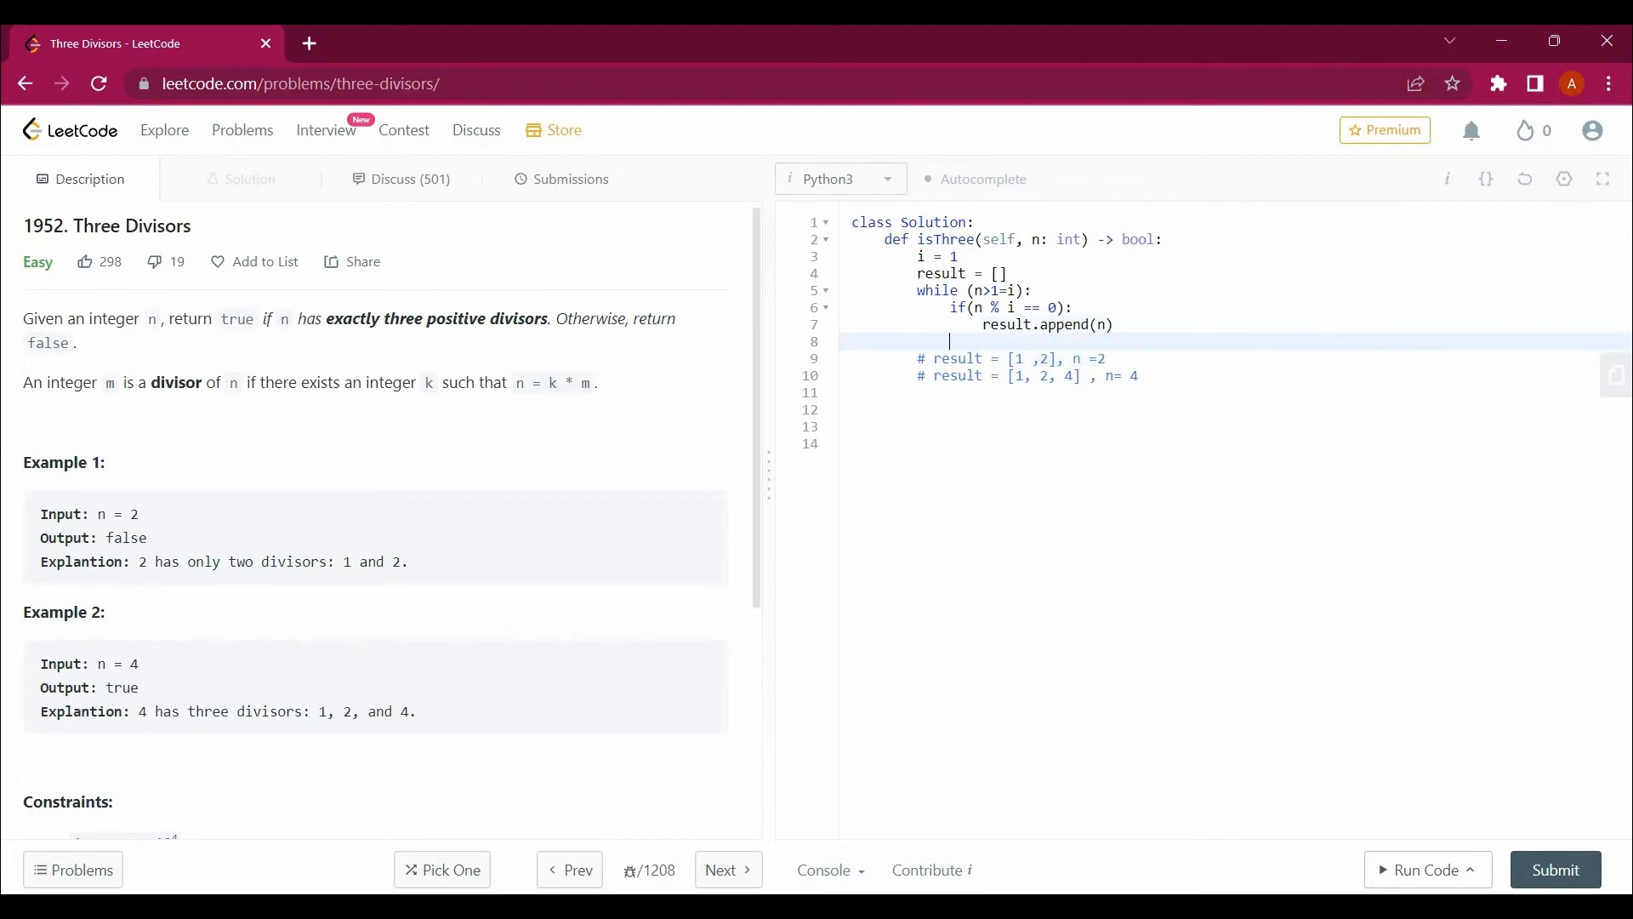
- Add i += 1 in the loop and return result.length == 3
text(i+)
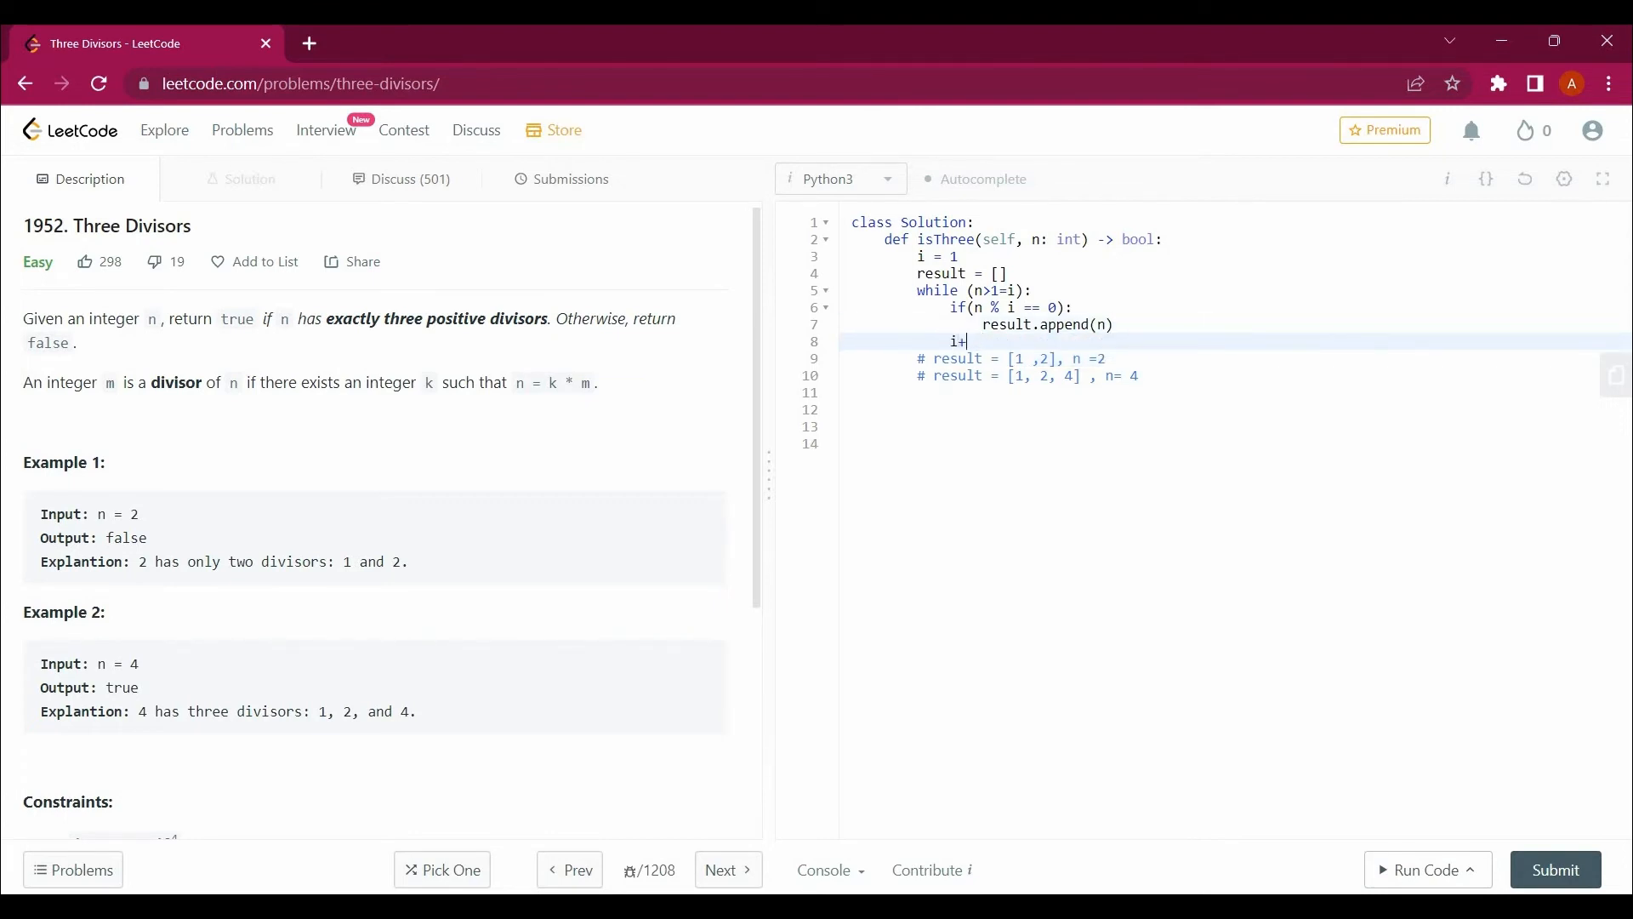
text(=1)
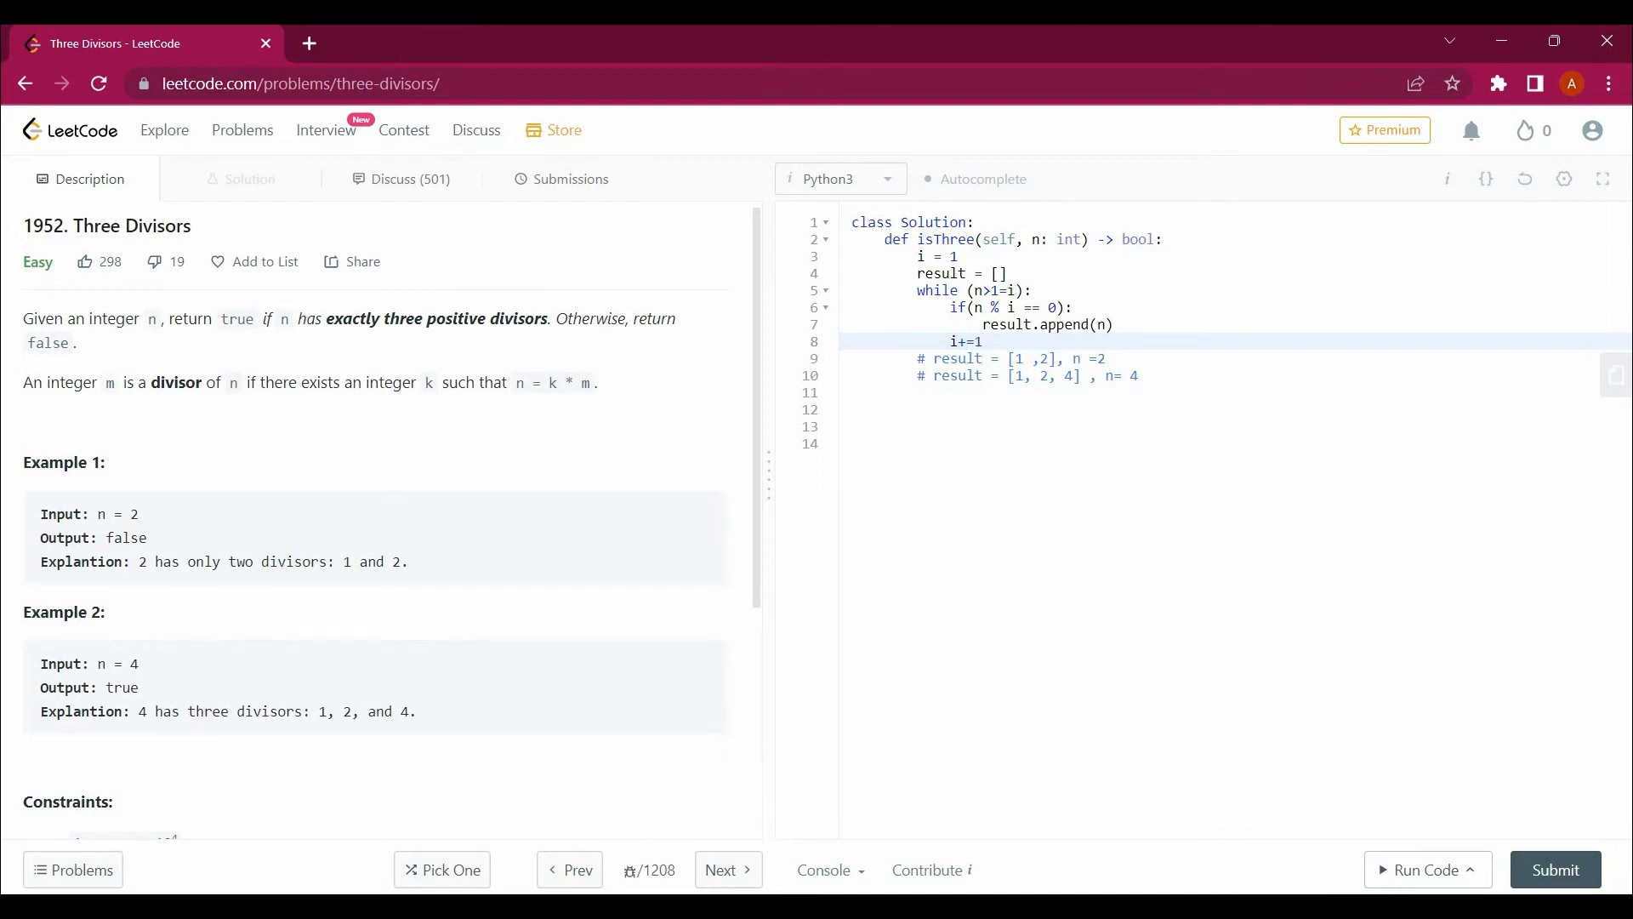
key(Enter)
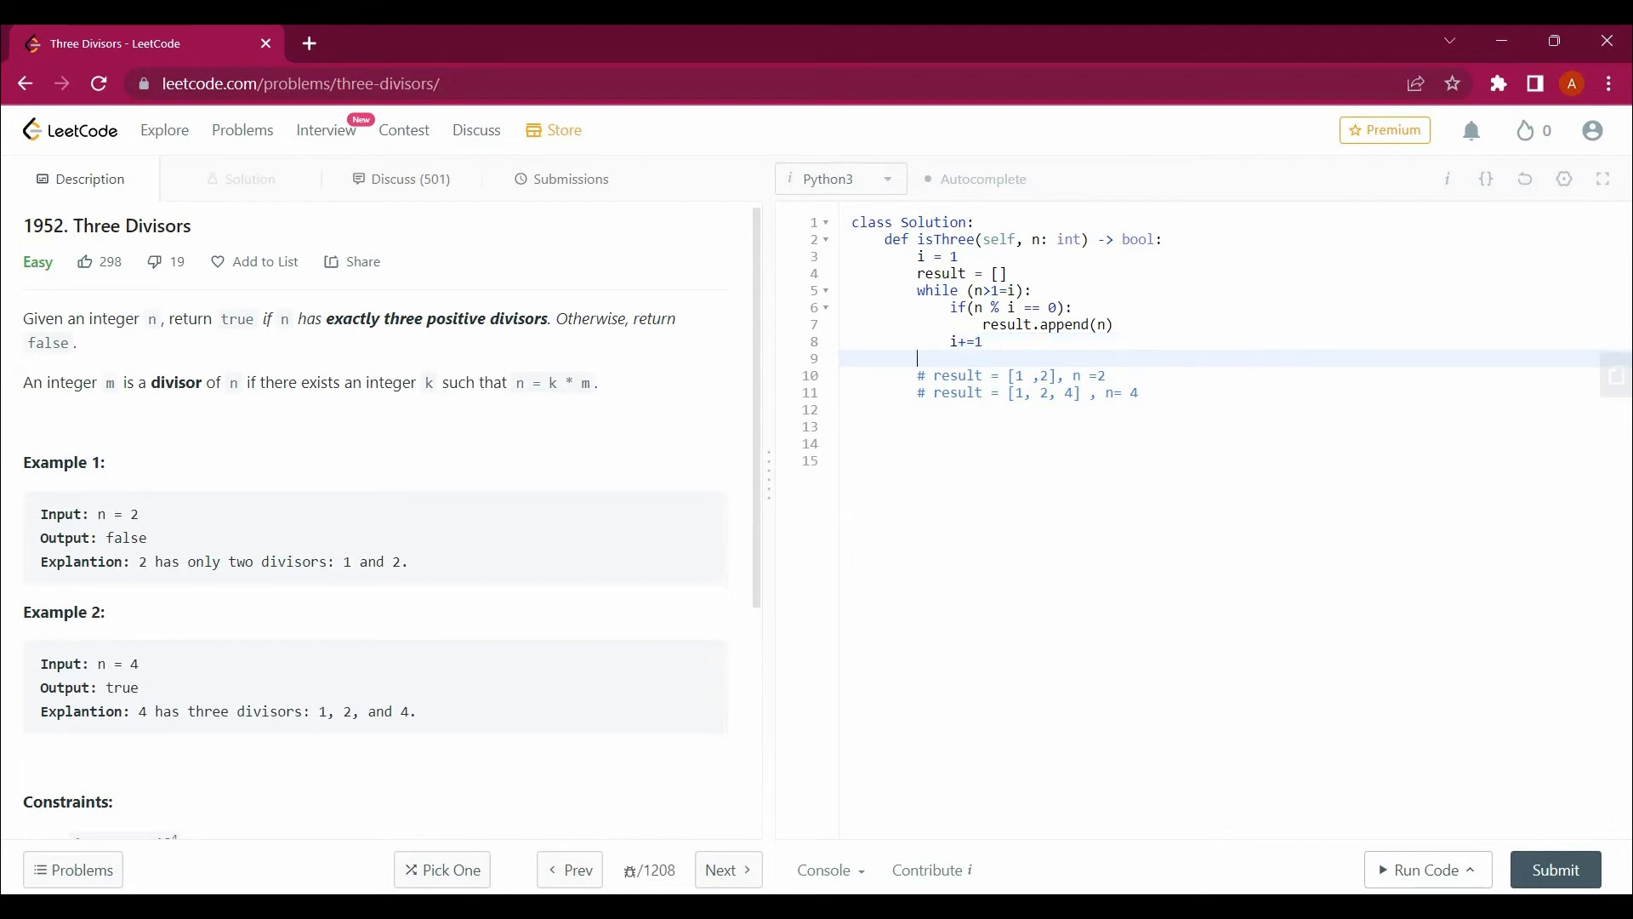
text(return r)
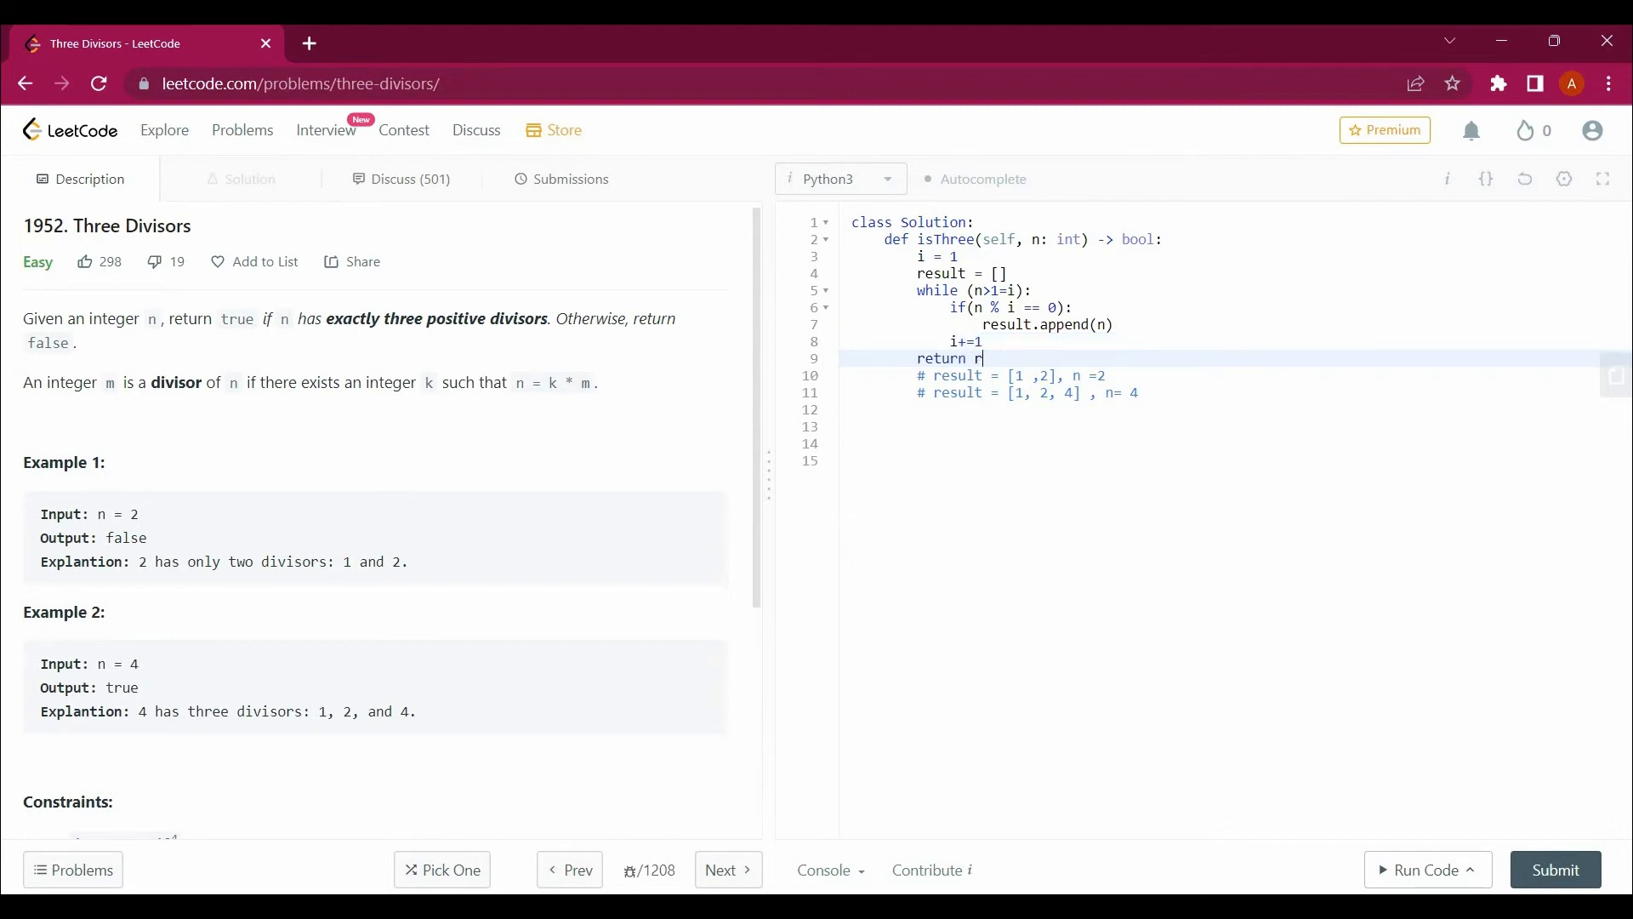
text(esult.l)
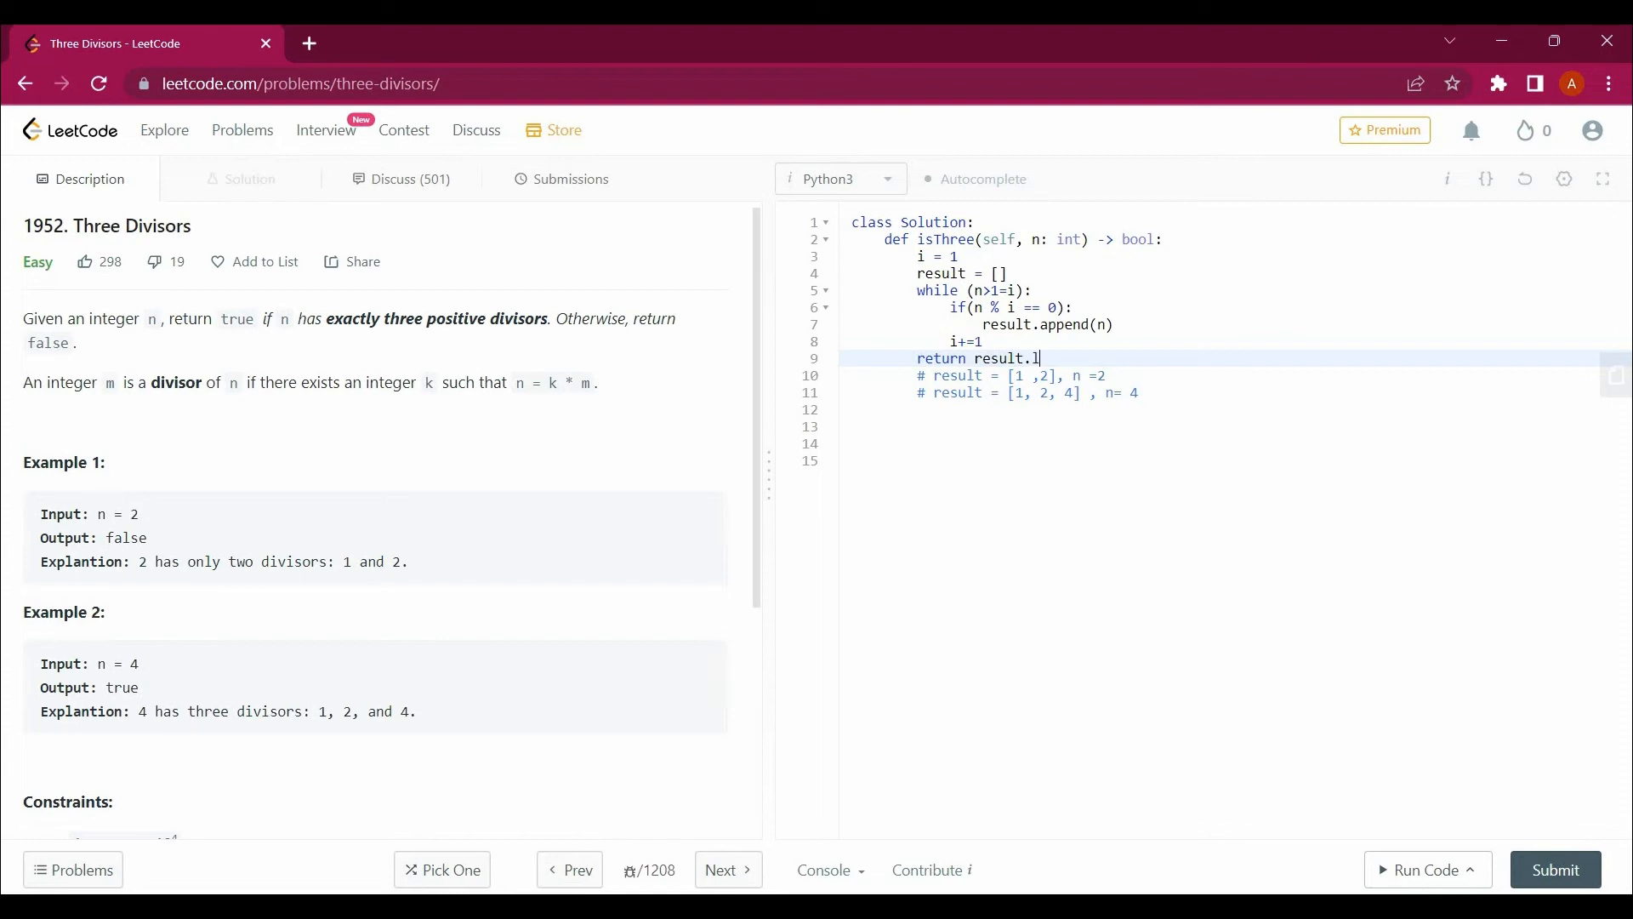
text(ength =)
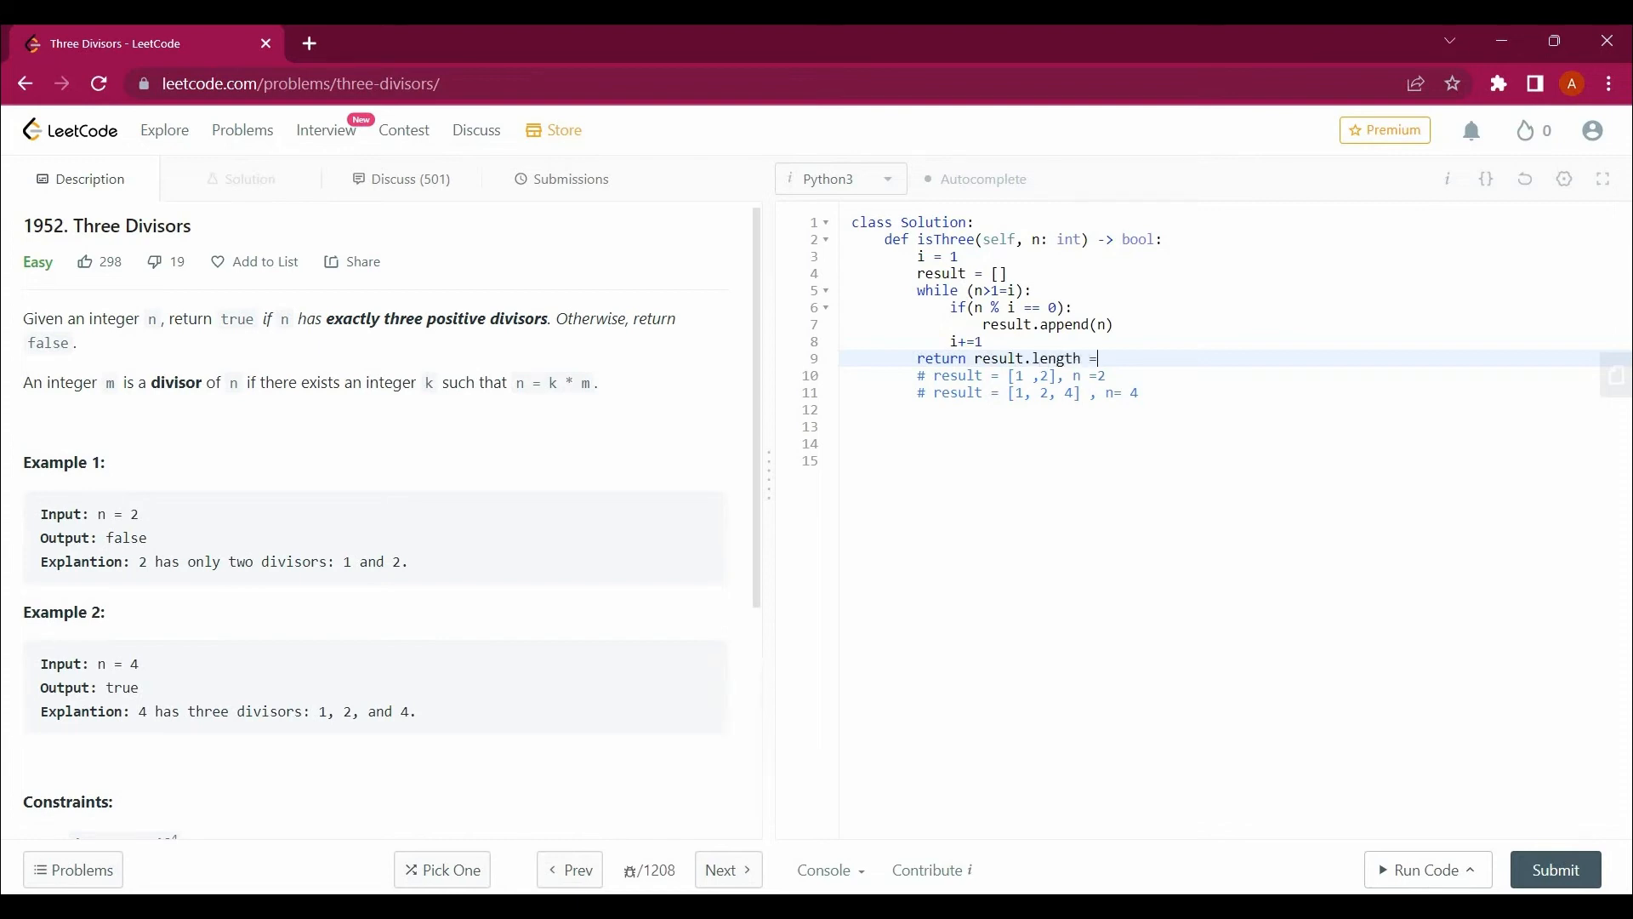
text(= 3)
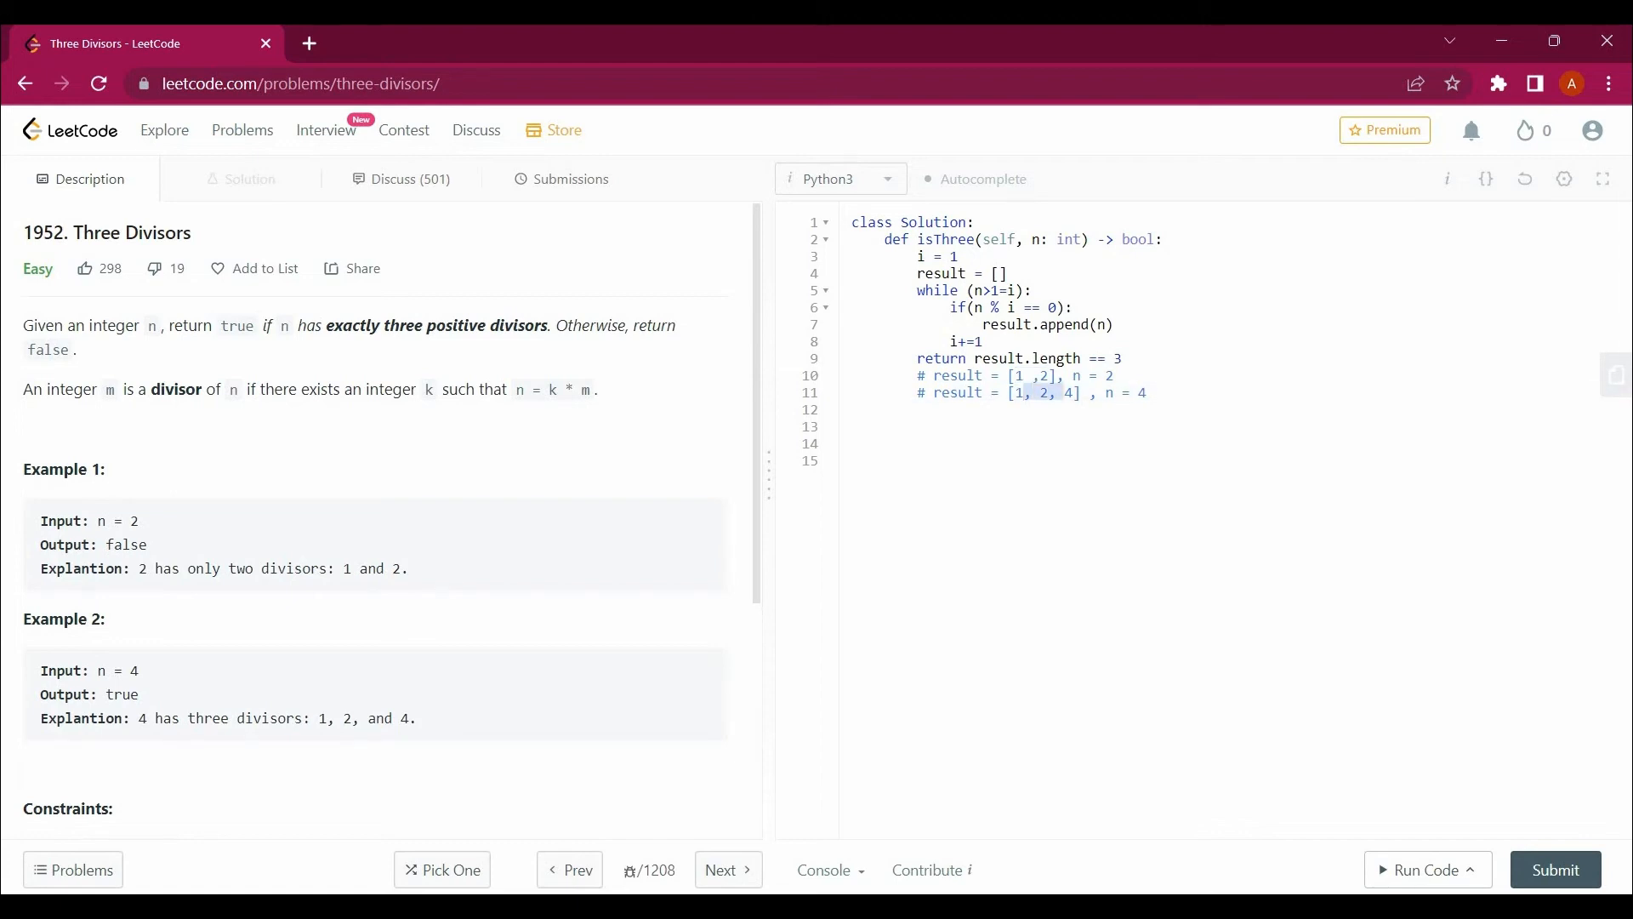
click(1010, 393)
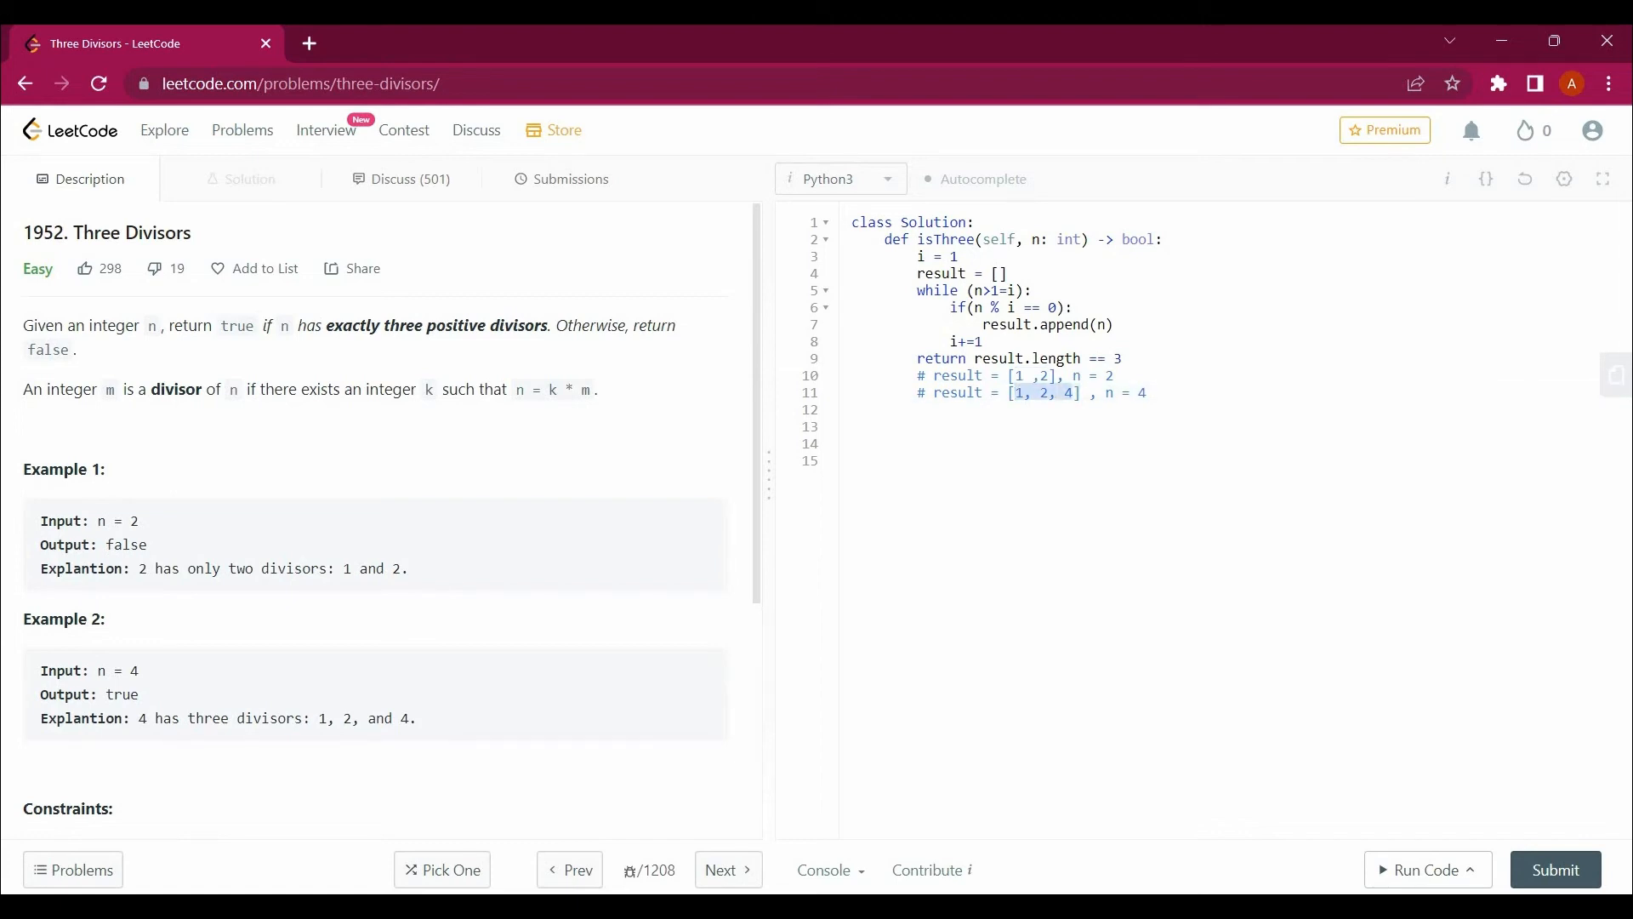
- Duplicate the n = 4 comment and edit it to trace [1, 2, 3, 6] for n = 6
click(1041, 393)
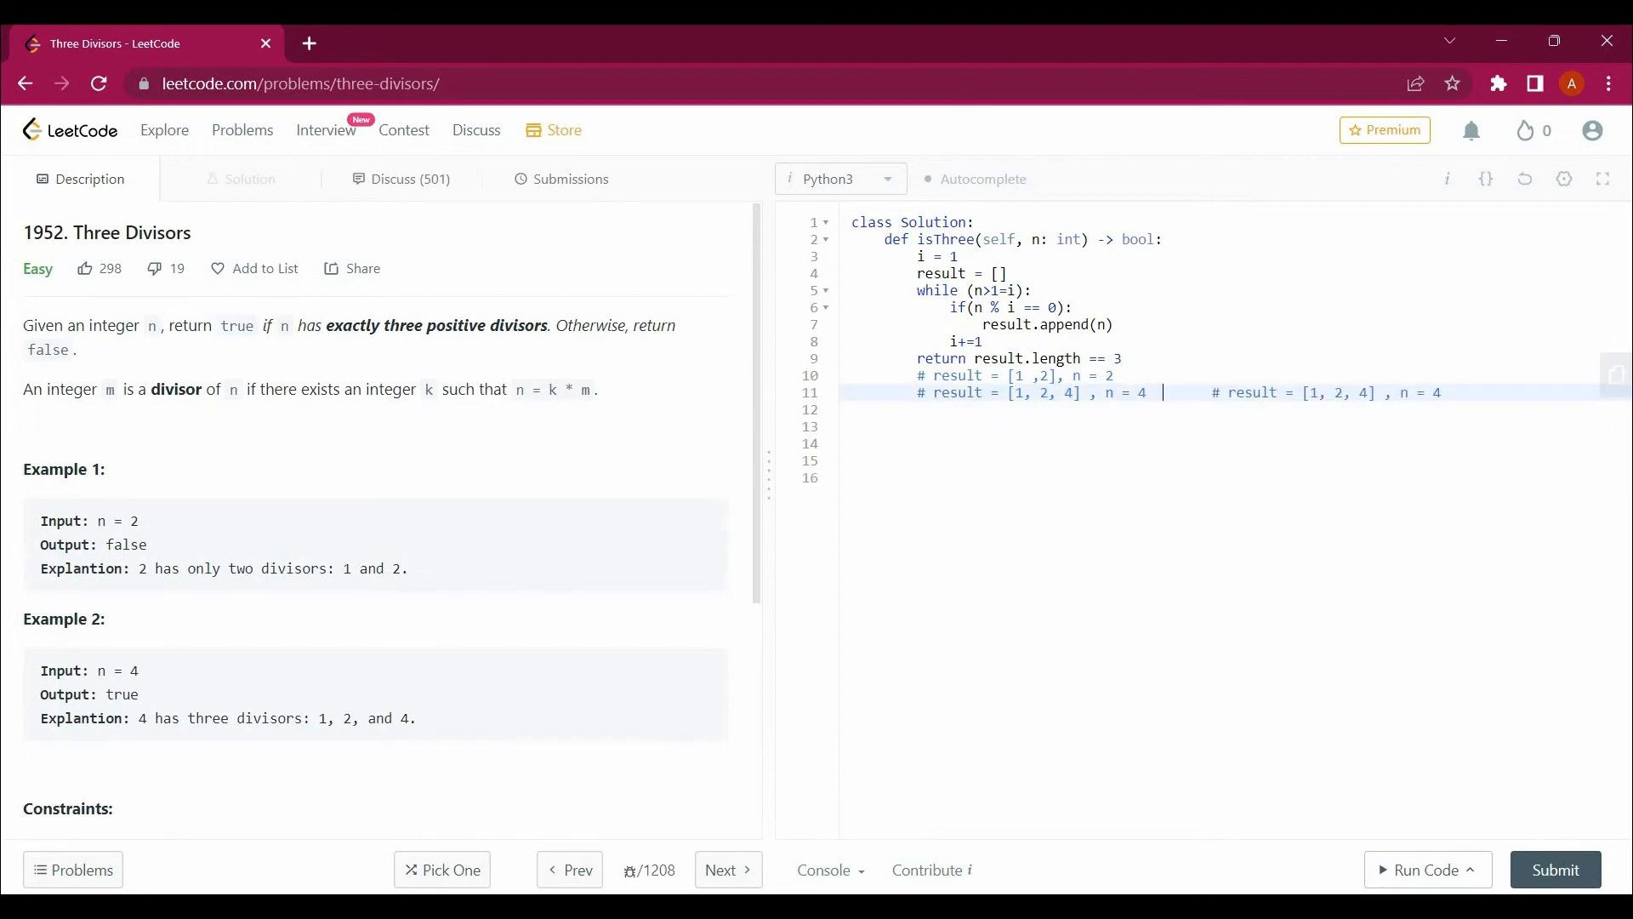
key(Enter)
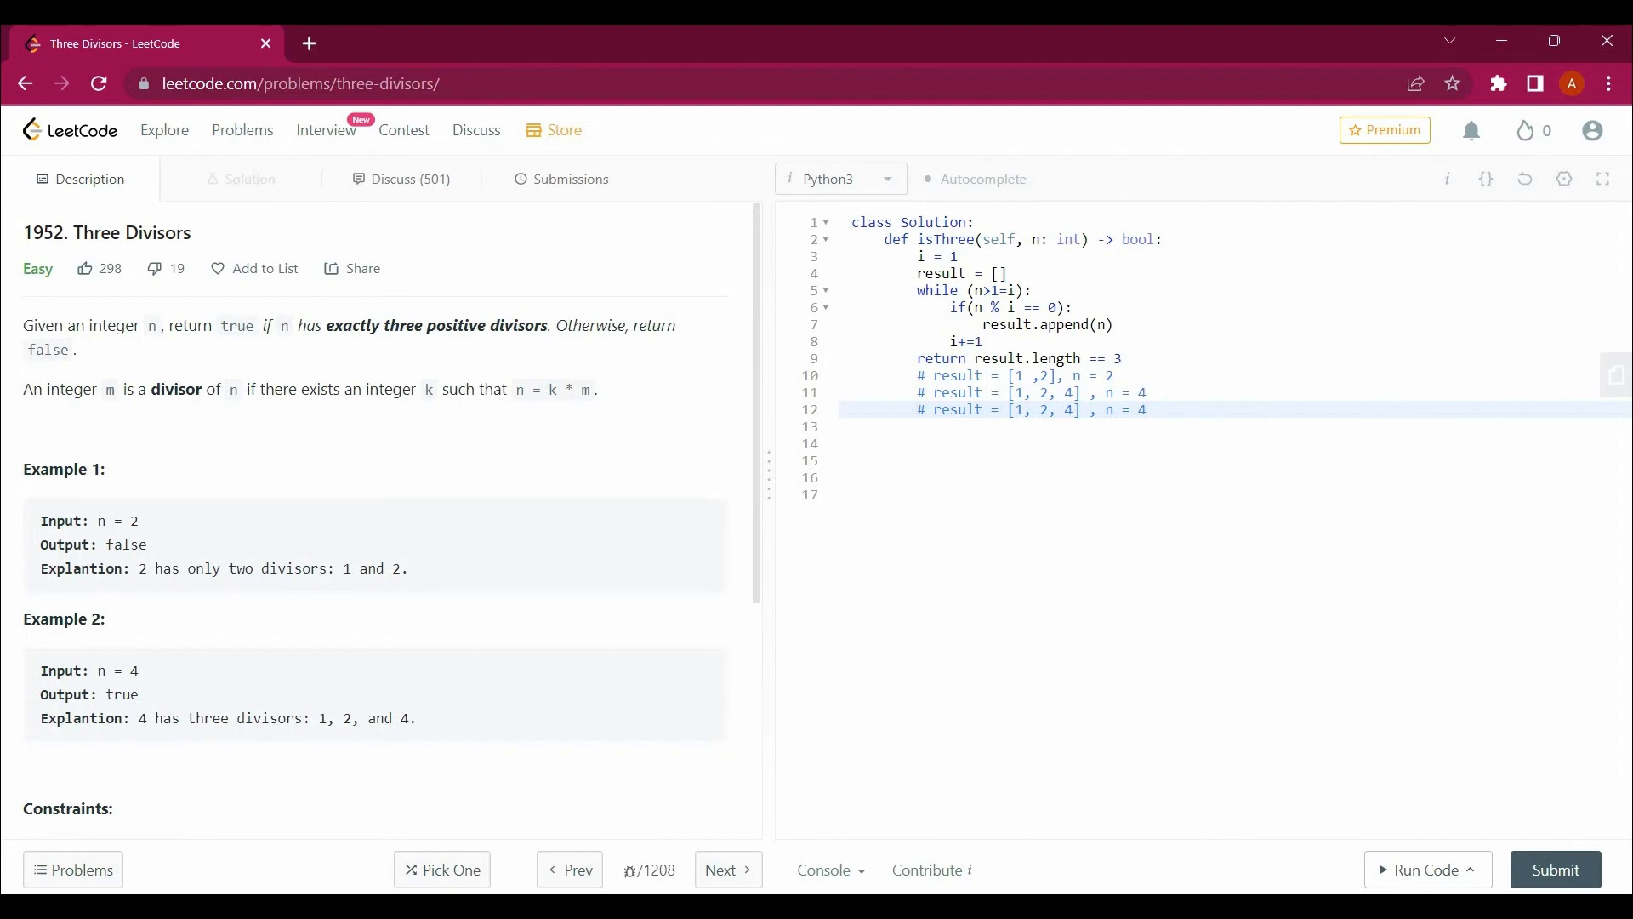
key(Backspace)
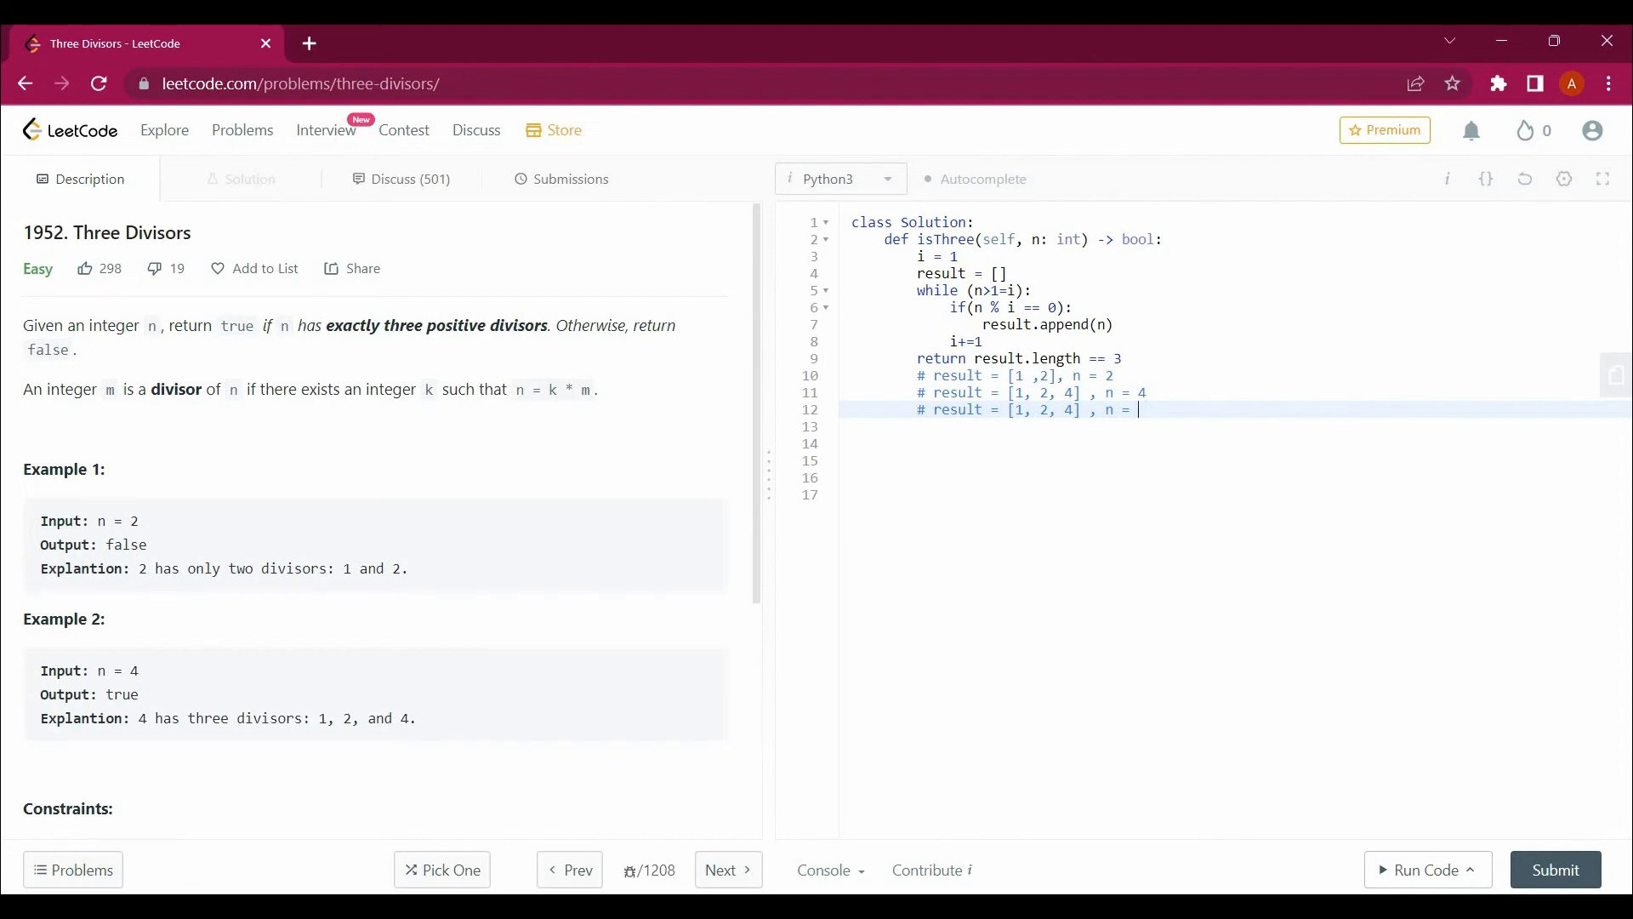
text(6)
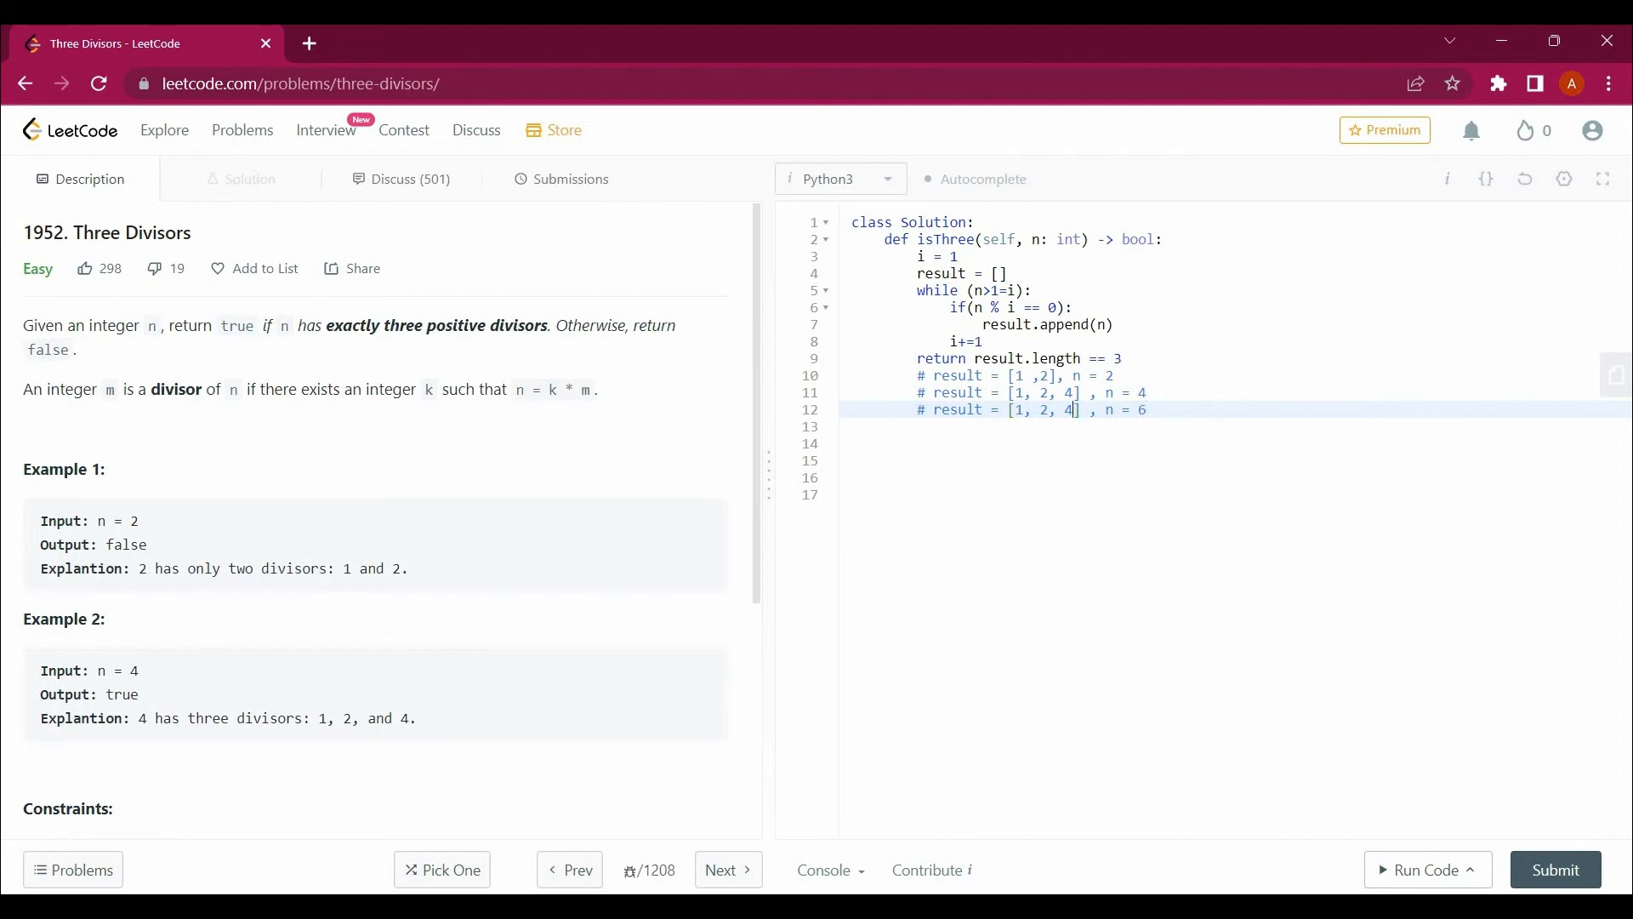
text(3 ,6)
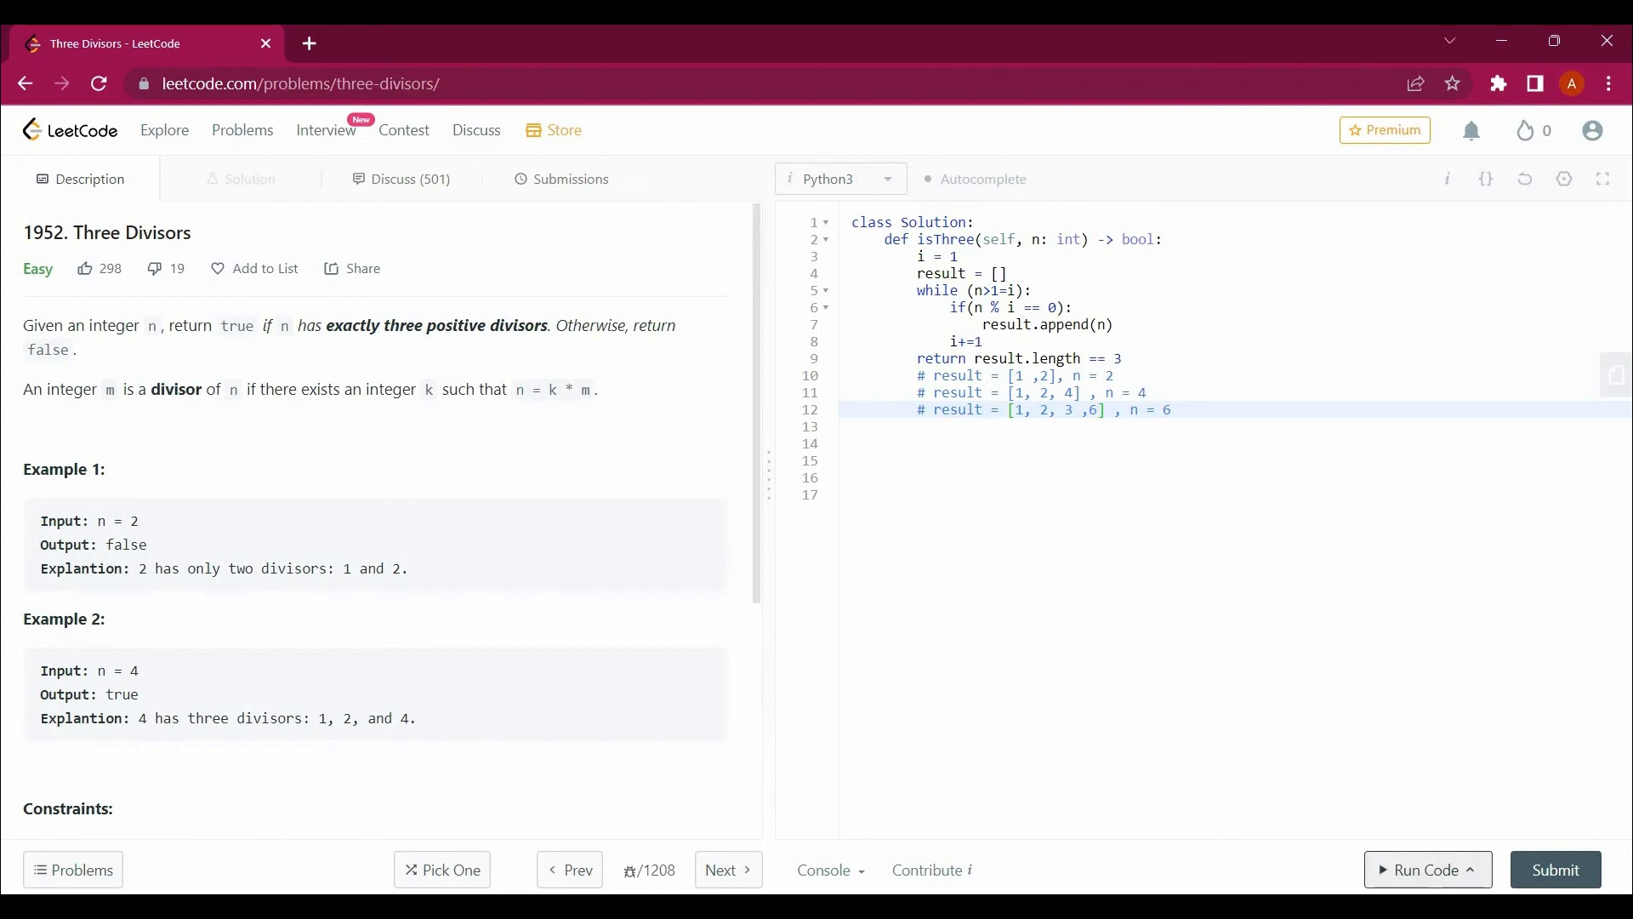
- Run the code, hit the list 'length' AttributeError, and change the loop to n >= i
click(1425, 869)
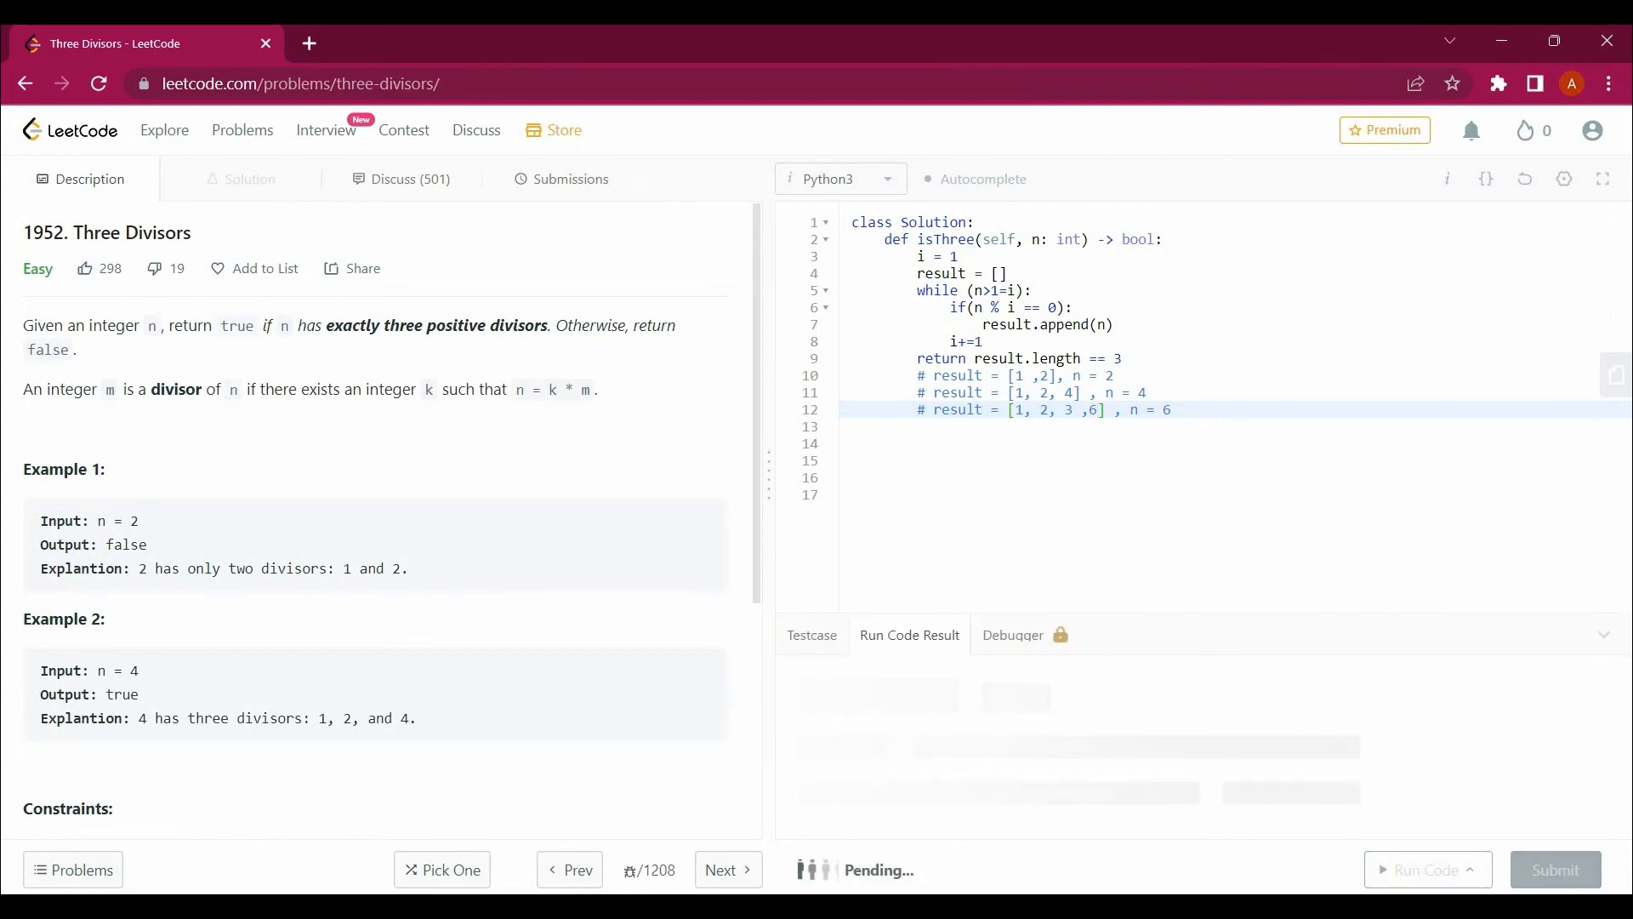
click(1420, 869)
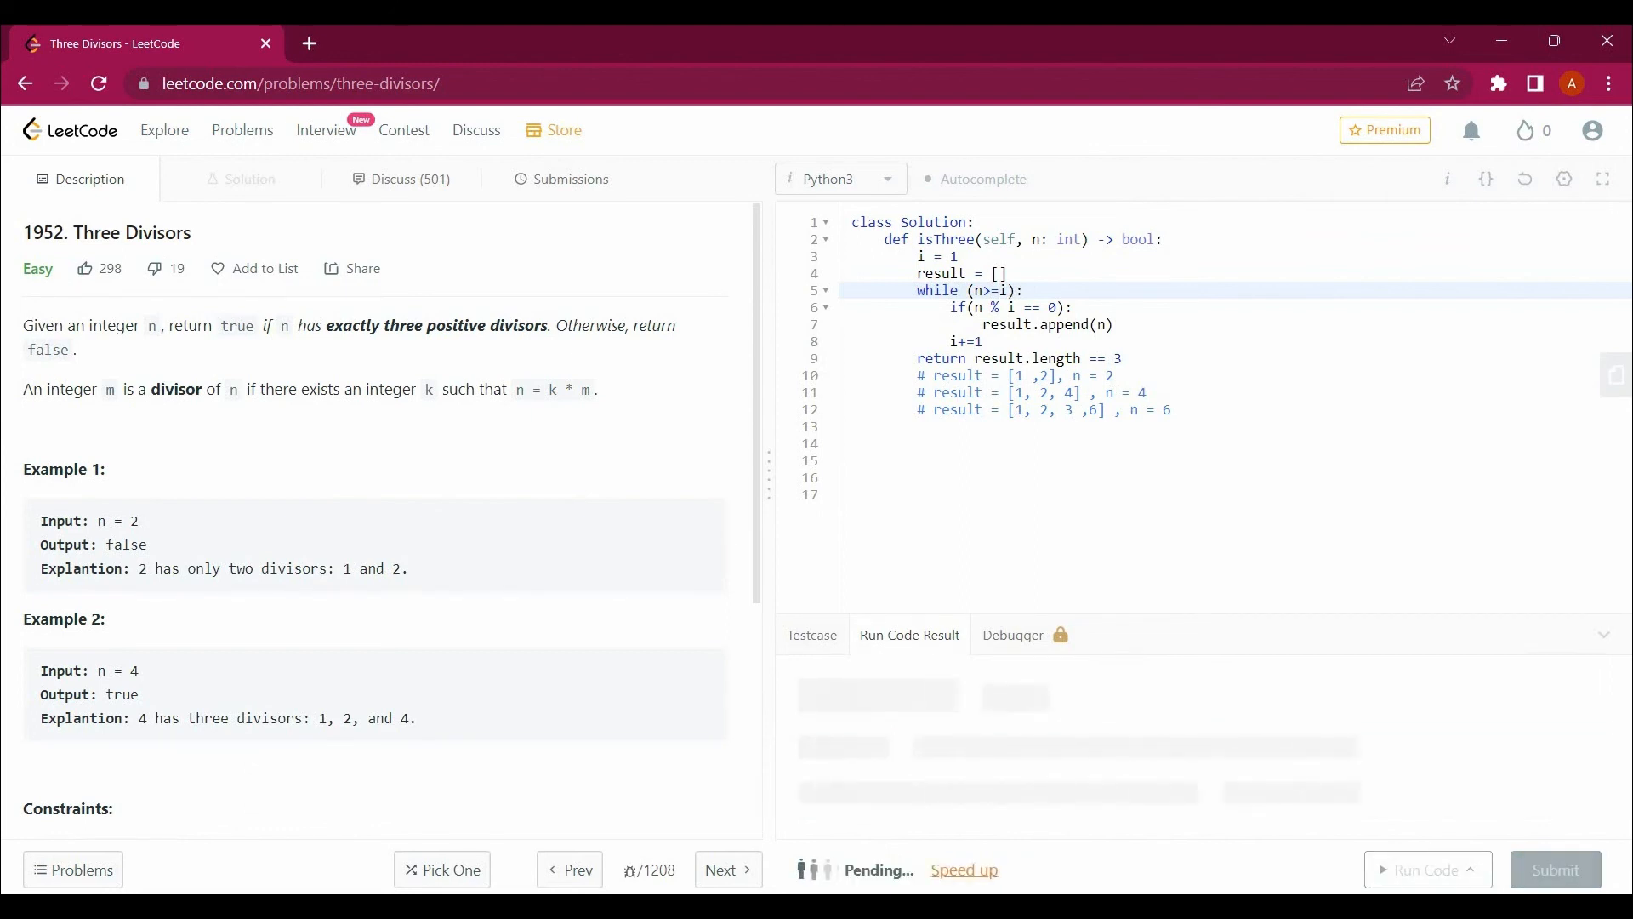
click(1420, 868)
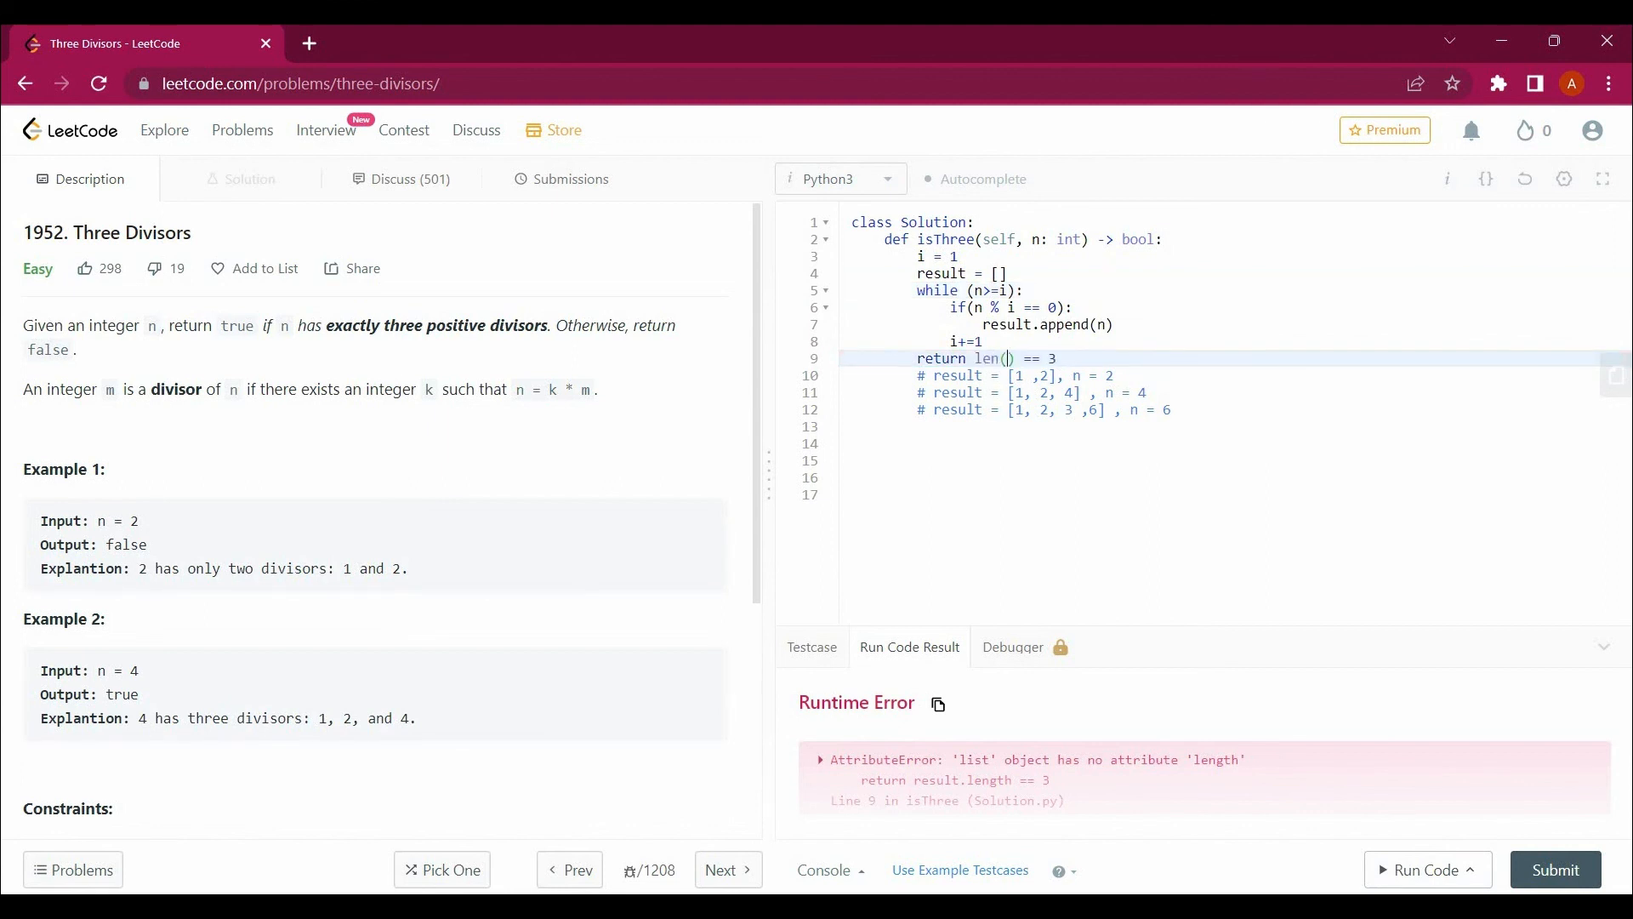
- Complete the return as len(result) == 3 and set testcases 2, 4 and 6
text(r)
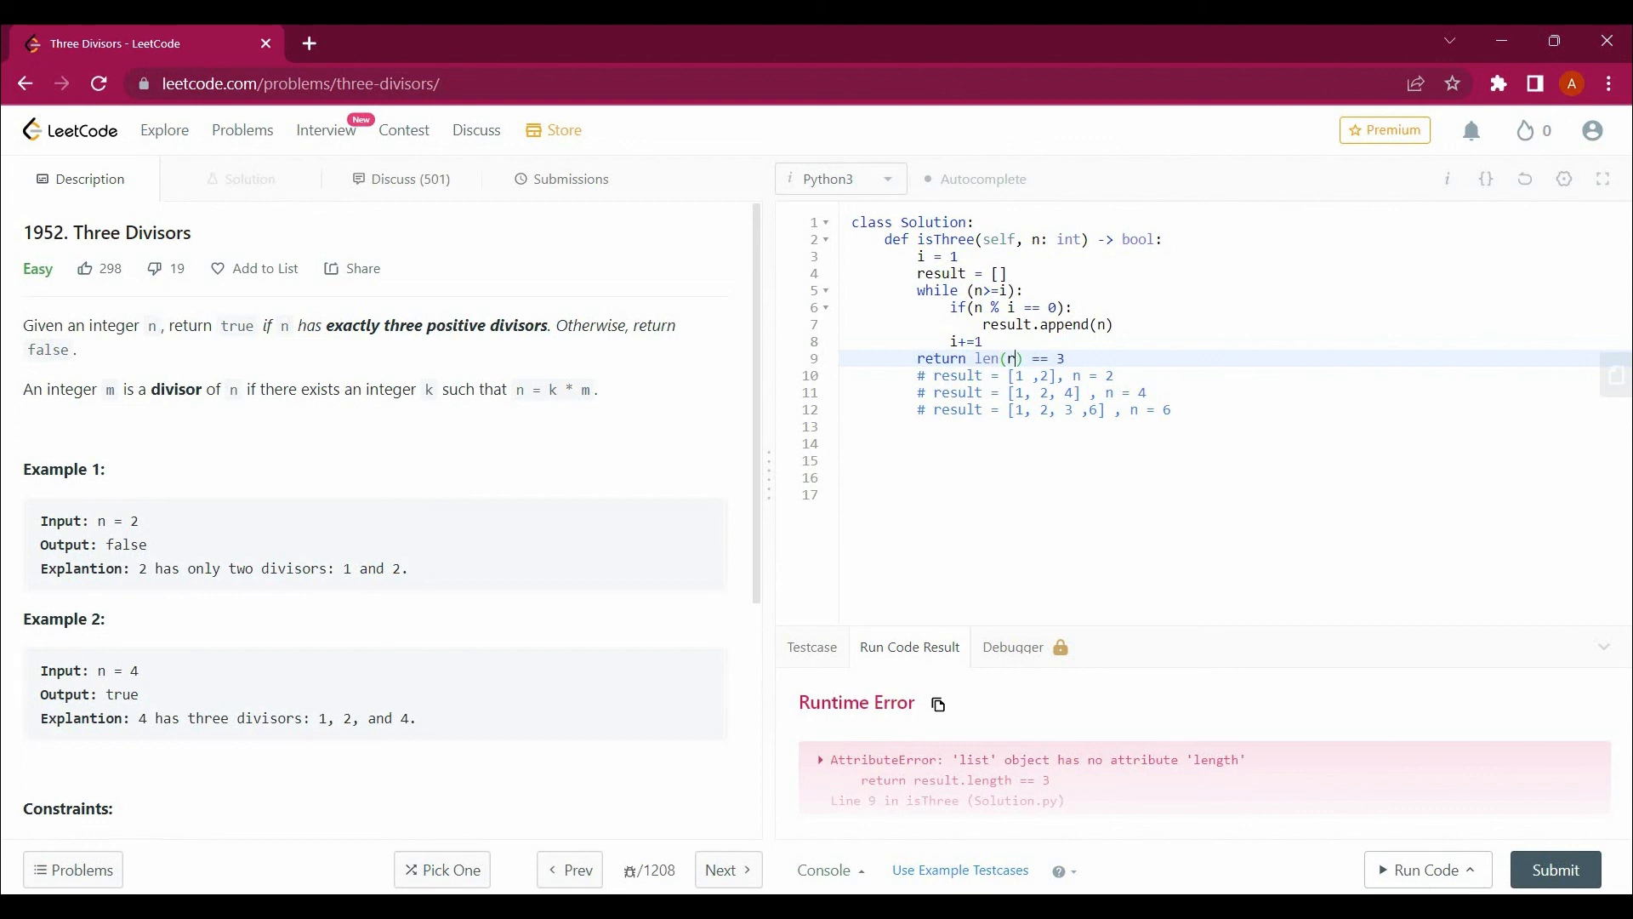
text(esult)
text(6)
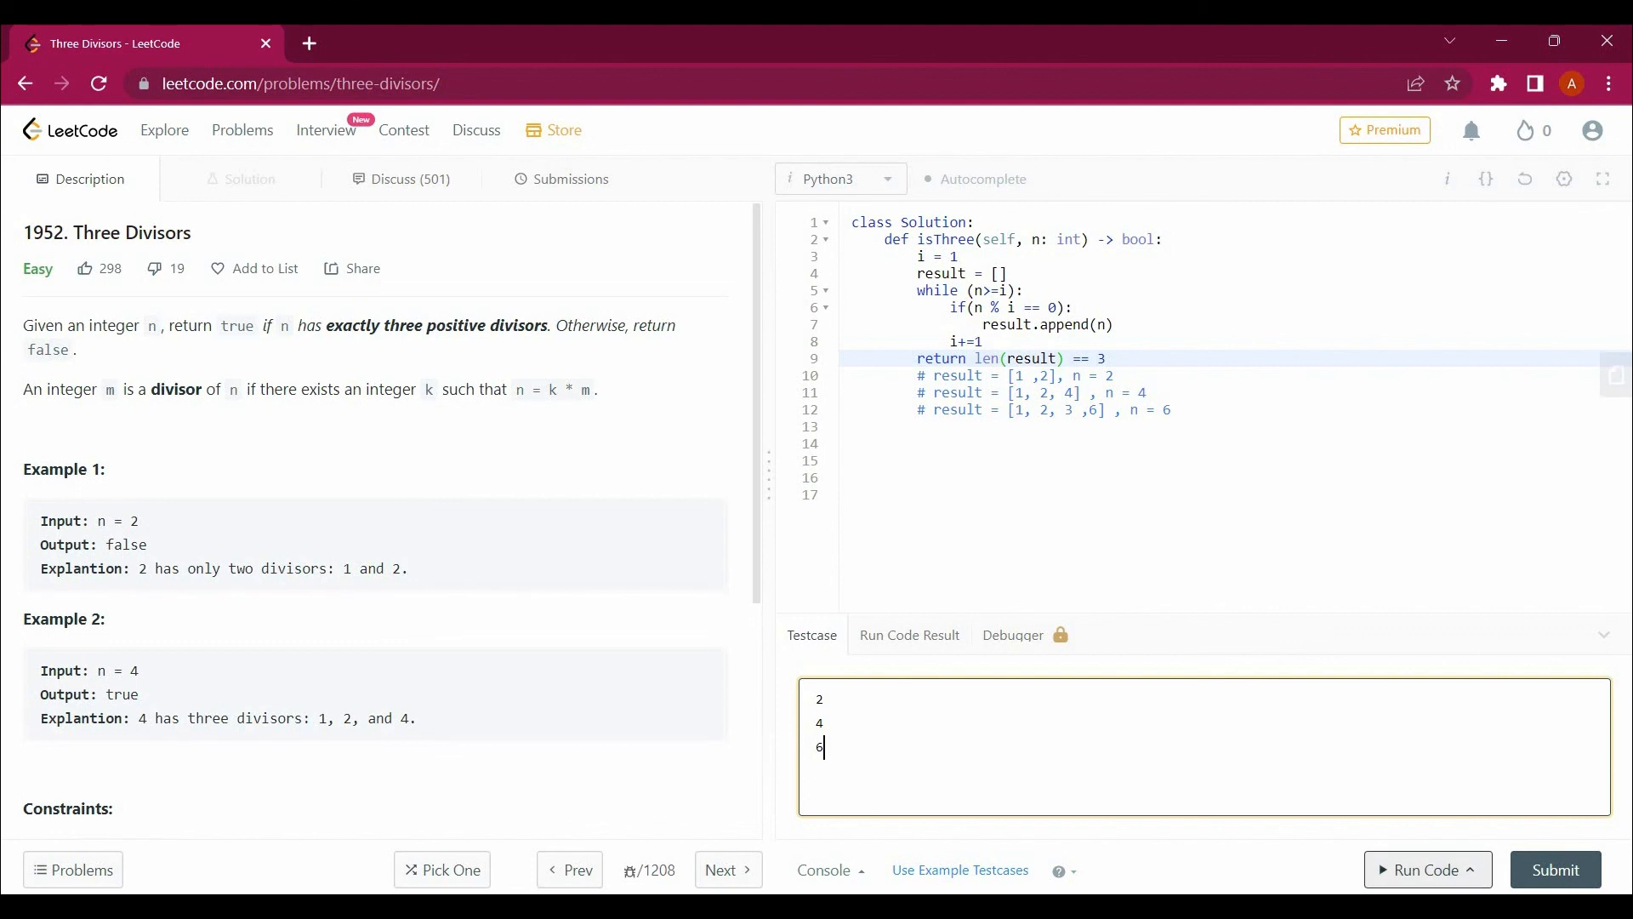
- Run the 2, 4, 6 testcases to get Accepted (false, true, false) and close the results
click(1424, 869)
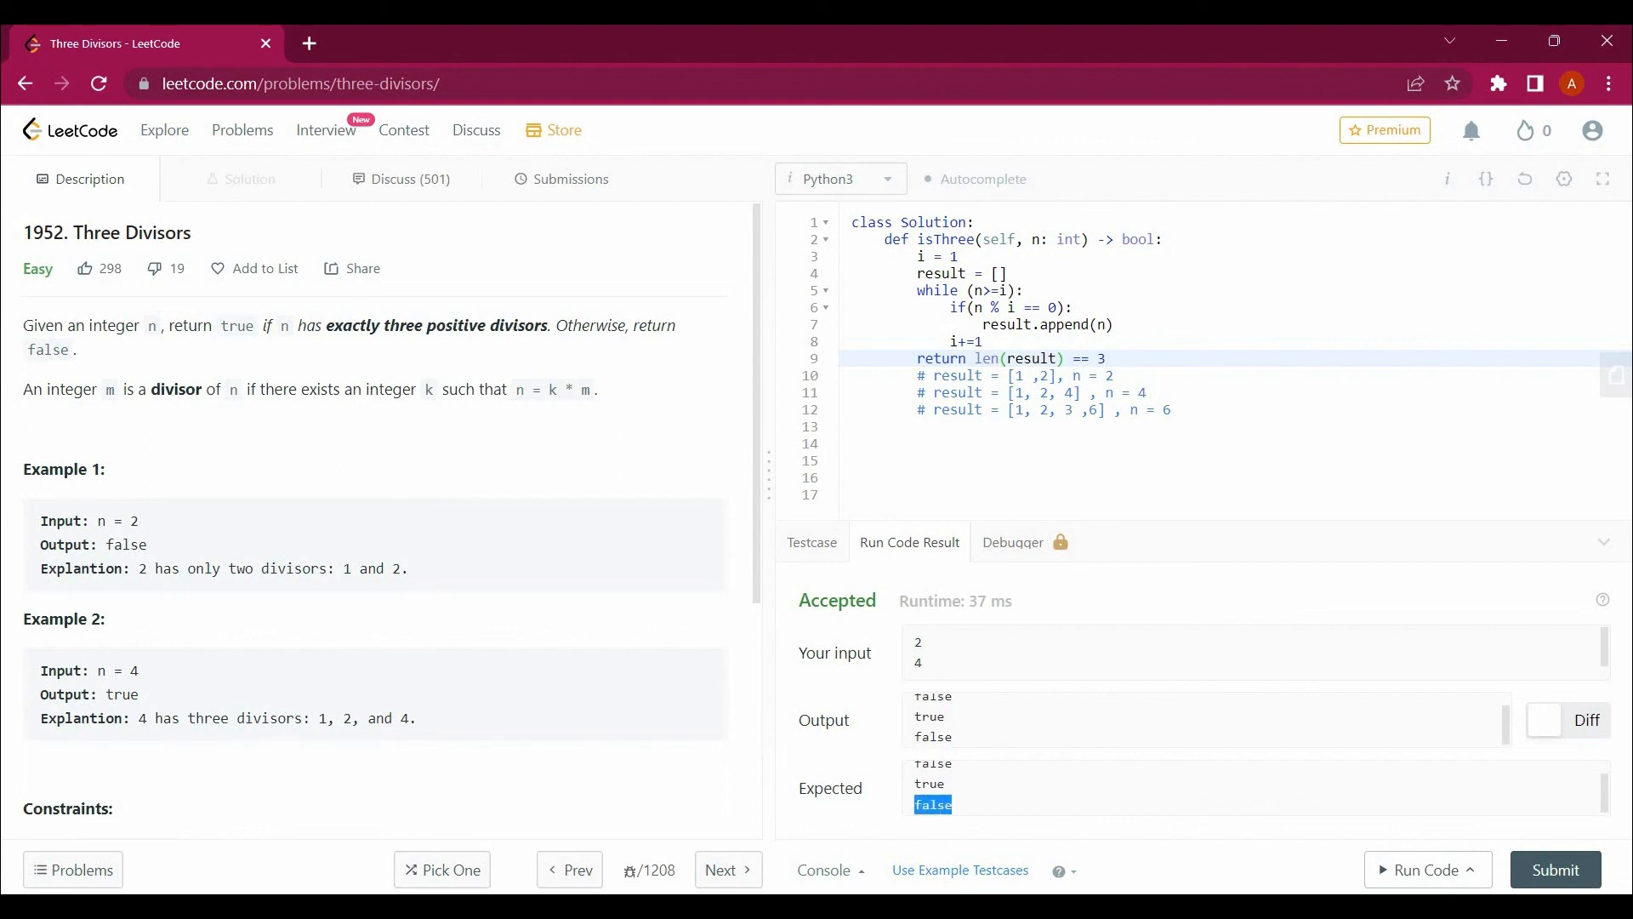
click(1607, 542)
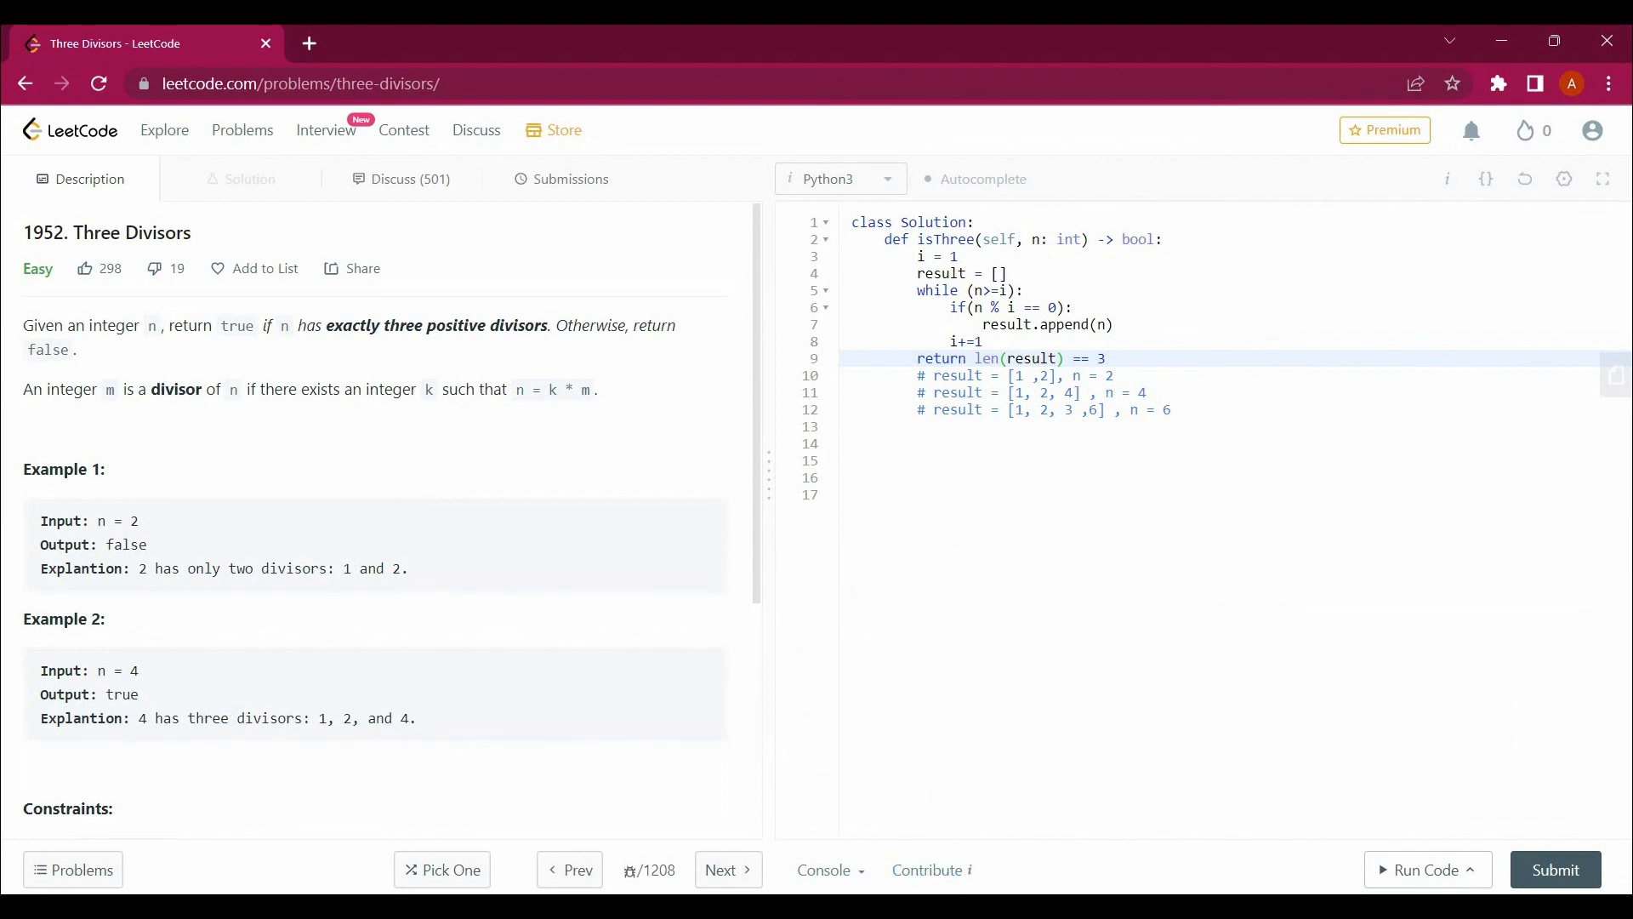